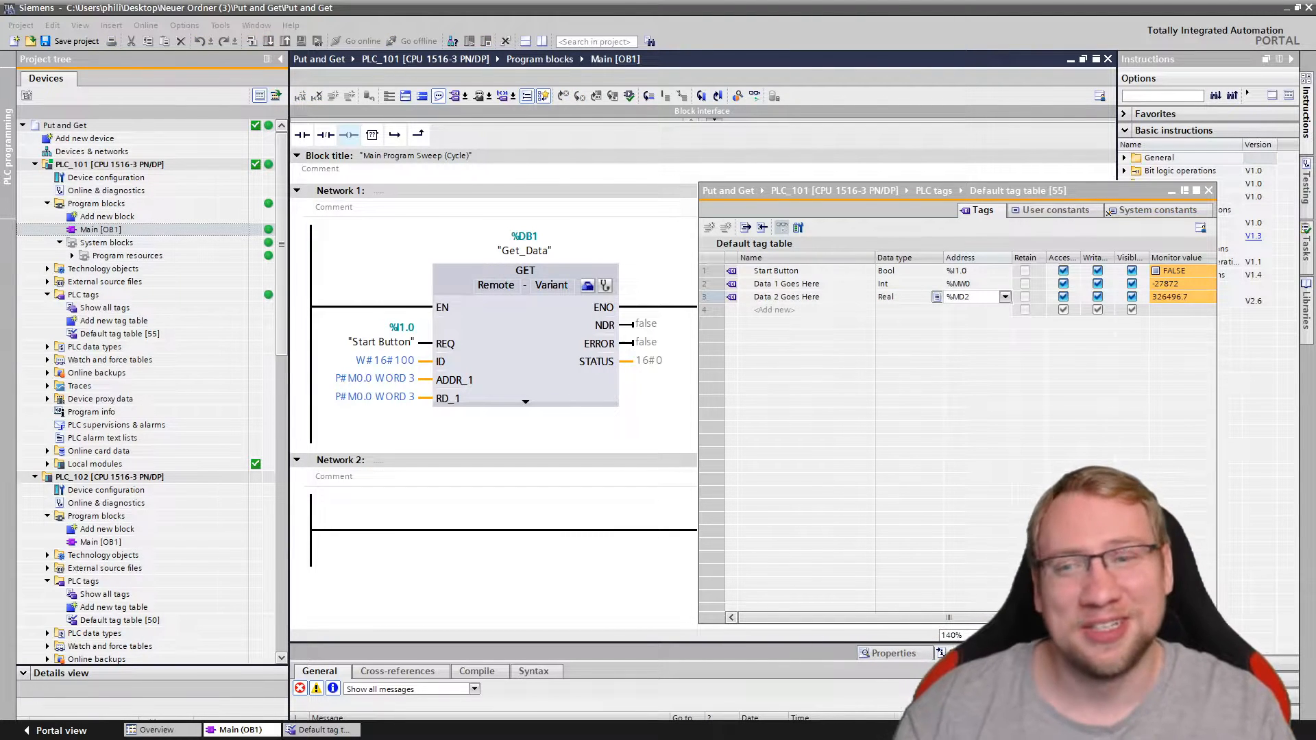
Go offline from PLC_101 to stop live monitoring of the tag table.
left_click(119, 620)
type("2")
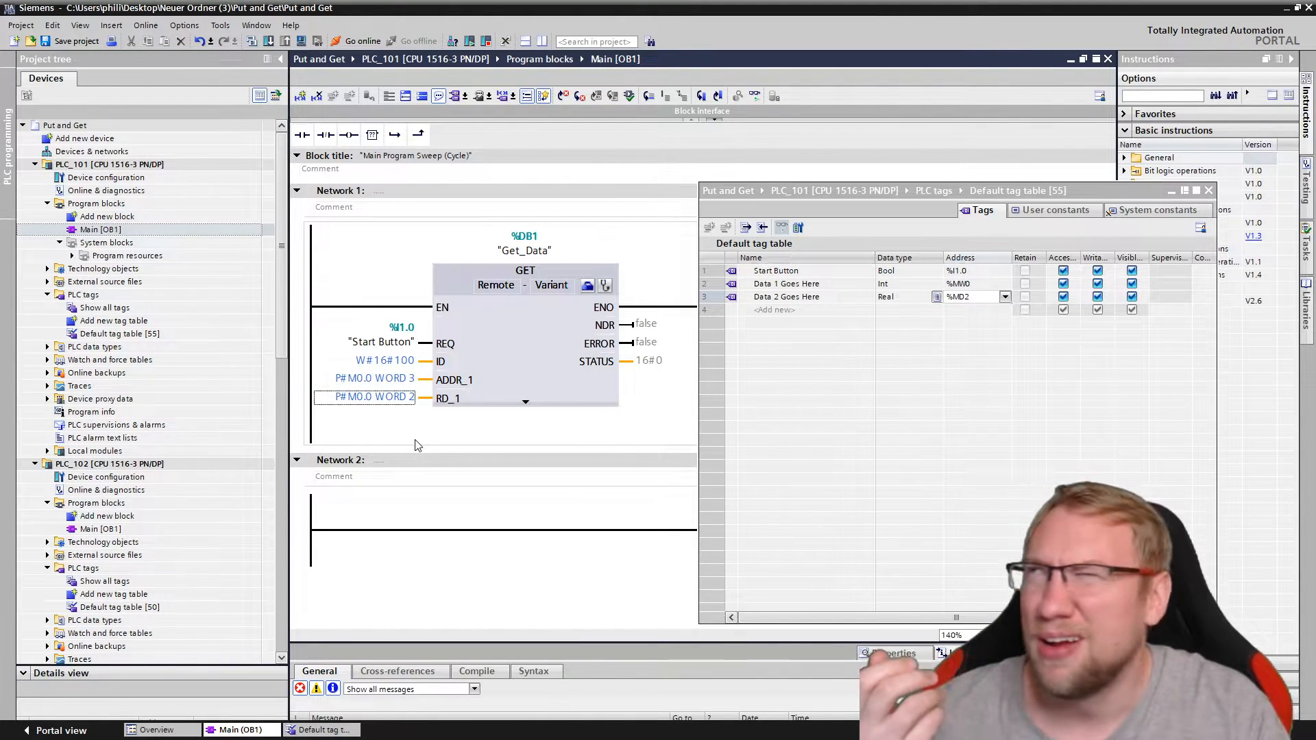
left_click(373, 377)
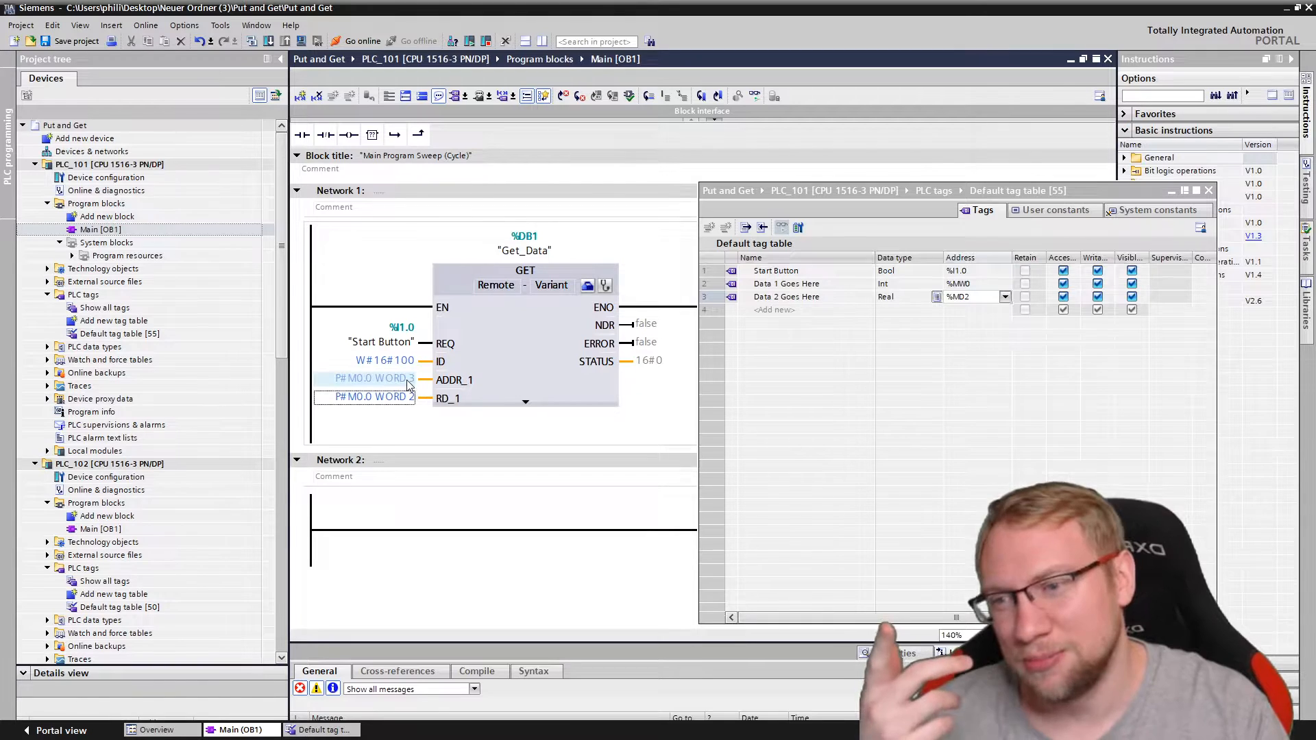
left_click(370, 397)
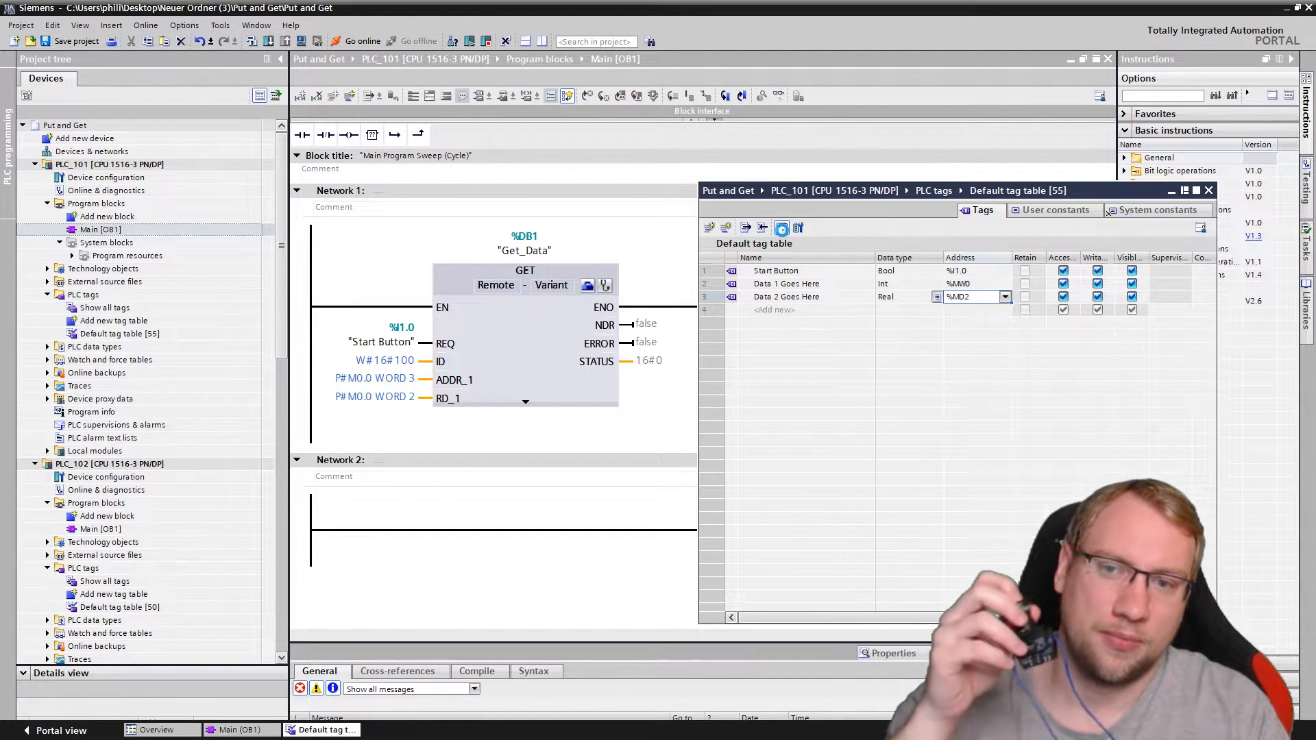
left_click(362, 41)
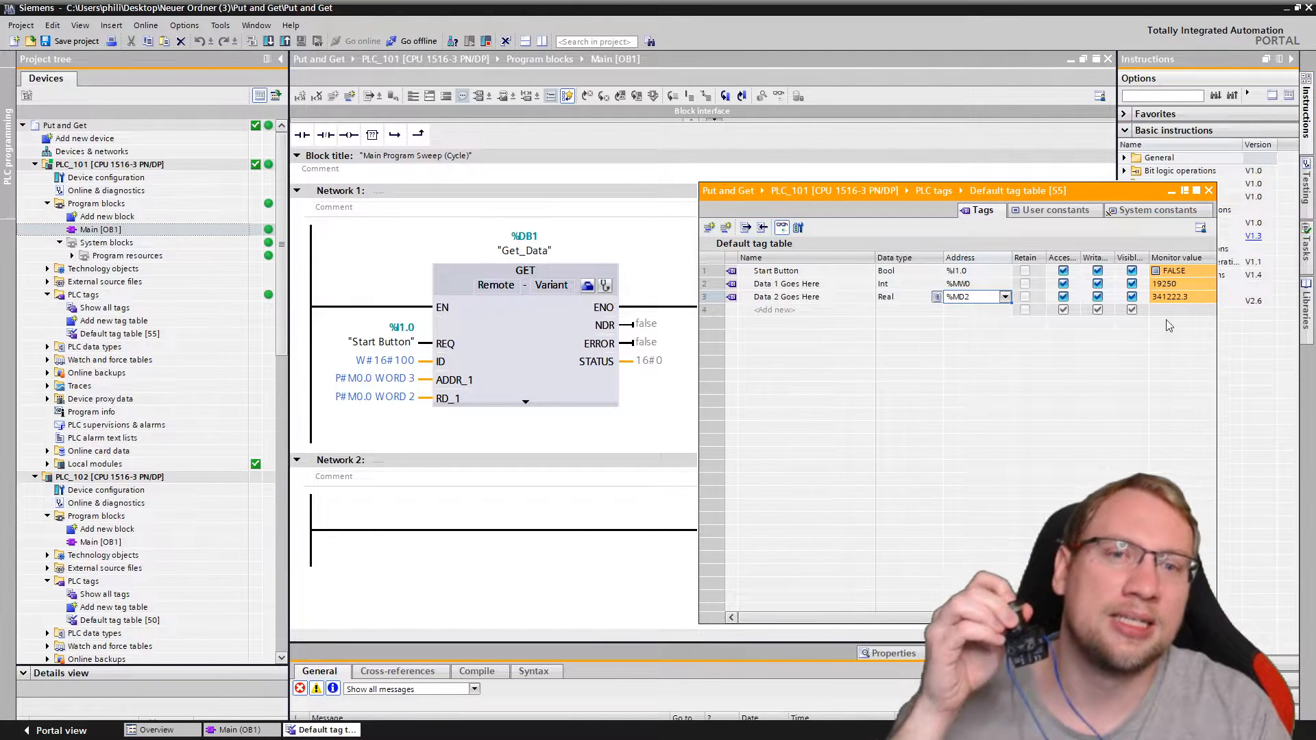
mouse_move(1149, 303)
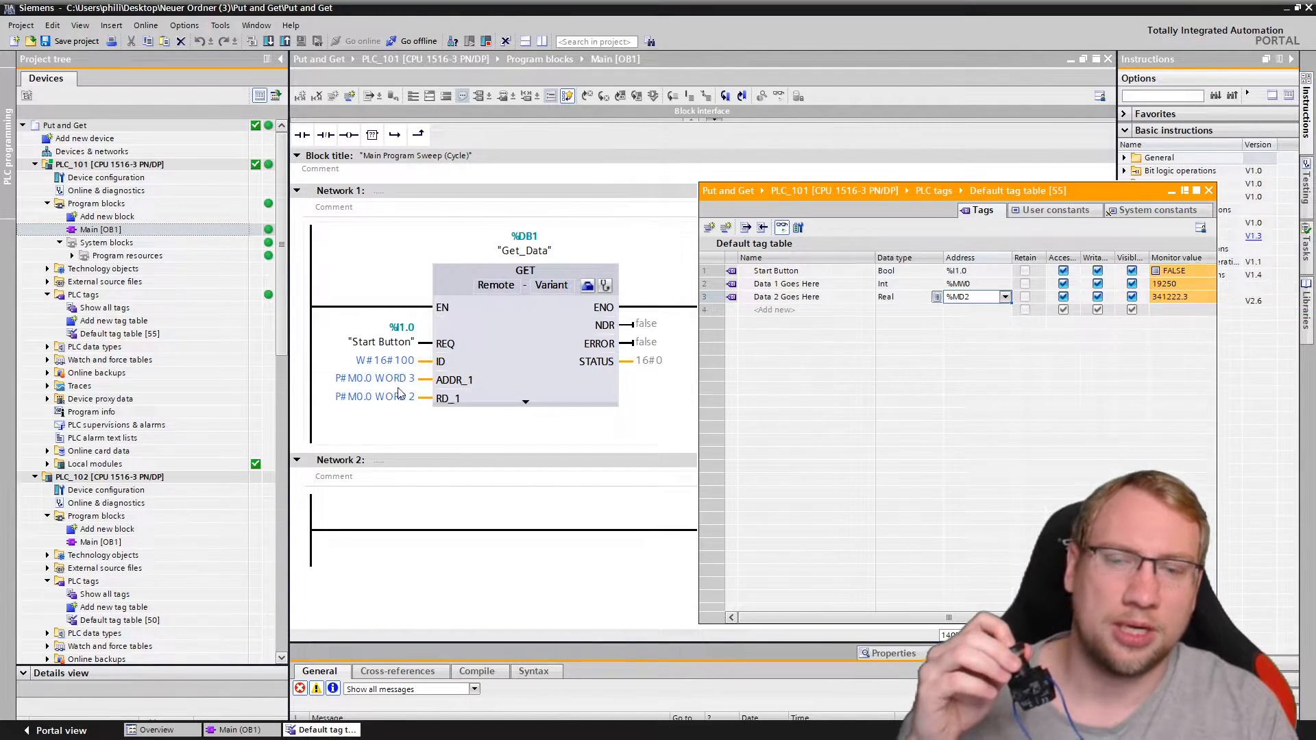
left_click(375, 378)
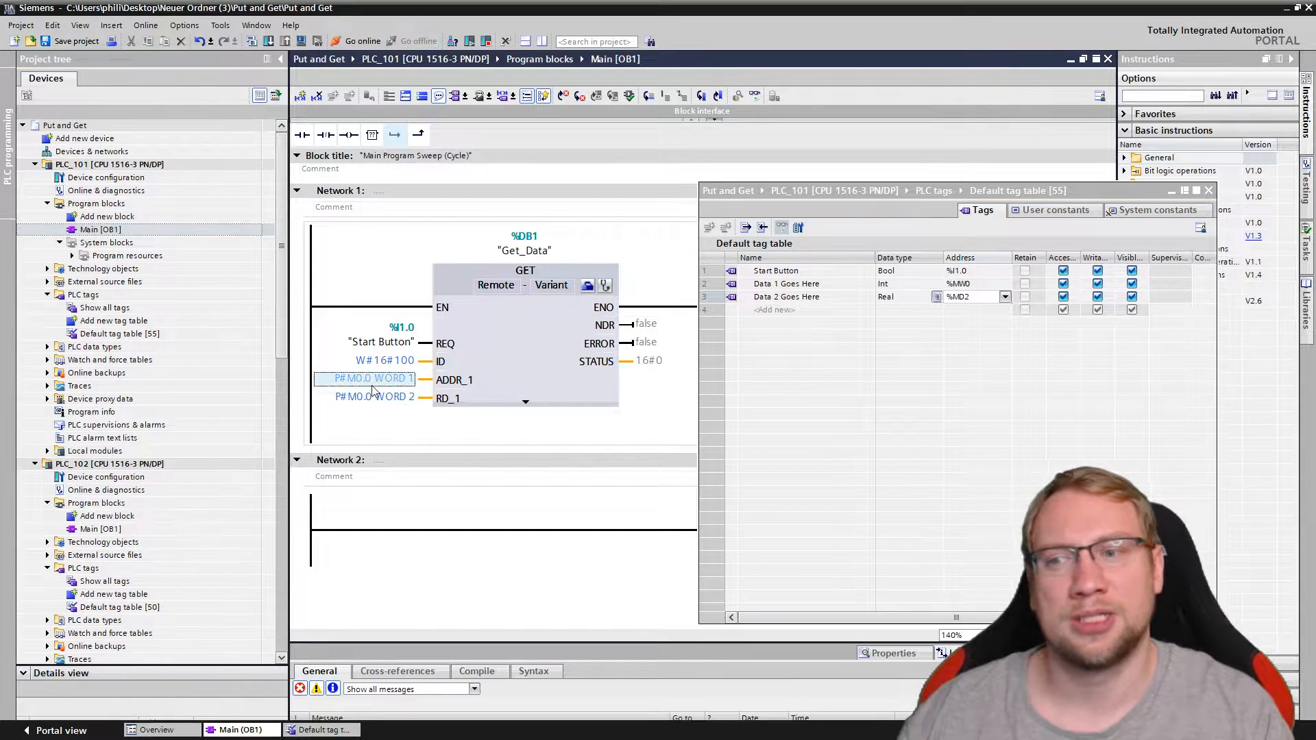
Change the GET block's RD_1 address to P#M0.0 INT 3 and test it online.
left_click(374, 396)
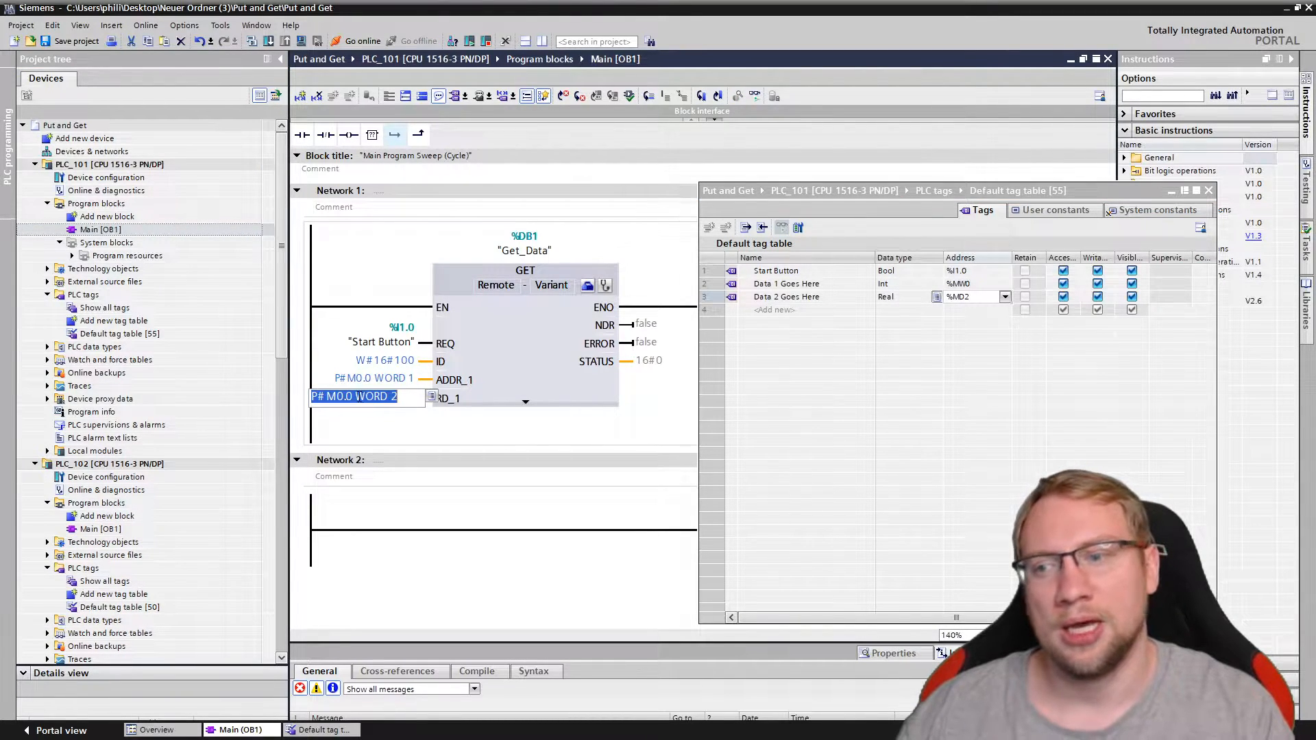
double_click(392, 396)
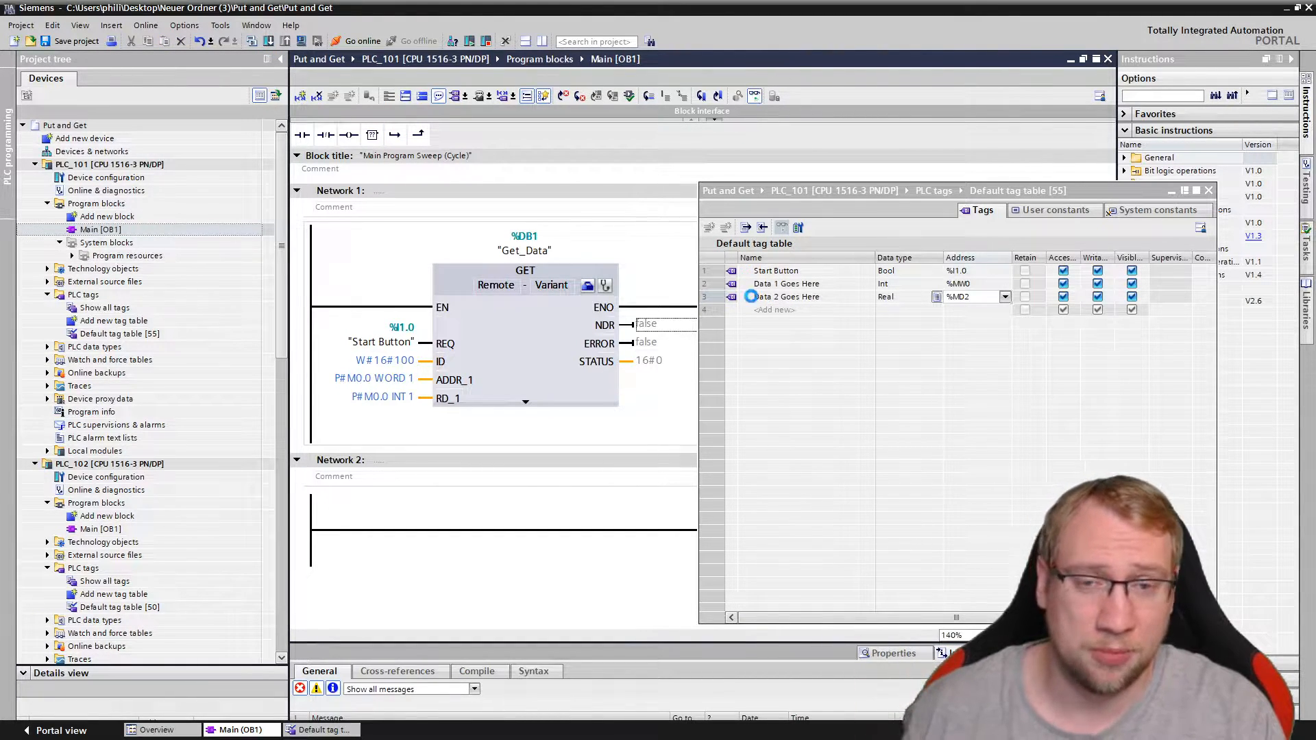
left_click(362, 42)
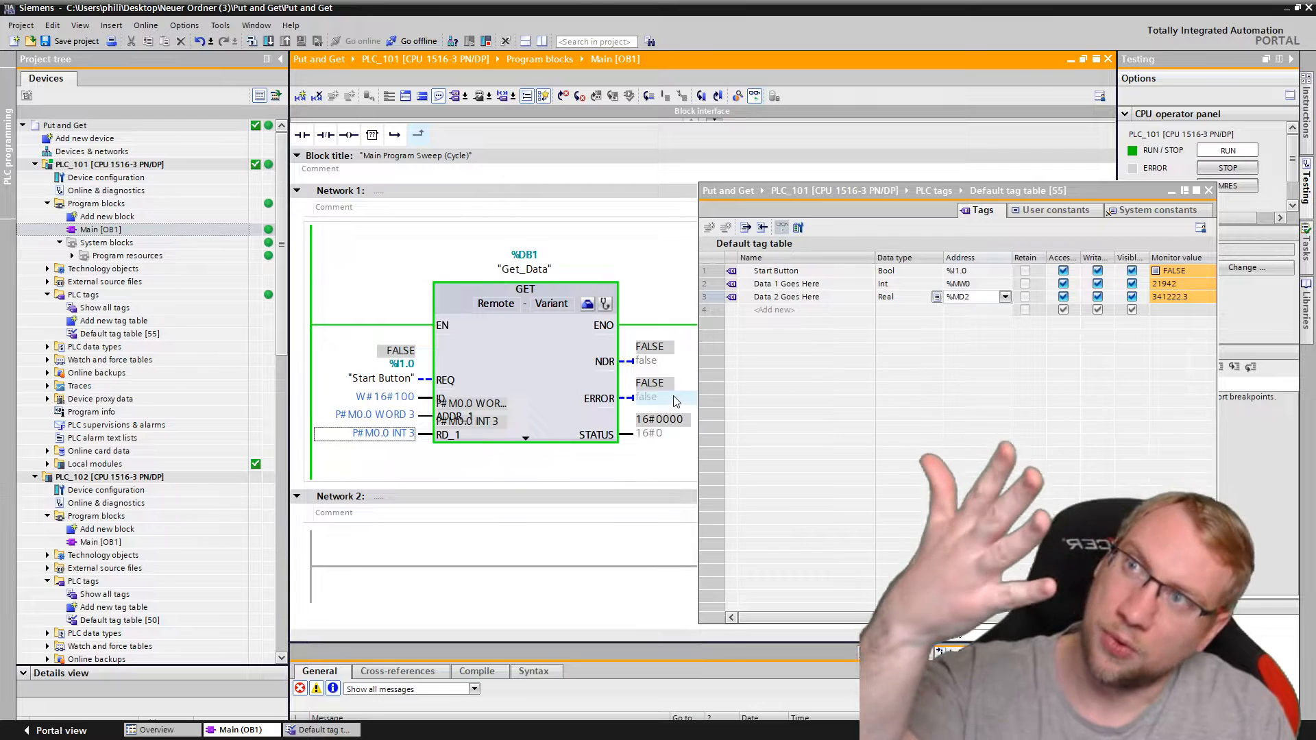
mouse_move(672, 419)
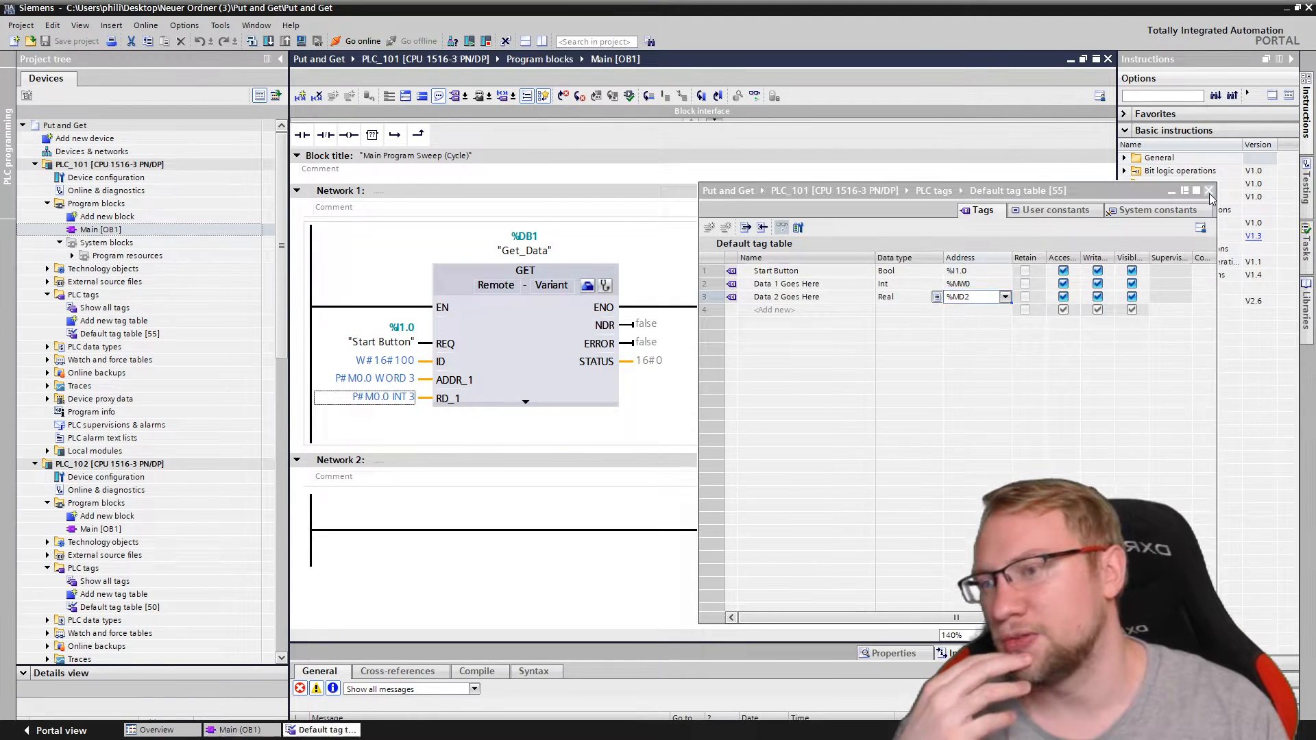
Add a global data block 'Read Data Block Here' to PLC_101 with Data 1 and Data 2.
left_click(1210, 190)
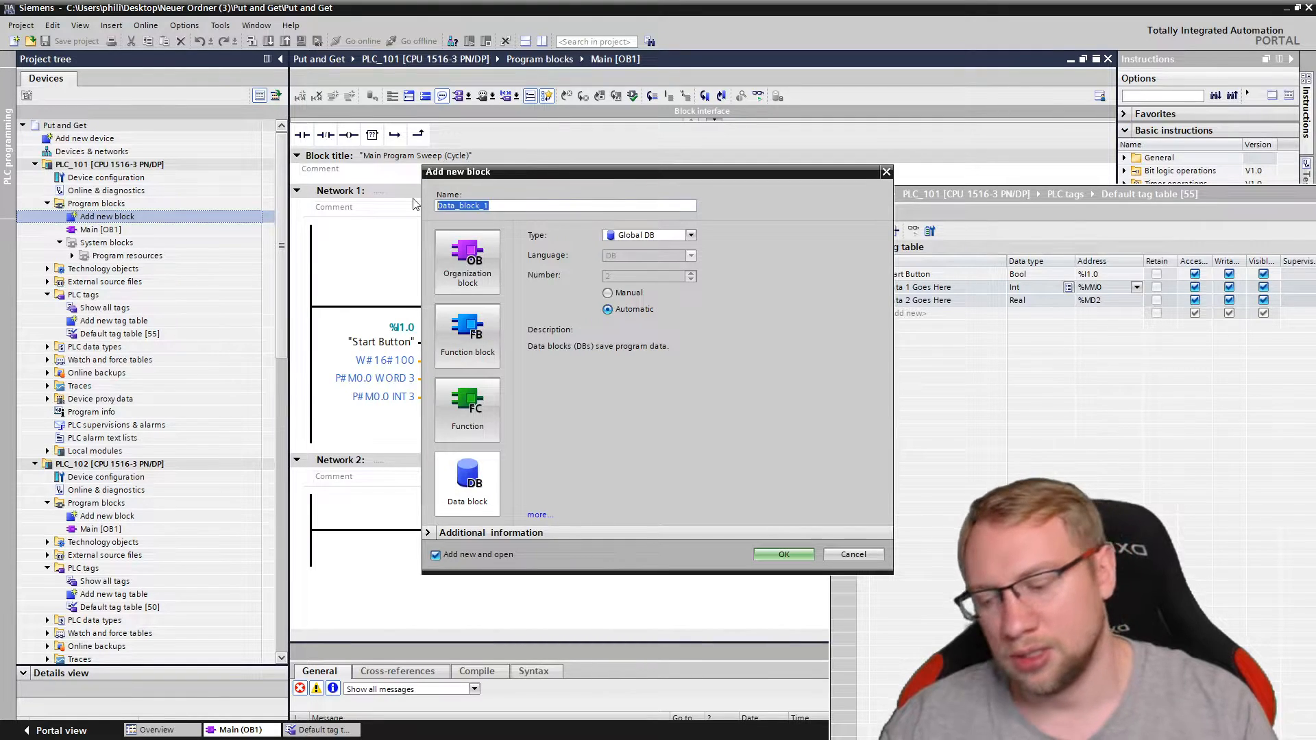
type("Read")
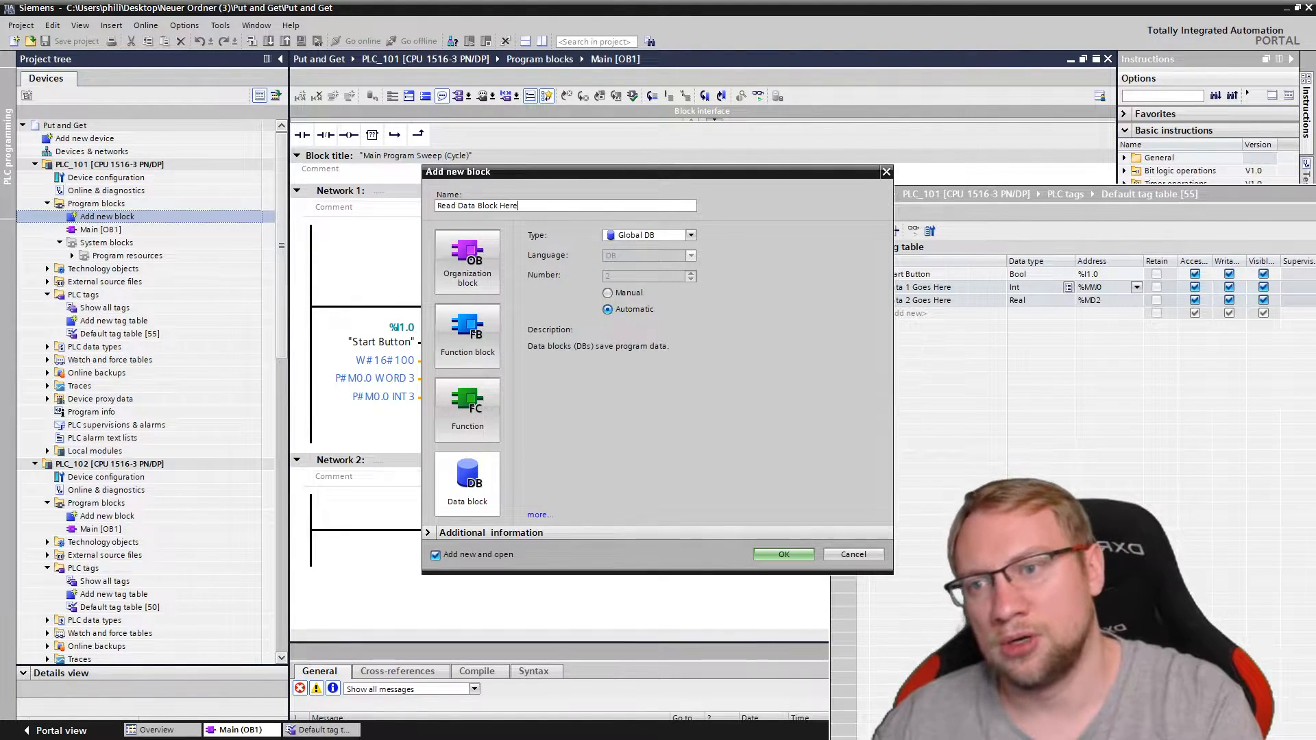
left_click(783, 554)
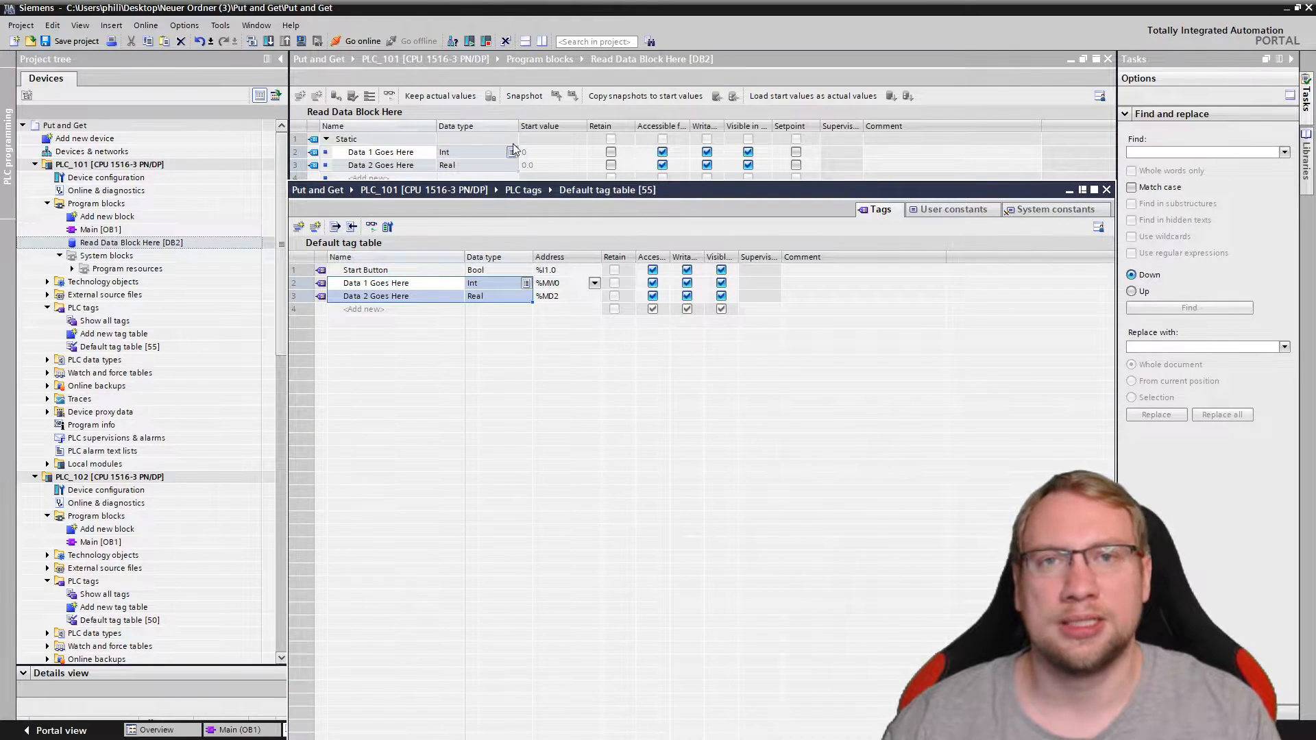
Close the Default tag table and dock Main [OB1] beside Read Data Block Here [DB2].
left_click(377, 283)
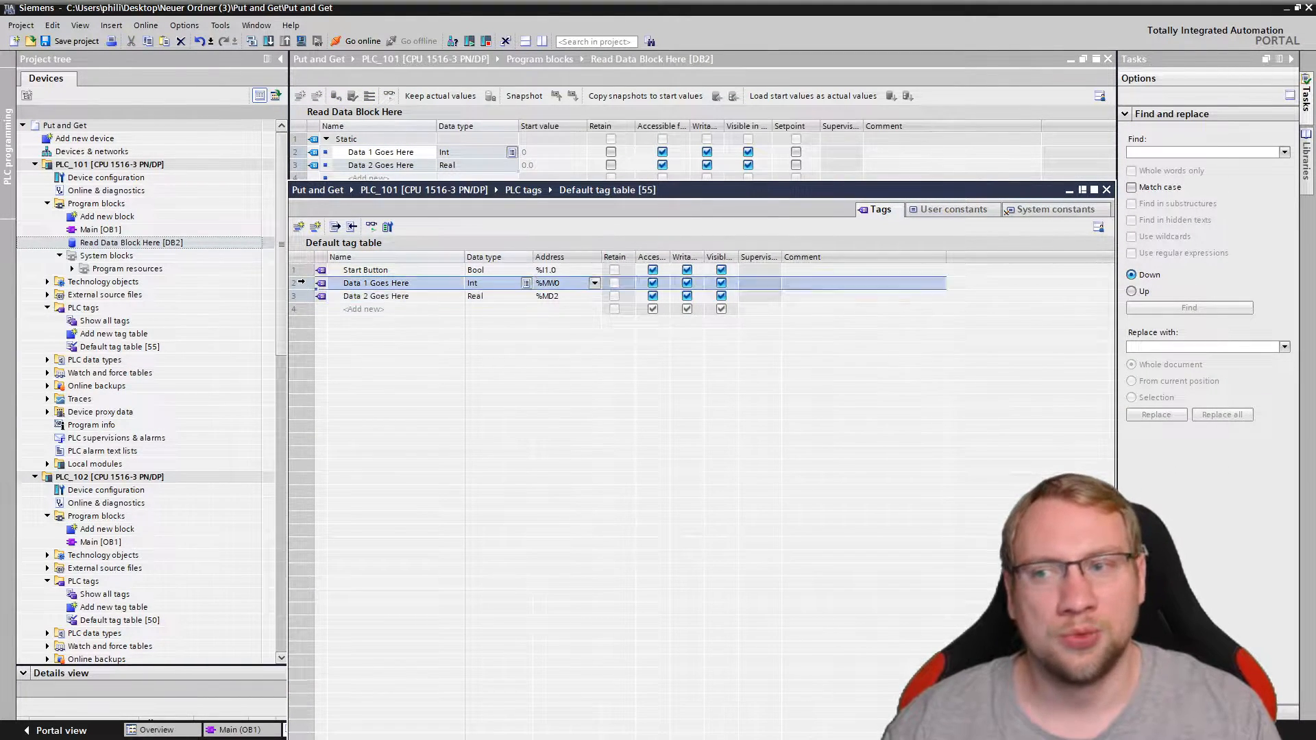
left_click(375, 295)
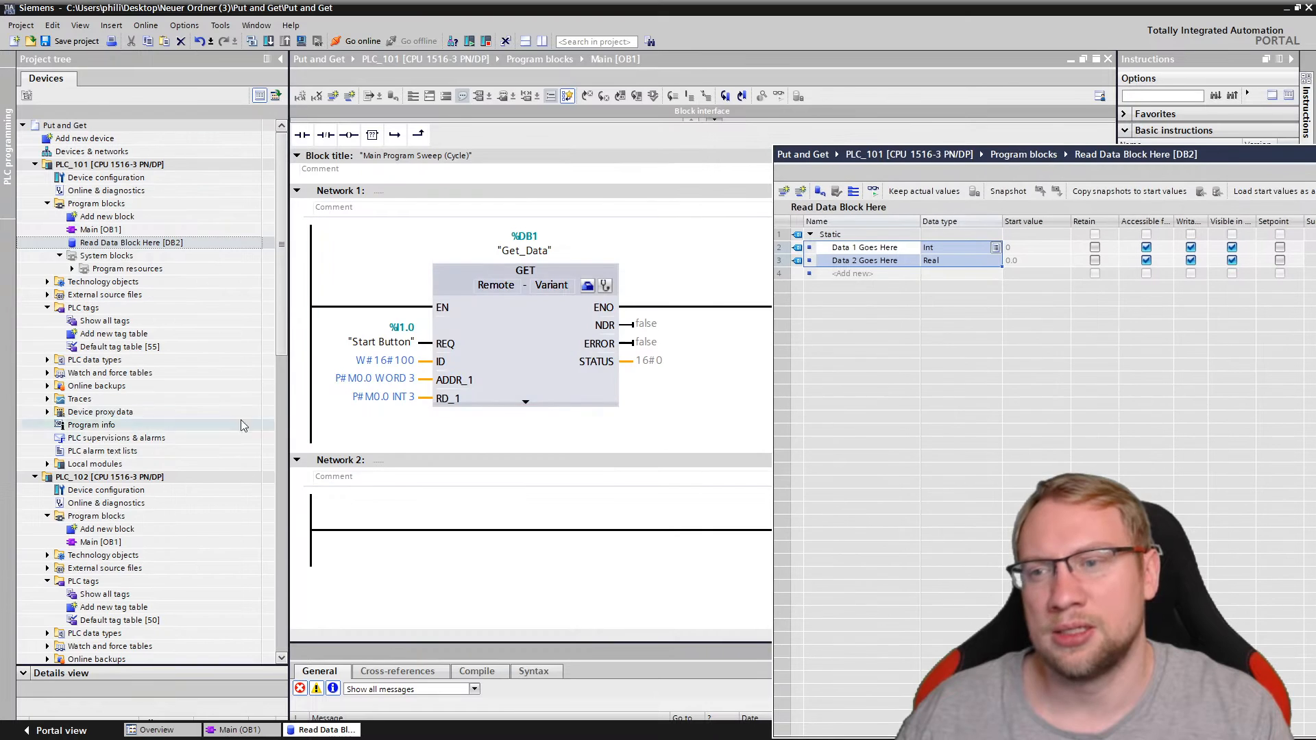
Point RD_1 at Data 1 Goes Here and download the program to PLC_101.
left_click(864, 247)
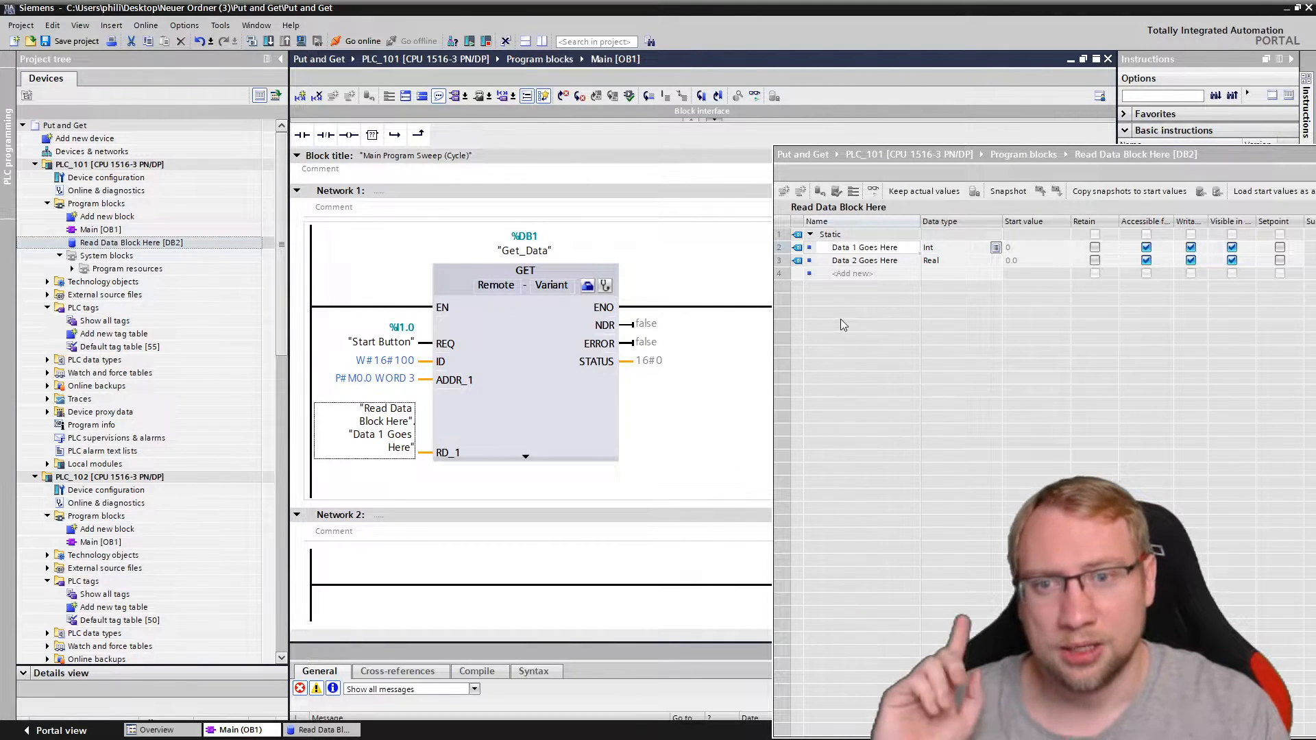
left_click(864, 247)
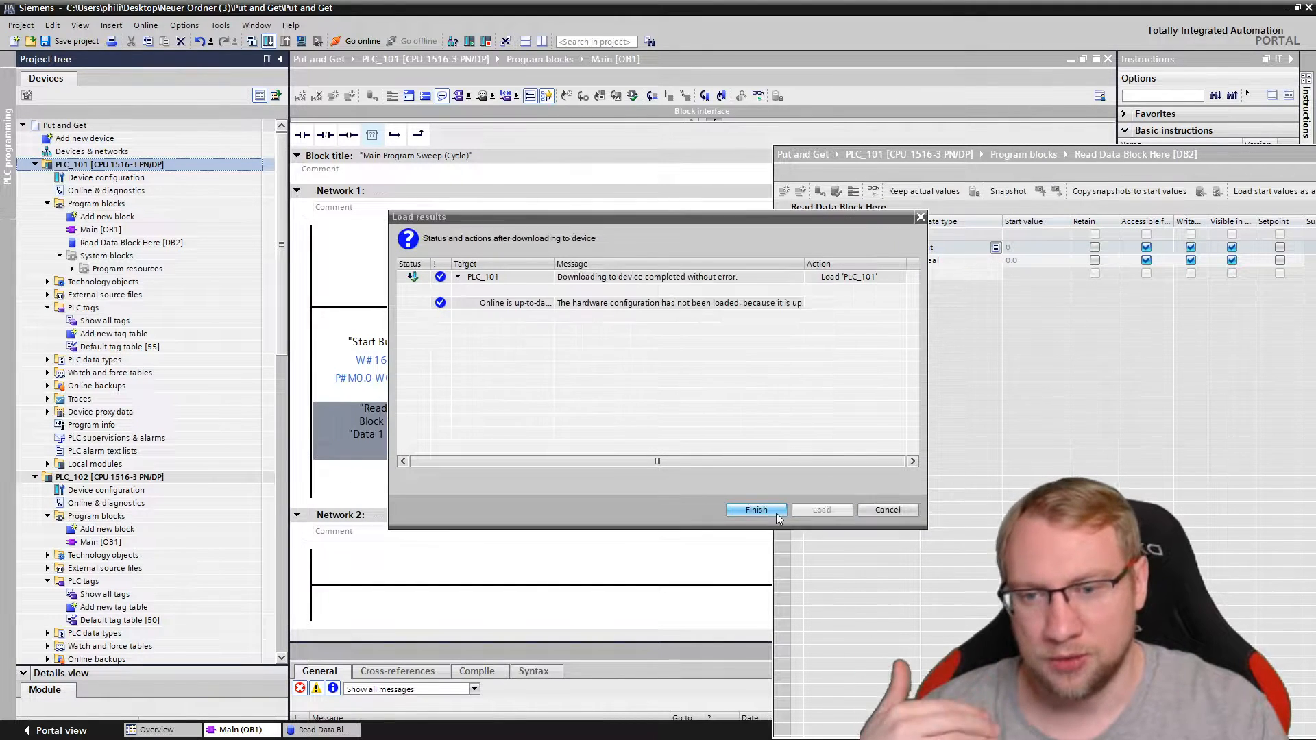
Set ADDR_1 to P#M0.0 WORD 1, redownload, and confirm Data 1 Goes Here receives 26710 online.
left_click(755, 510)
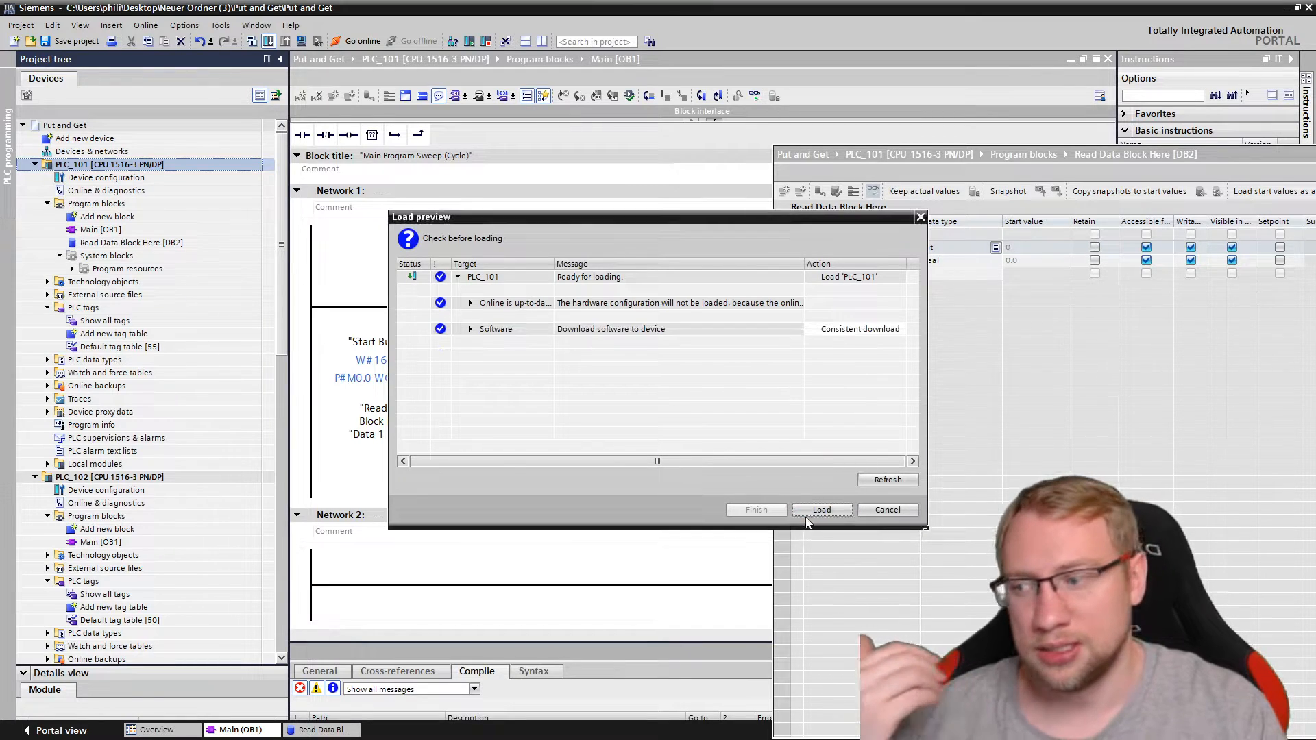
left_click(822, 509)
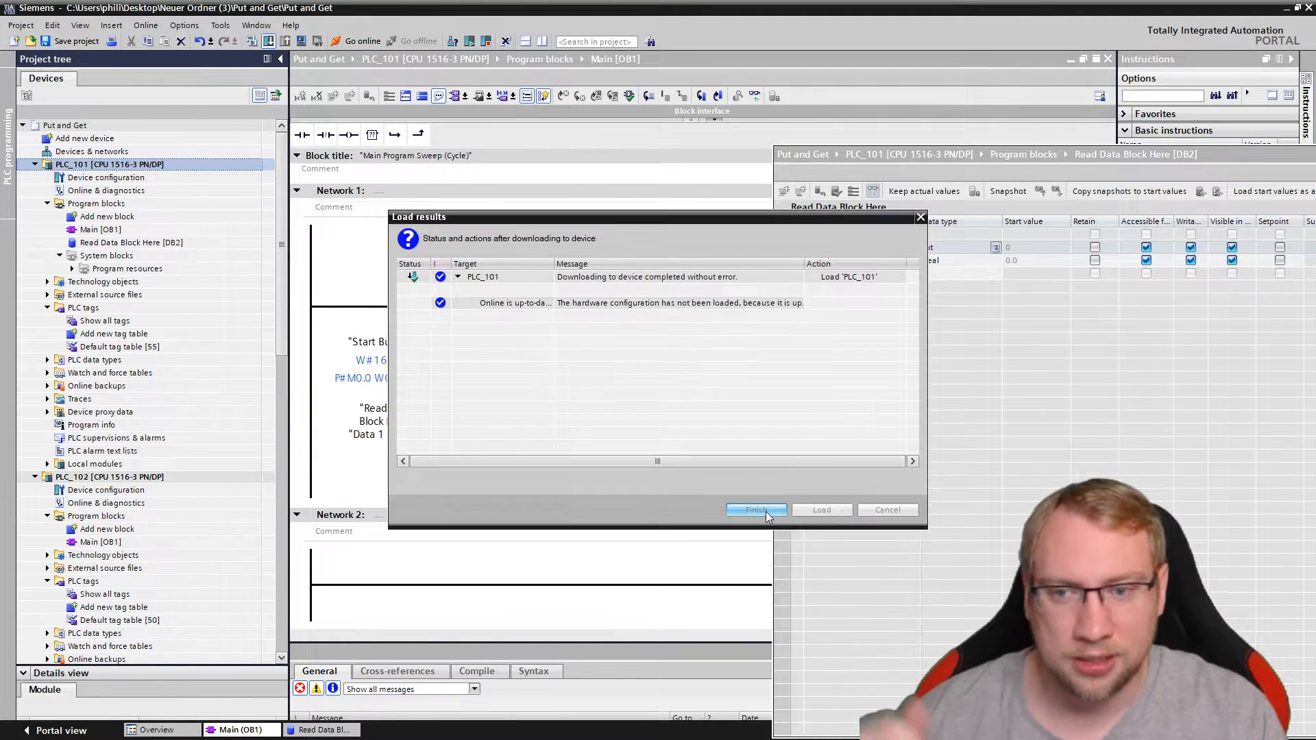
left_click(755, 509)
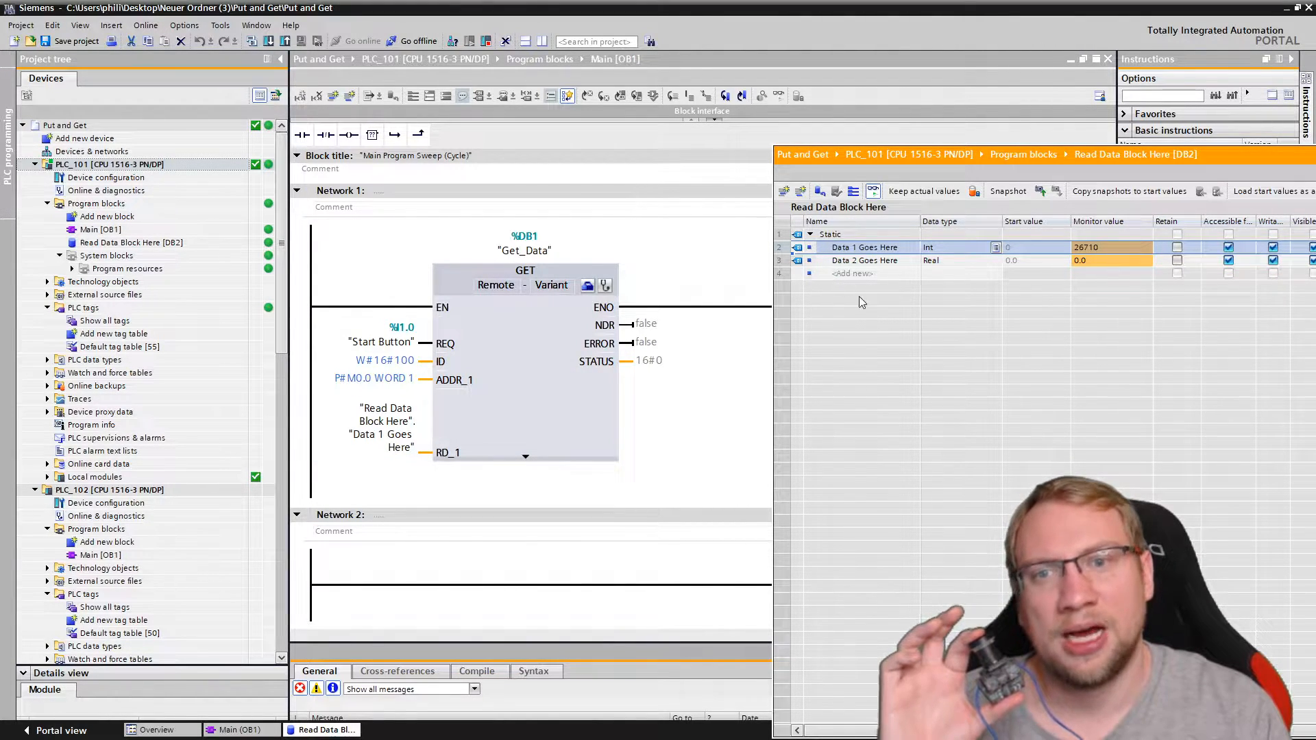
left_click(864, 260)
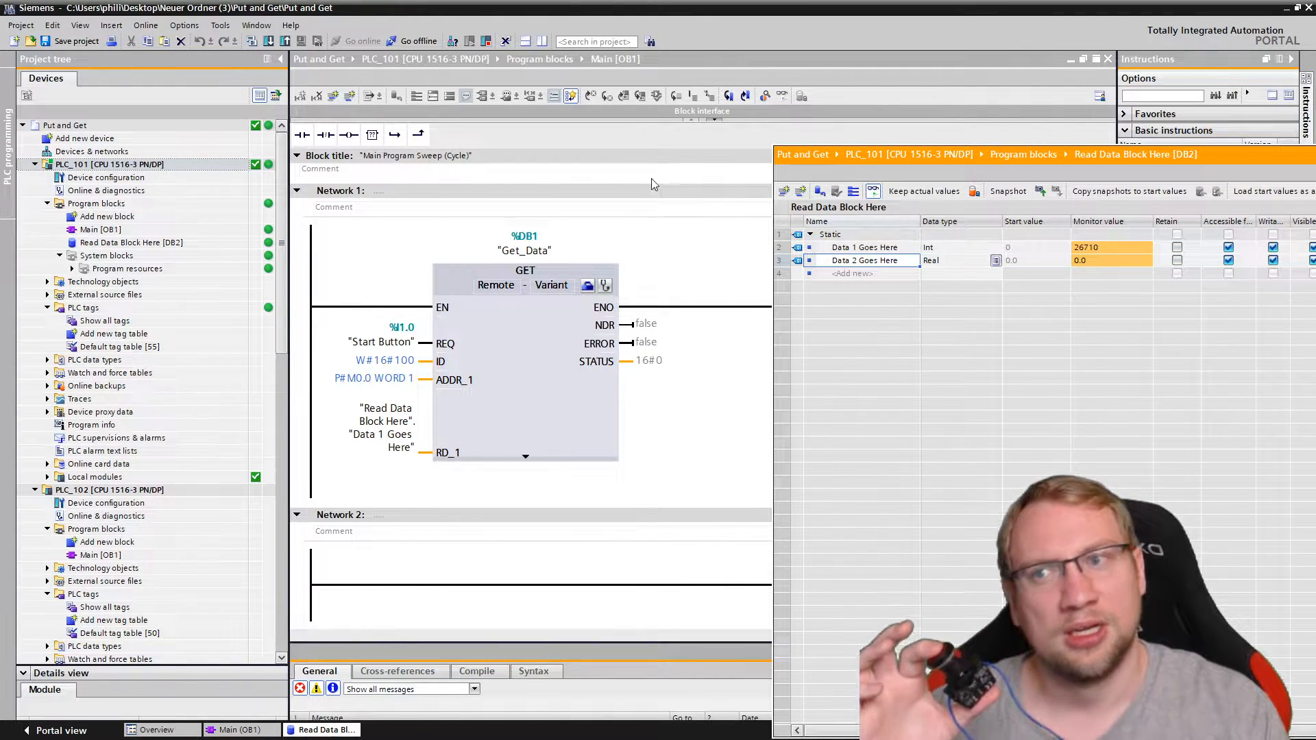
left_click(417, 41)
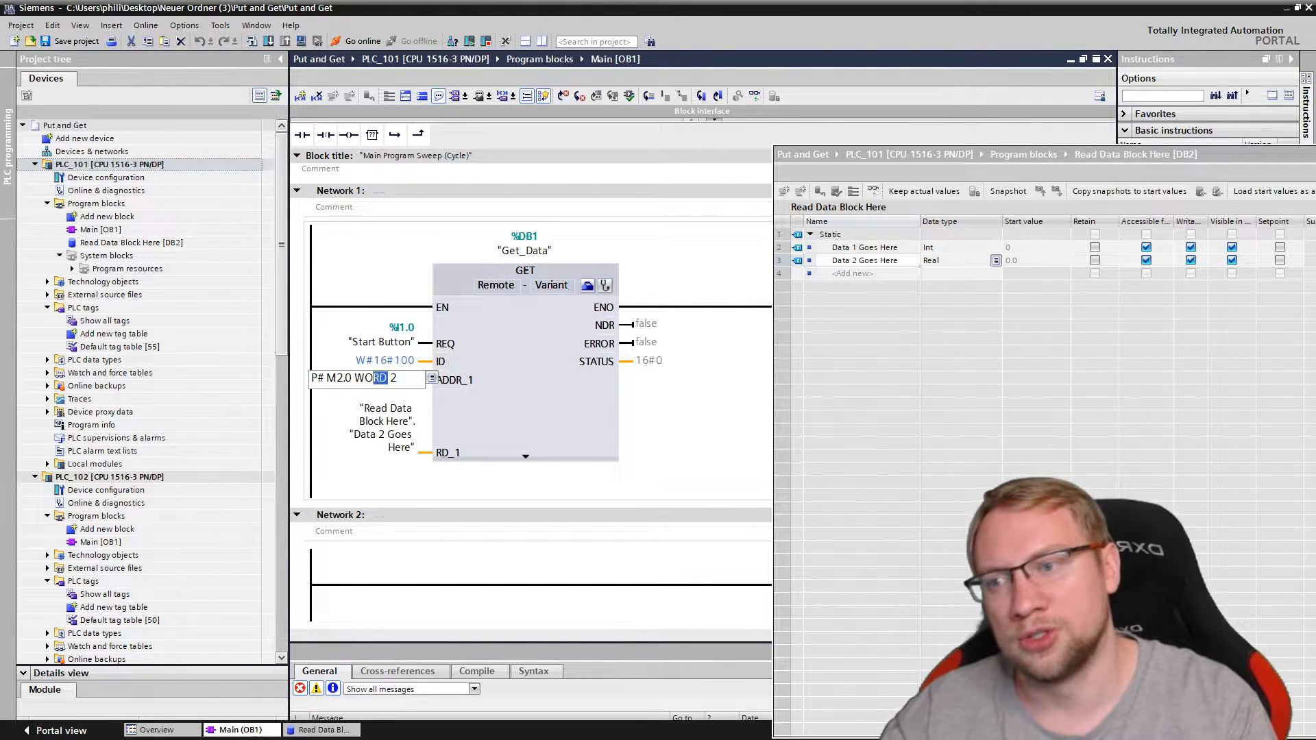
Set ADDR_1 to P#M2.0 REAL 1, download, and verify Data 2 Goes Here reads 418562.9 online.
type("real")
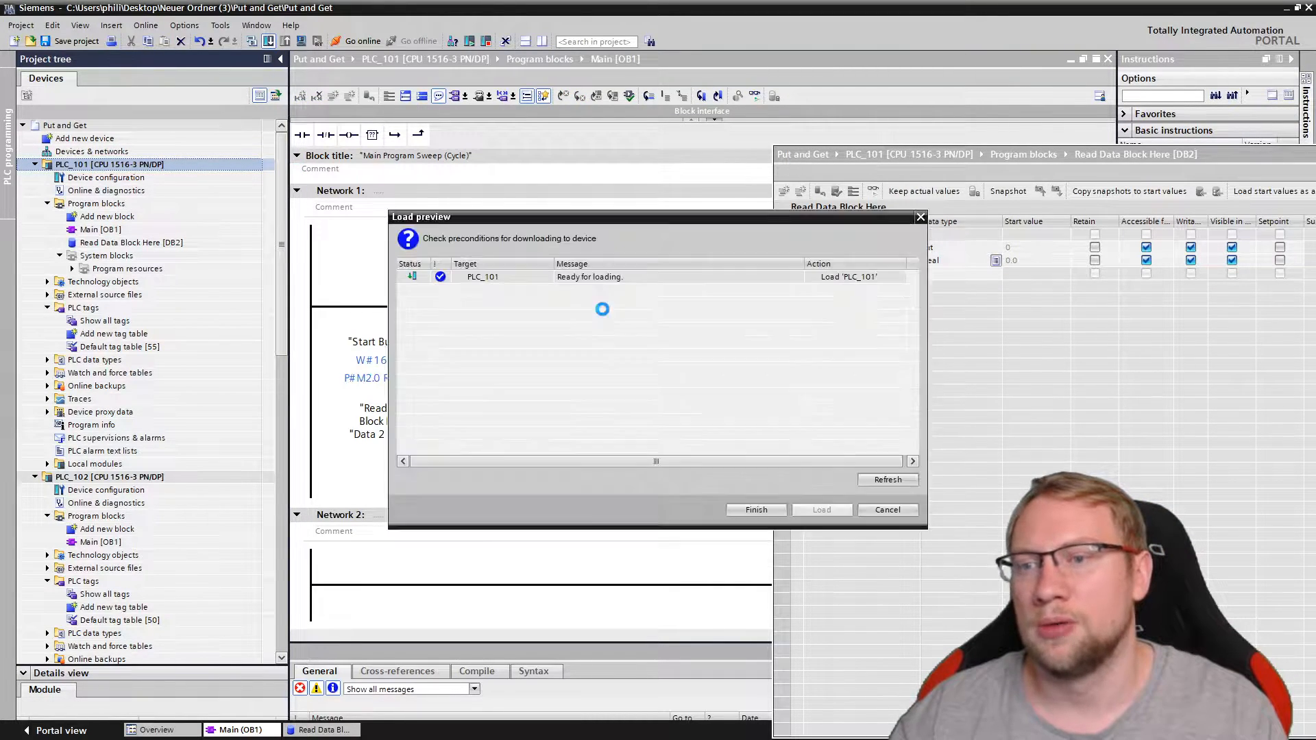
left_click(822, 509)
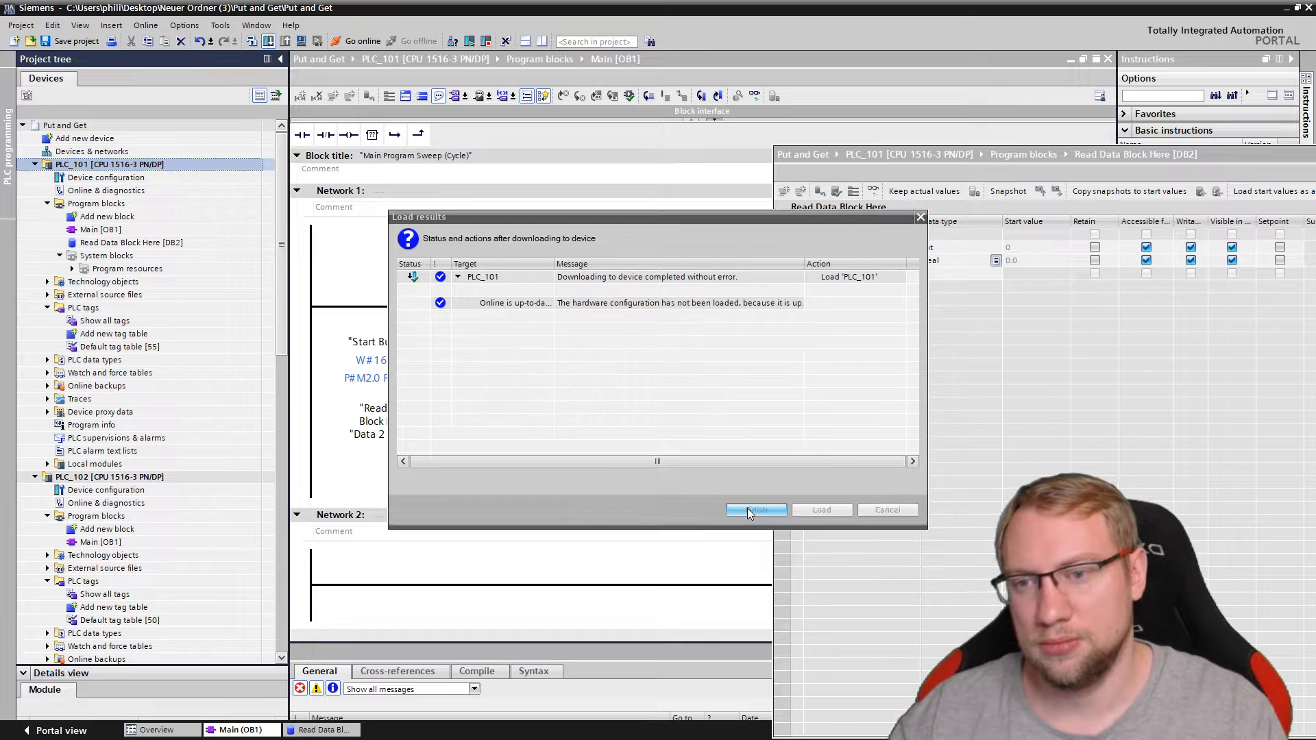
left_click(754, 510)
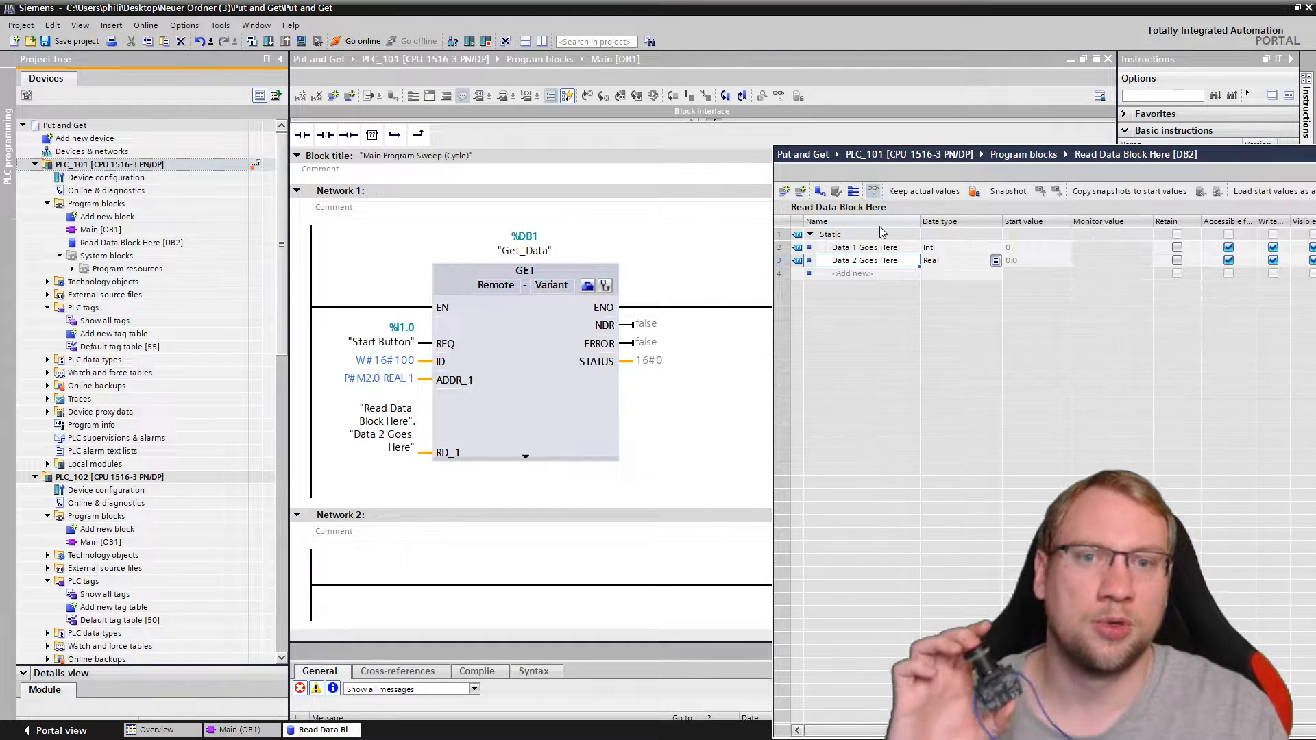
left_click(363, 42)
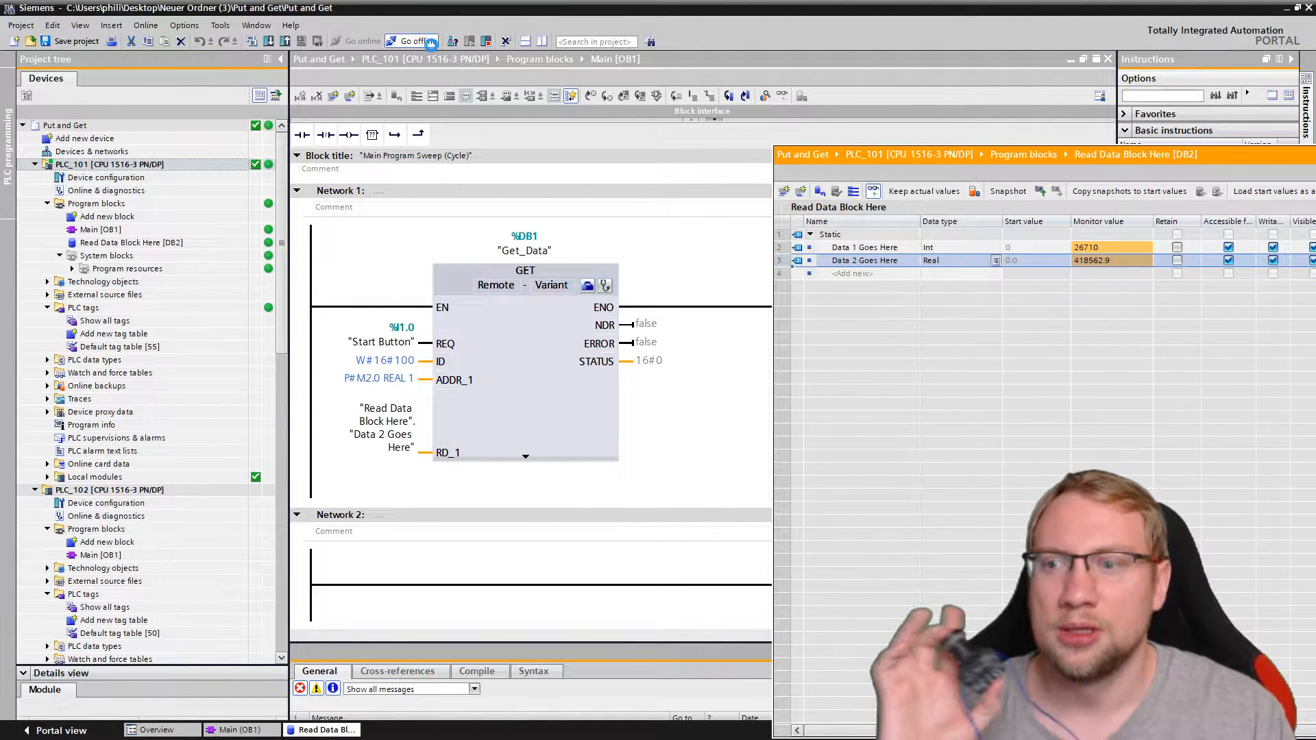
left_click(413, 41)
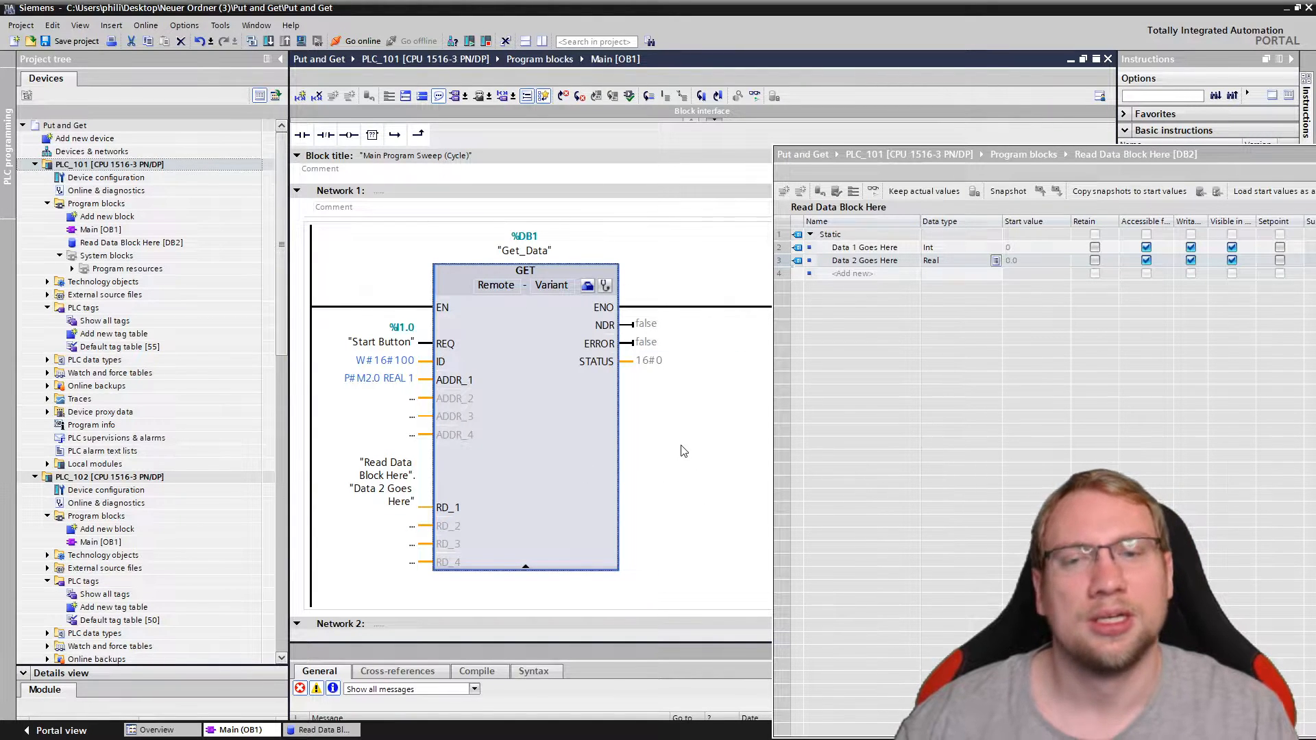
Enter P#M0.0 INT 1 as the GET block's ADDR_2 and download PLC_101.
left_click(865, 247)
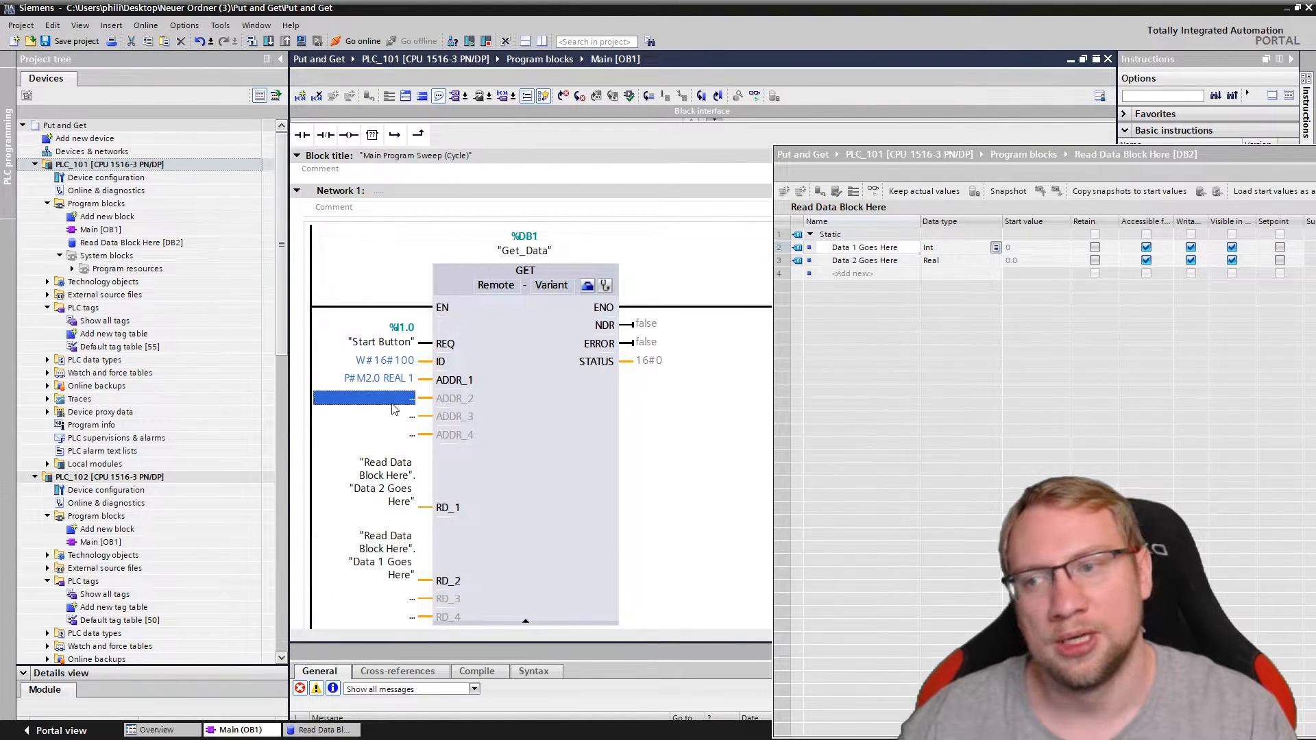
type("P")
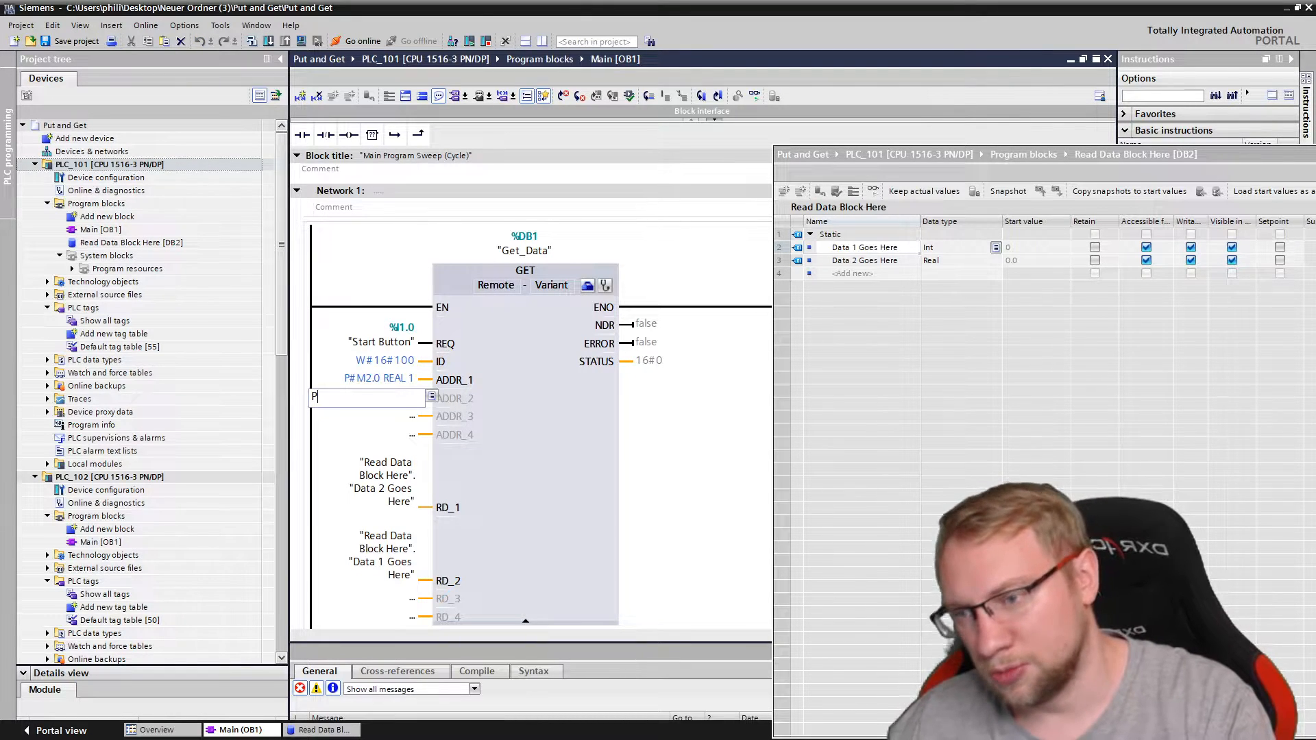
type("# M0.0")
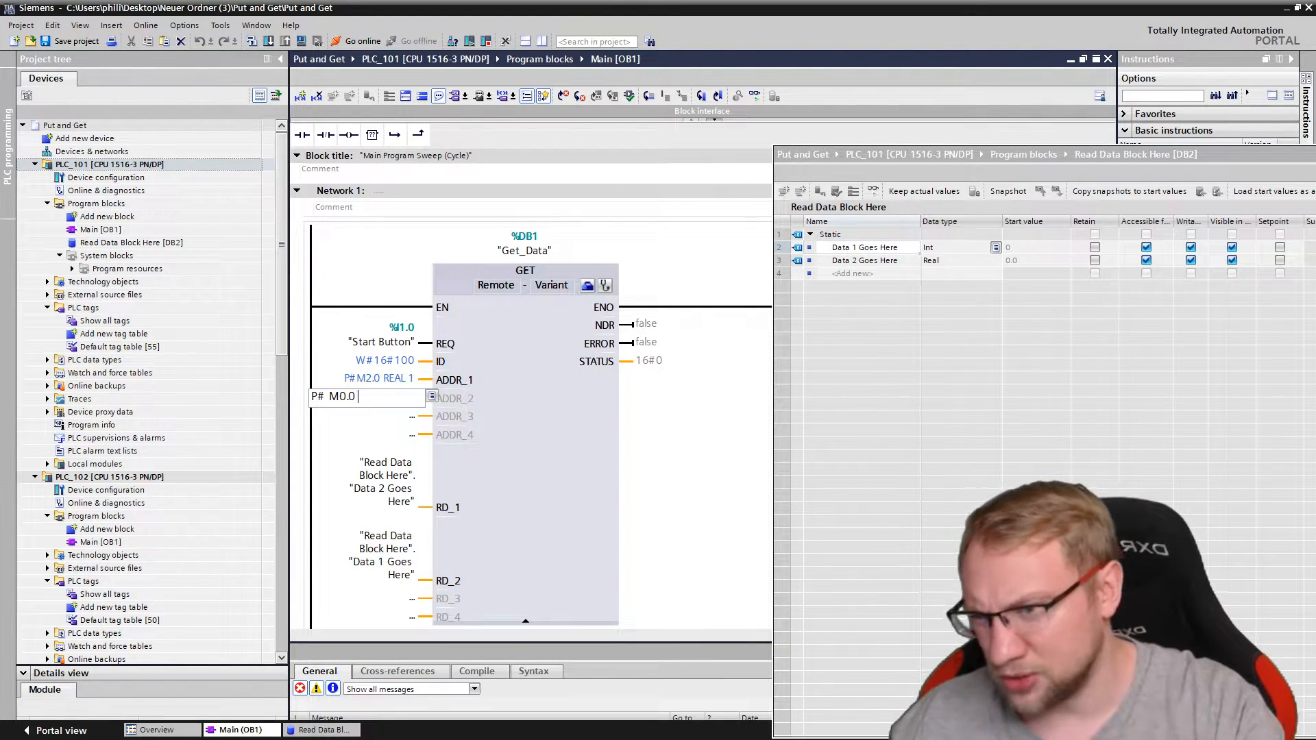
type("int")
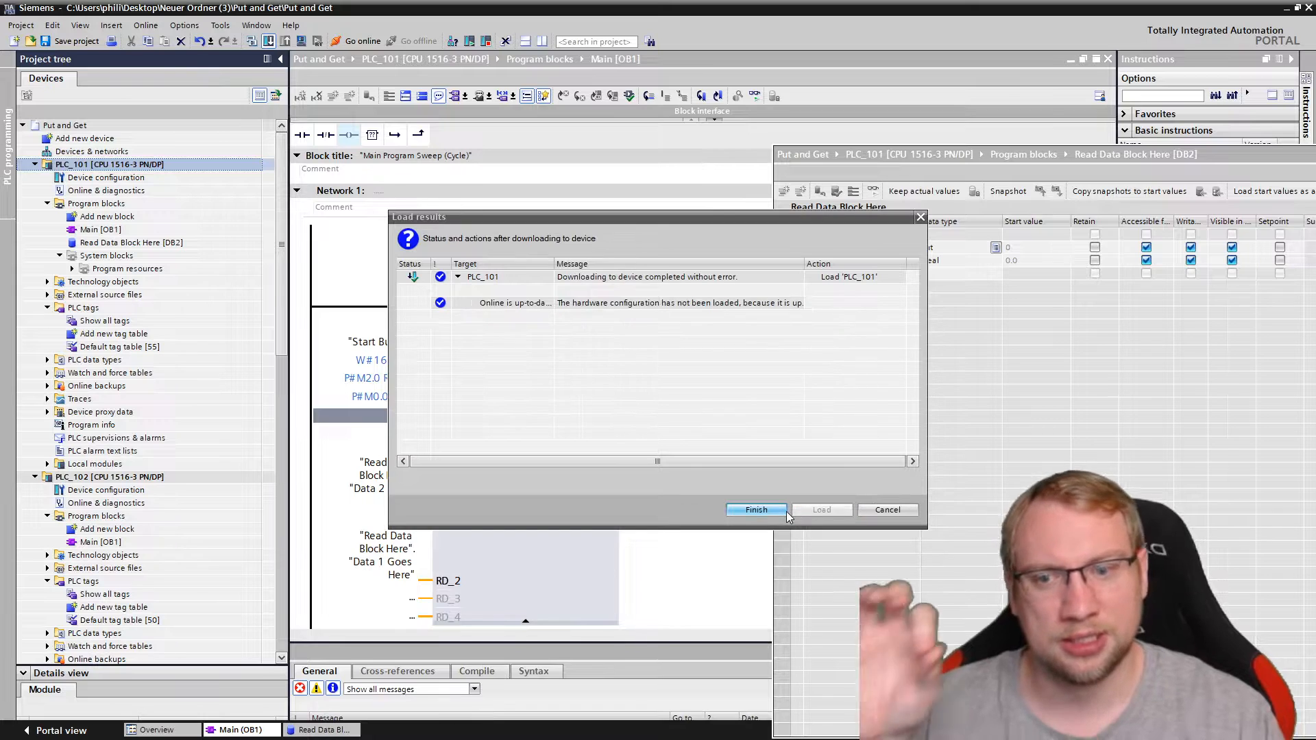
Dismiss the download results and close the Read Data Block Here [DB2] editor.
left_click(755, 509)
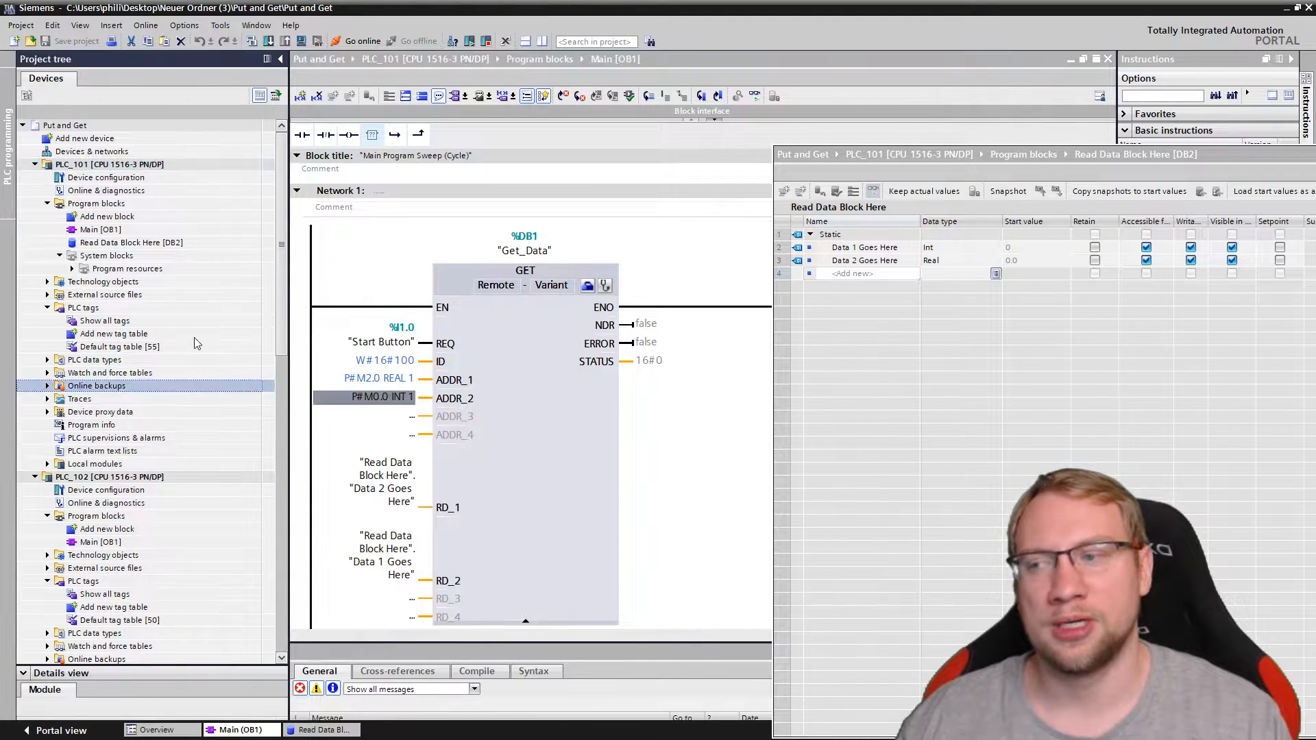
scroll("down", 3)
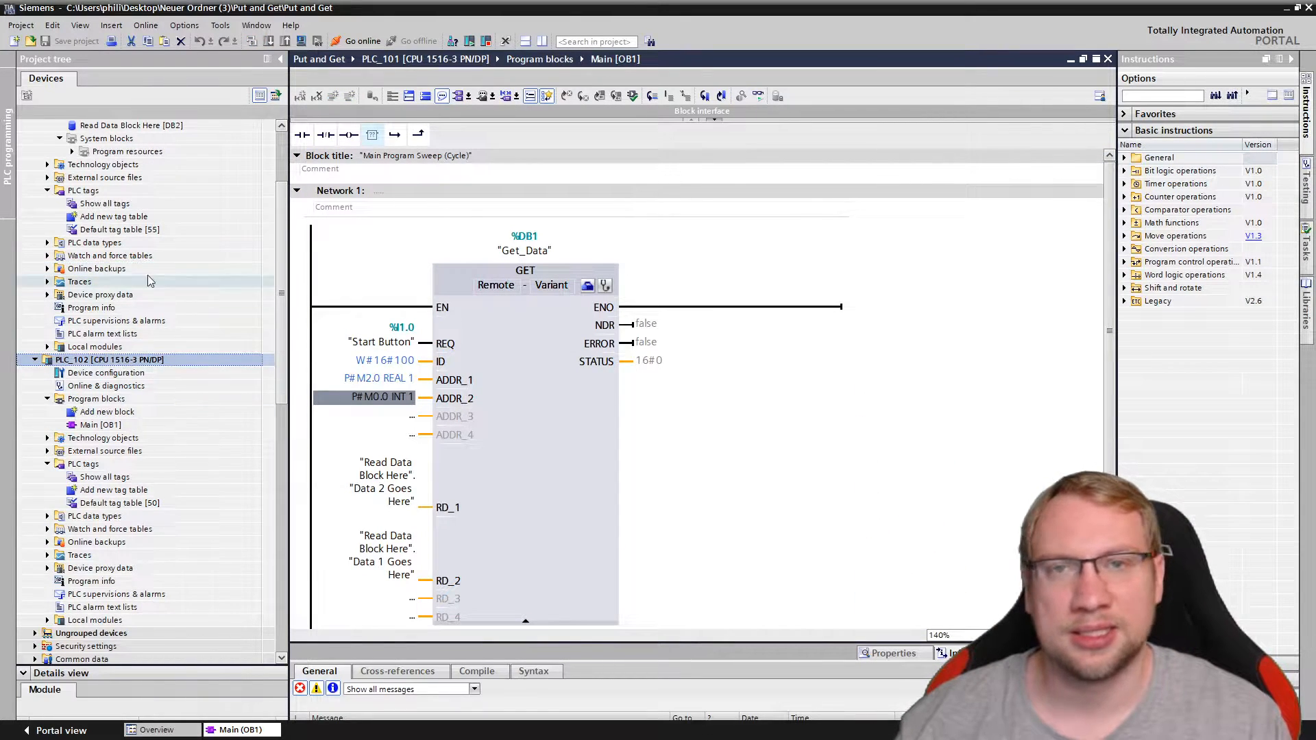
Open PLC_102's Default tag table and start adding a global data block to PLC_102.
double_click(119, 503)
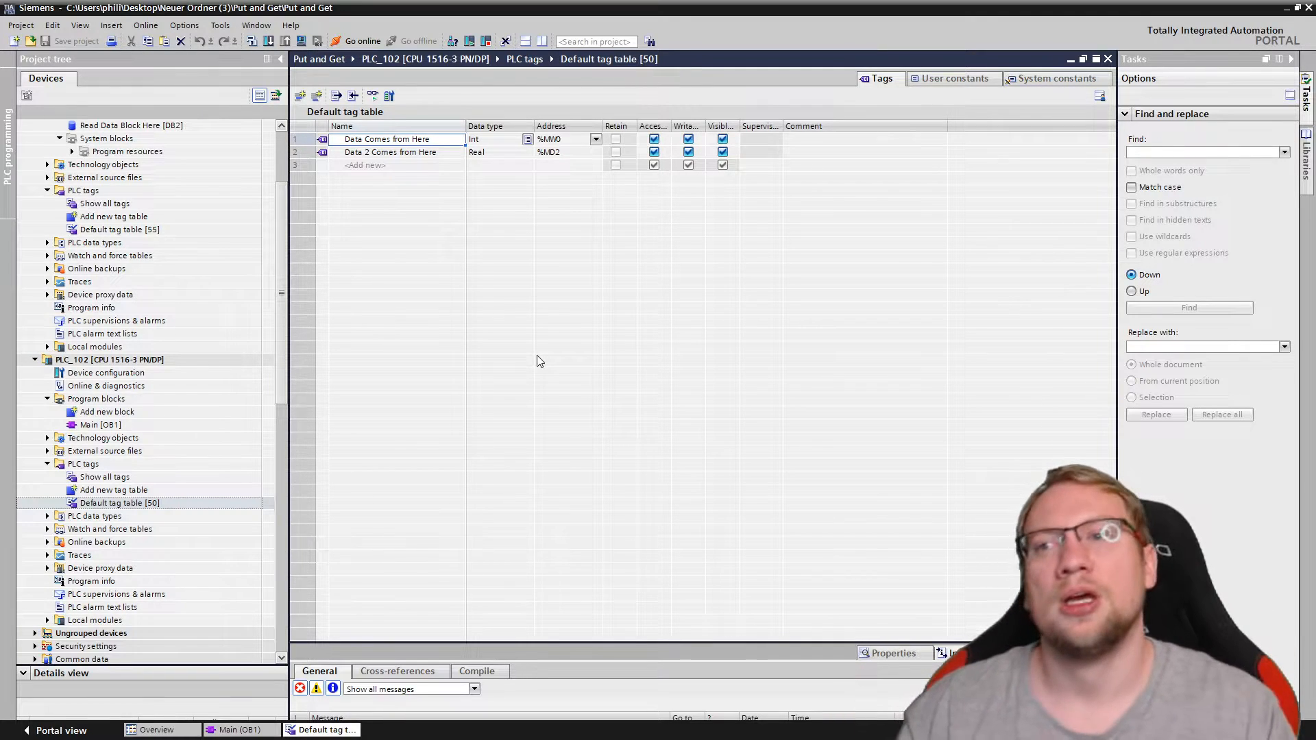
left_click(306, 152)
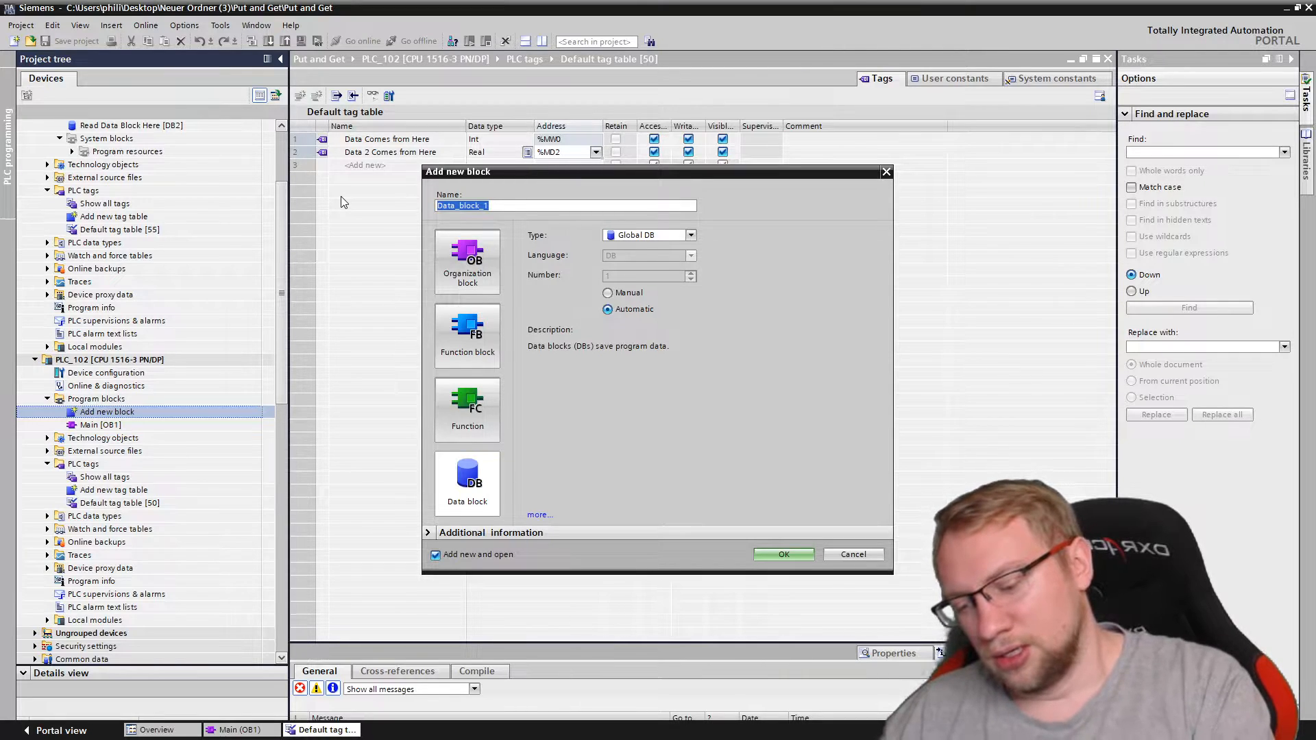
Create data block 'Get Data From Here' with start values 27 and 234.39, then return to Main [OB1].
type("Get Data")
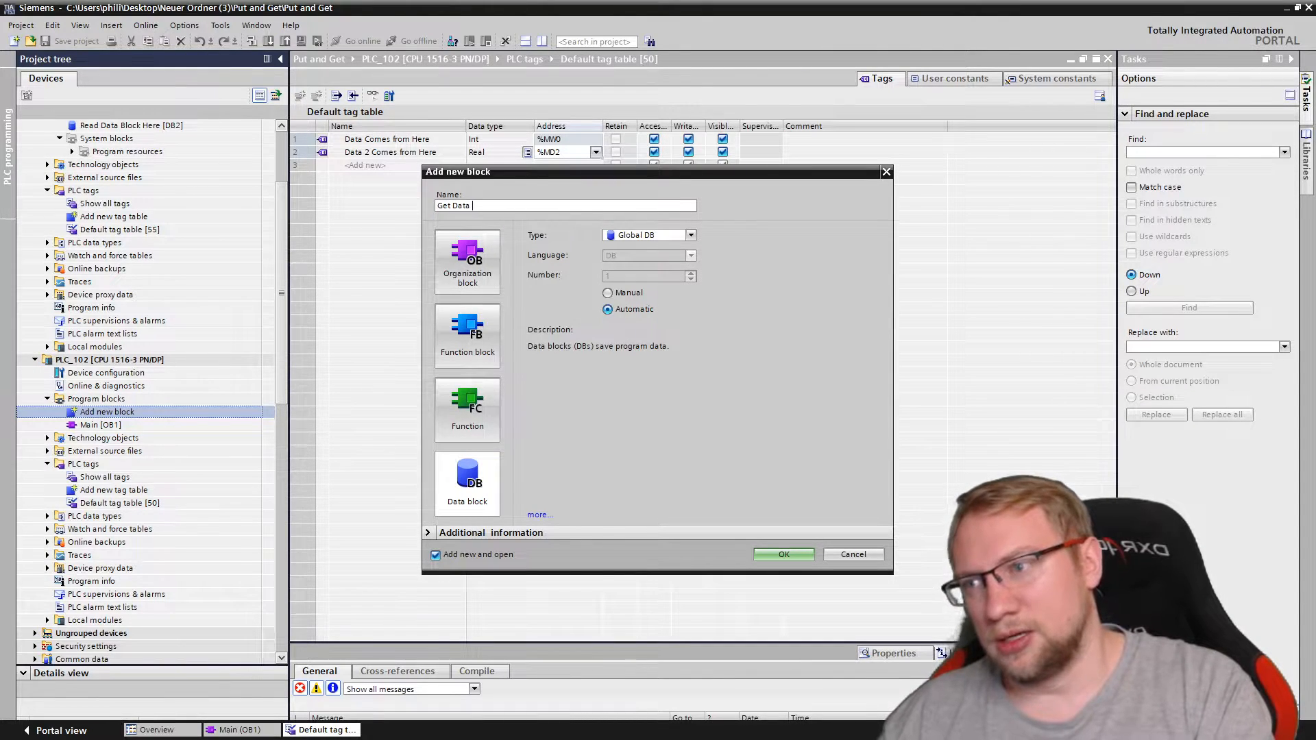
left_click(783, 554)
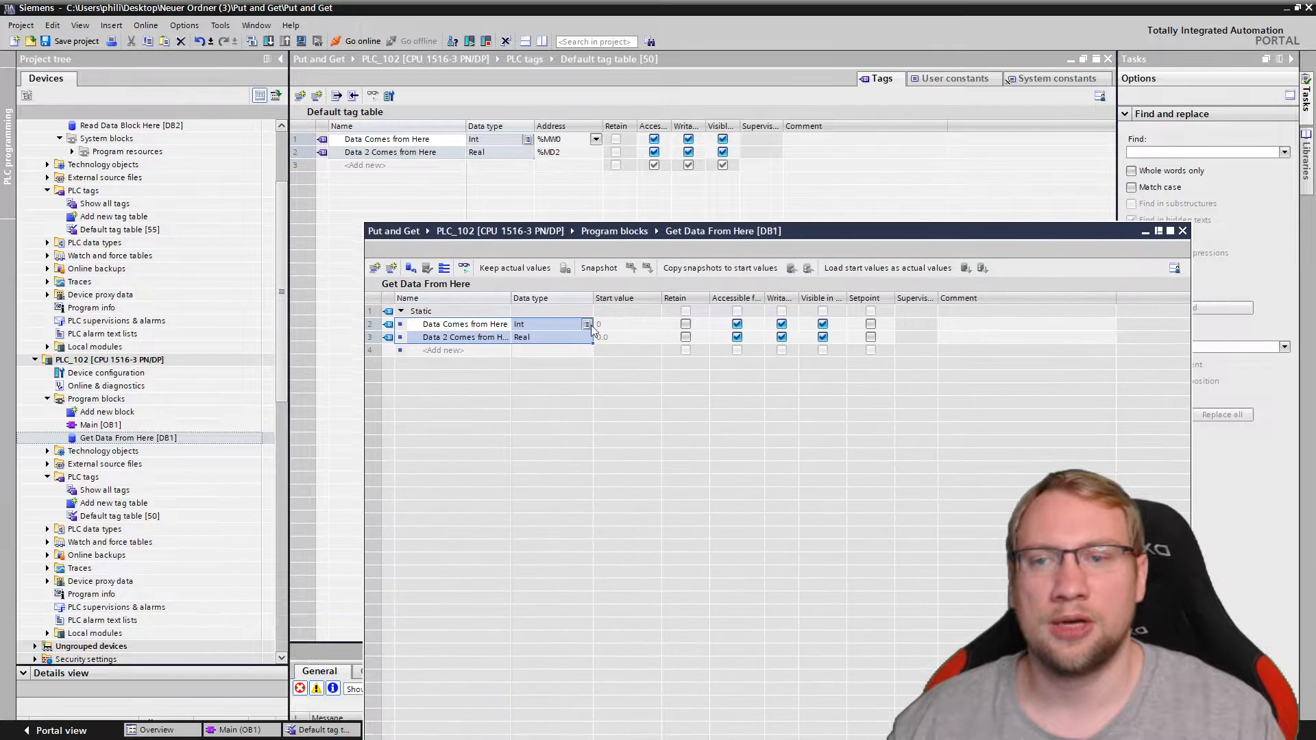
type("27")
left_click(628, 337)
type("29")
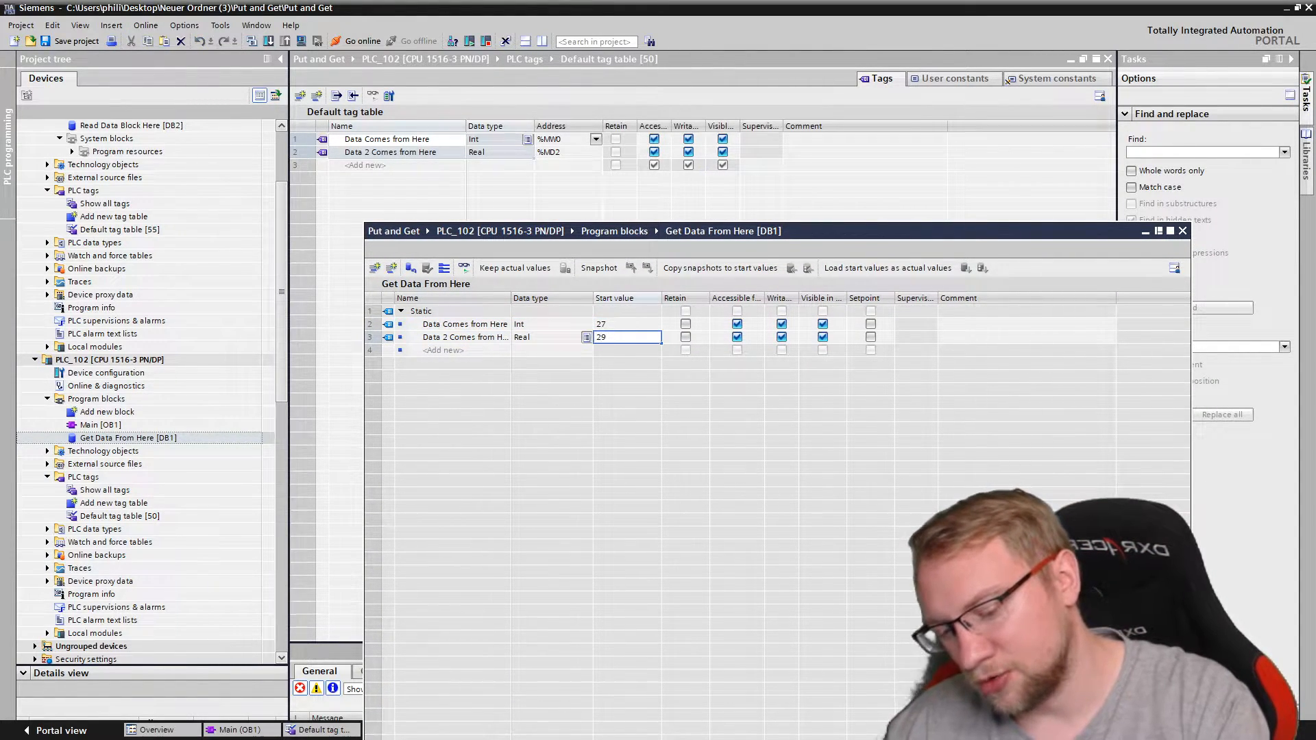
type("234")
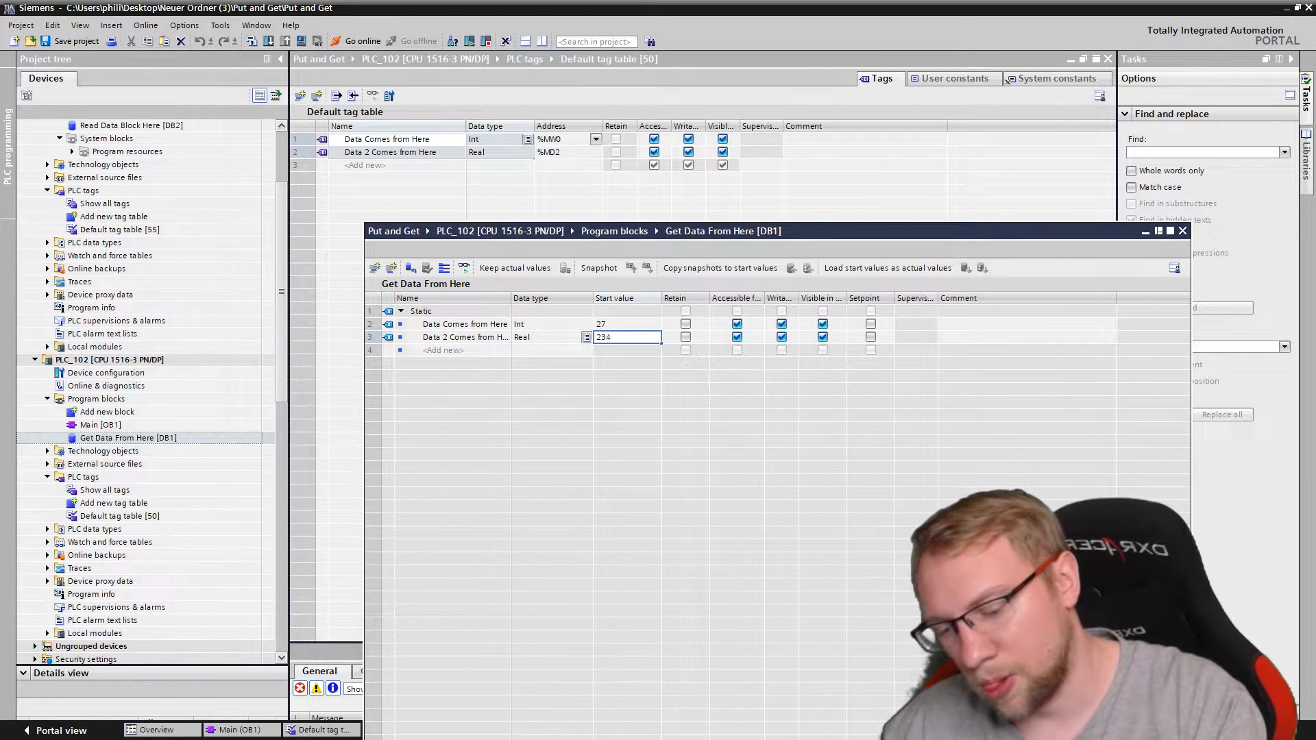
key("Enter")
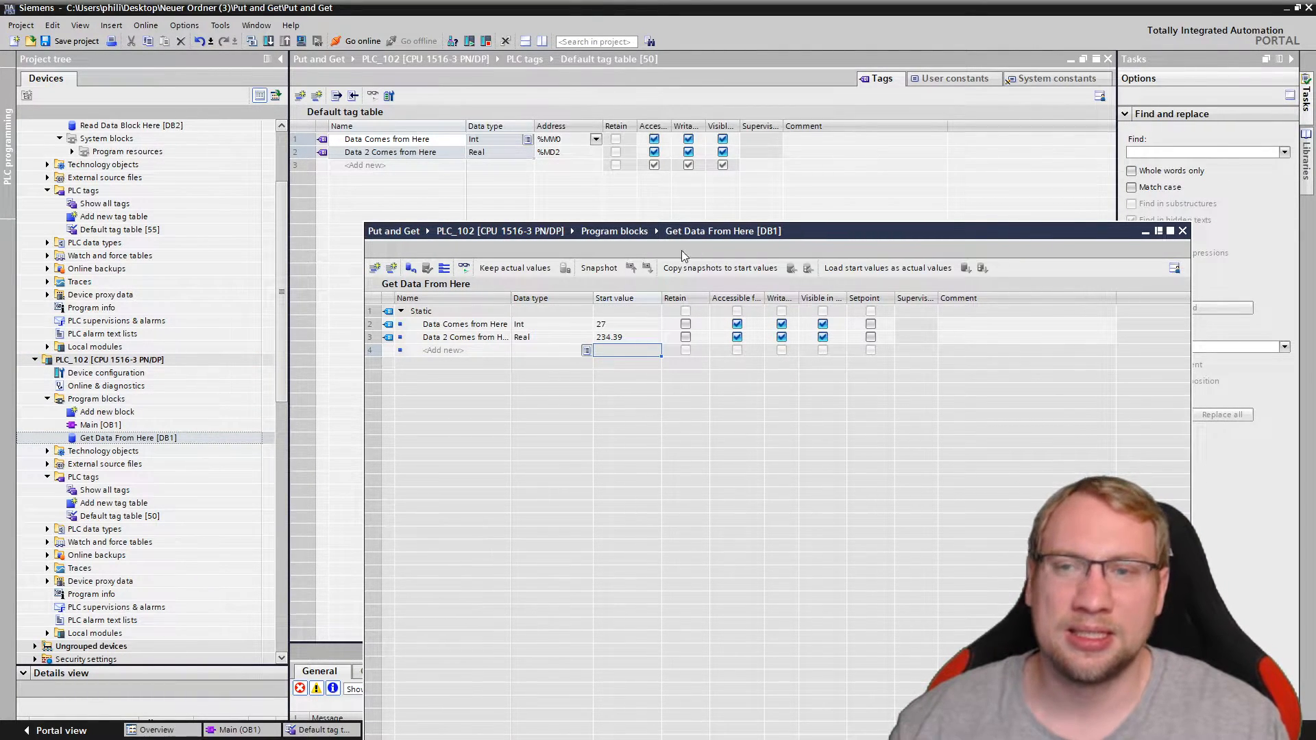
left_click(109, 359)
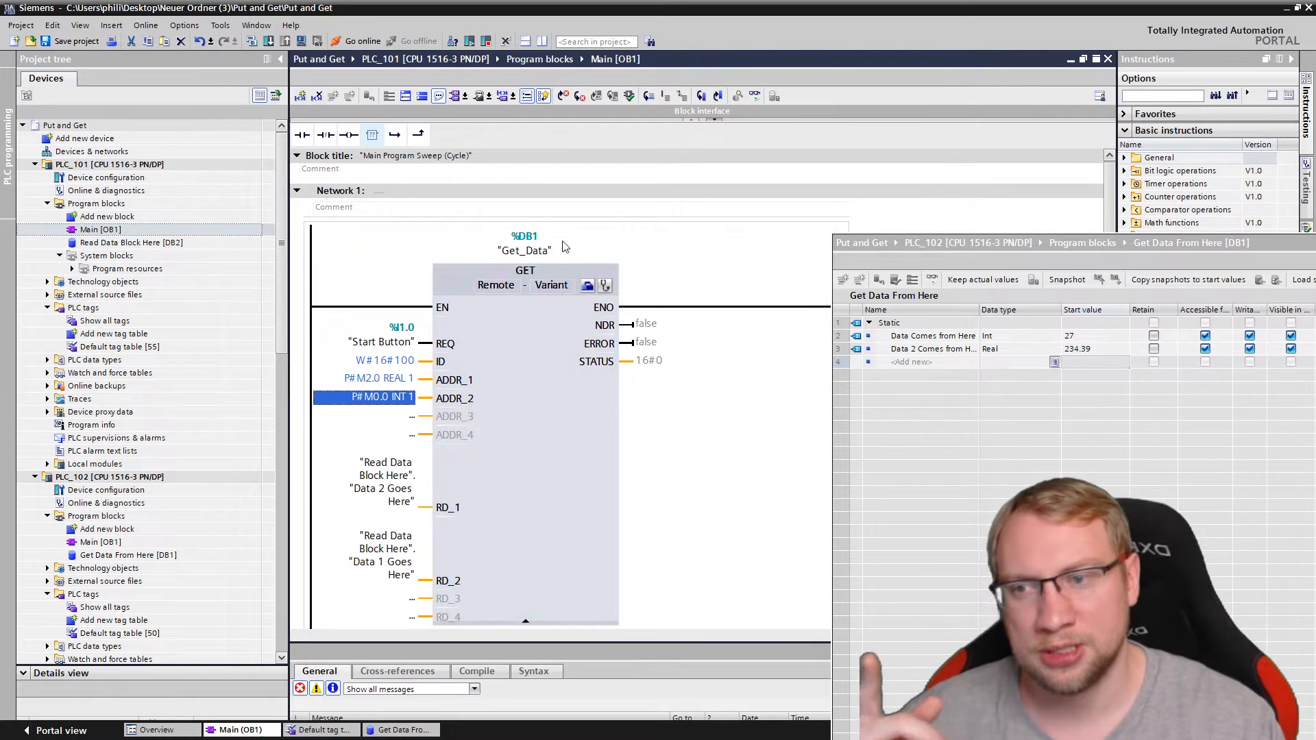
Set GET ADDR_2 to "Get Data From Here"."Data Comes from Here" and inspect its undefined-tag tooltip.
left_click(931, 336)
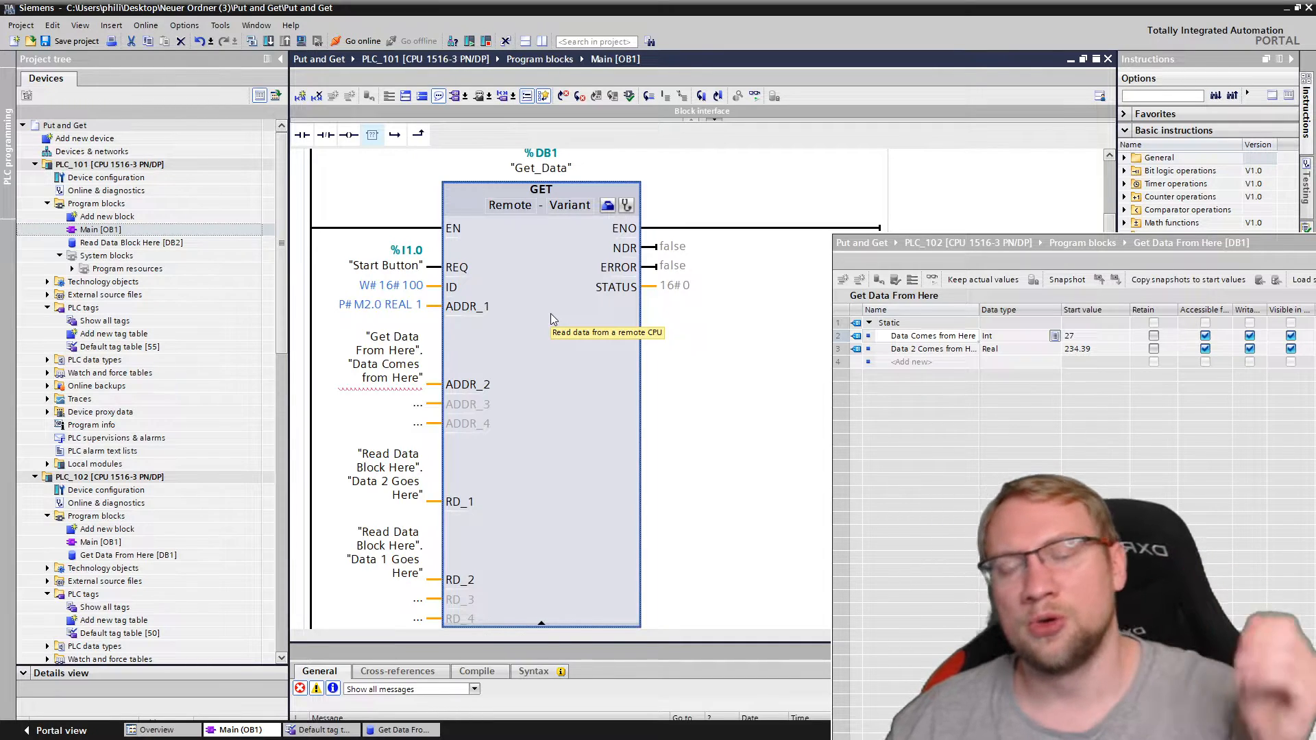
left_click(385, 474)
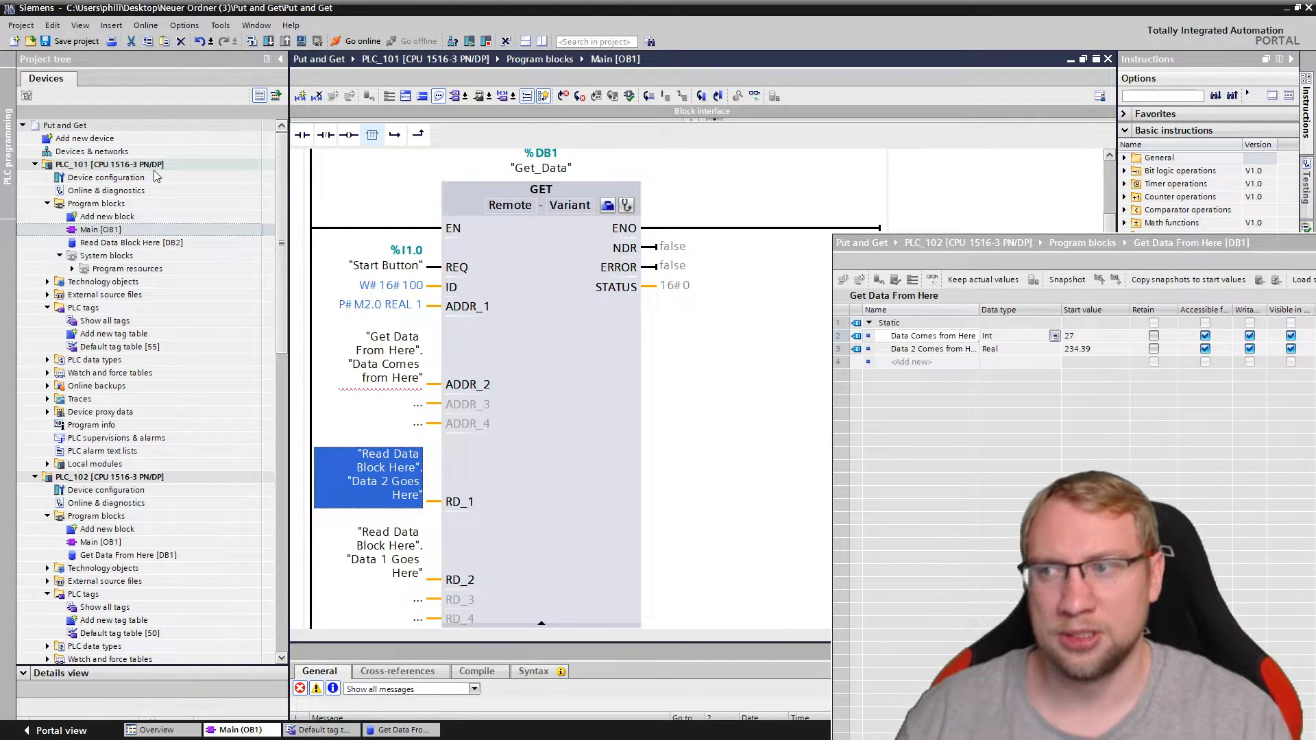
left_click(109, 164)
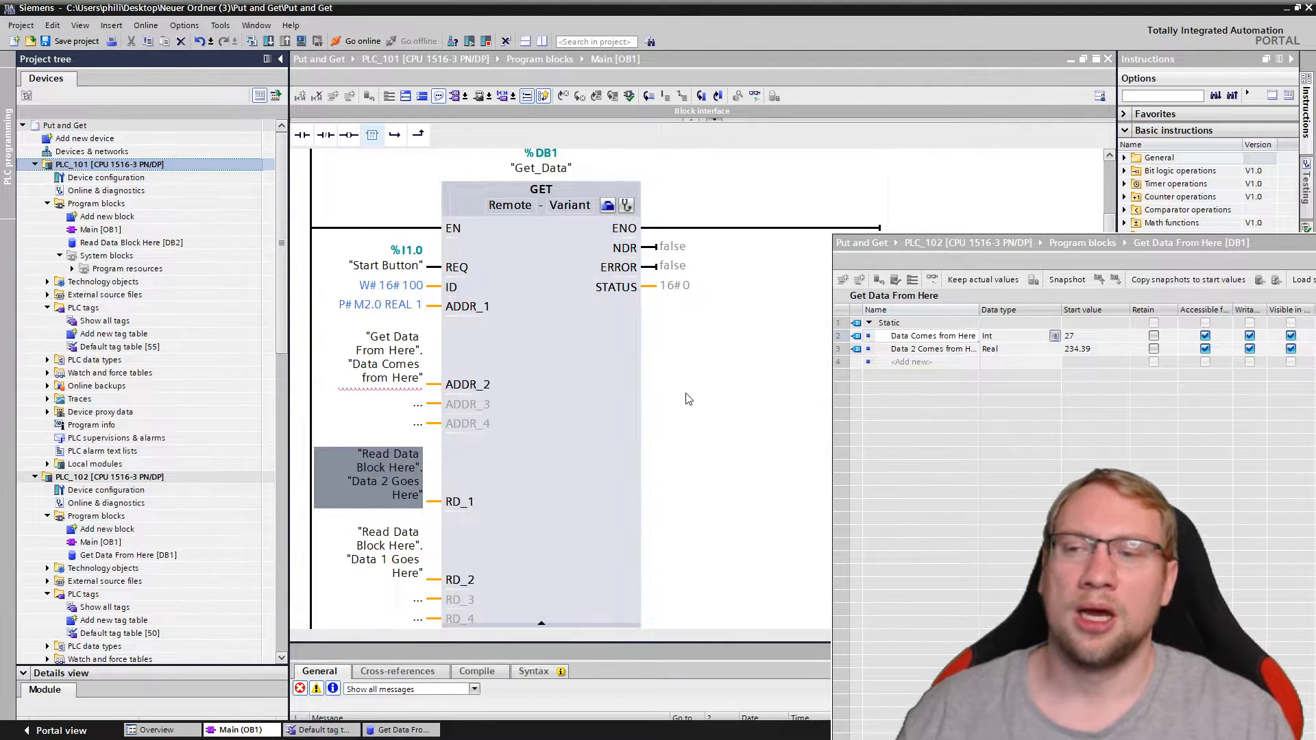
mouse_move(374, 478)
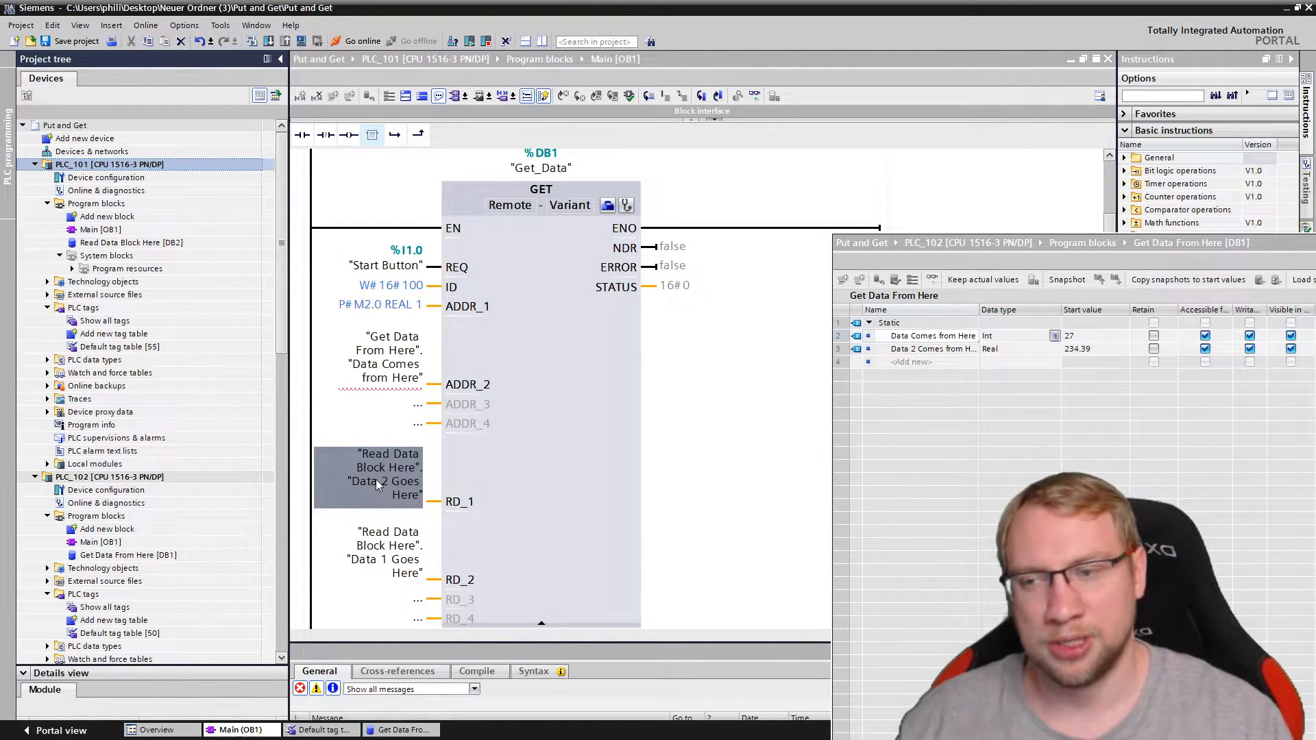
mouse_move(378, 479)
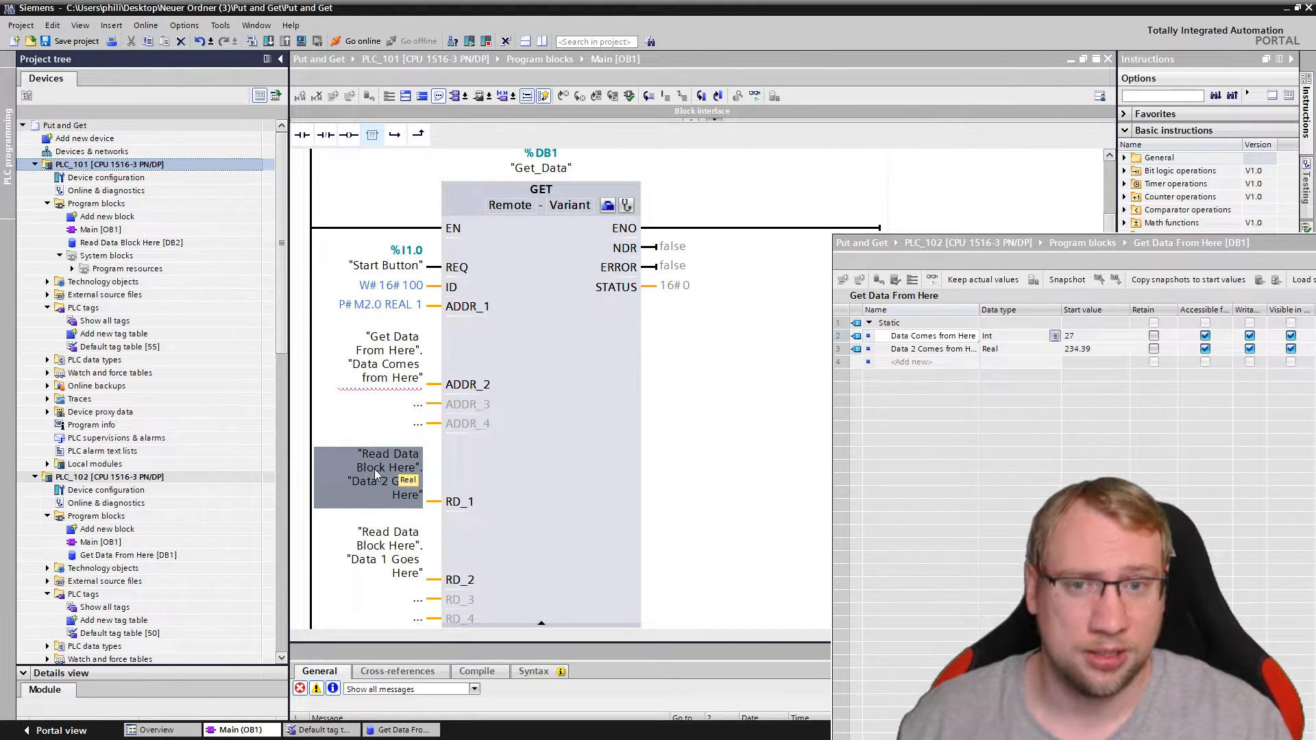
left_click(382, 356)
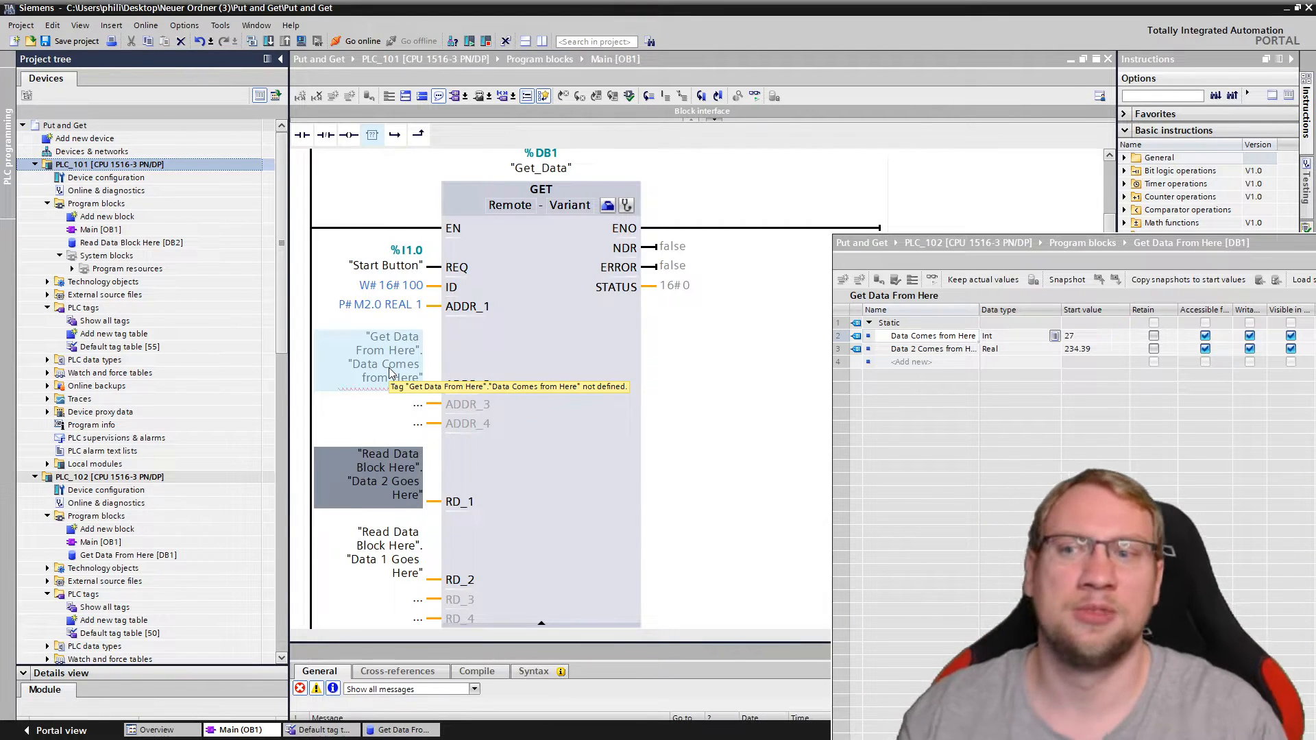
left_click(384, 356)
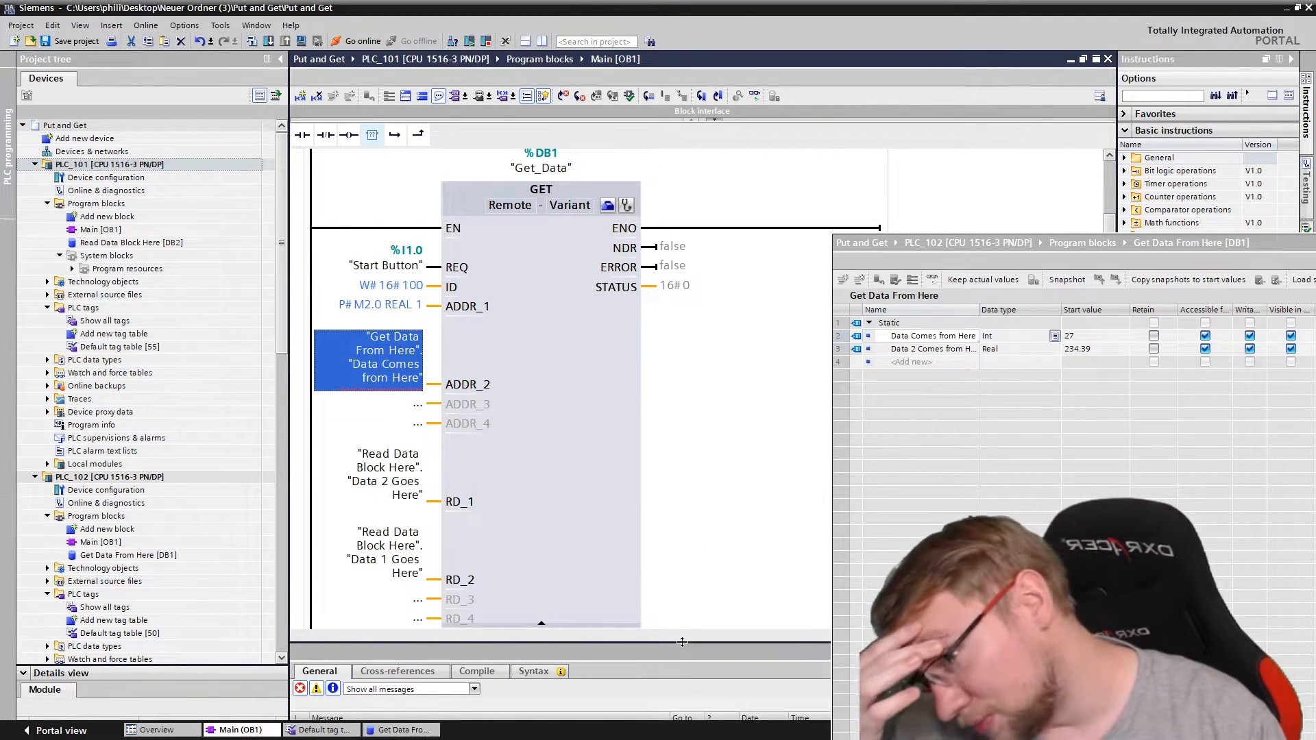
left_click(128, 554)
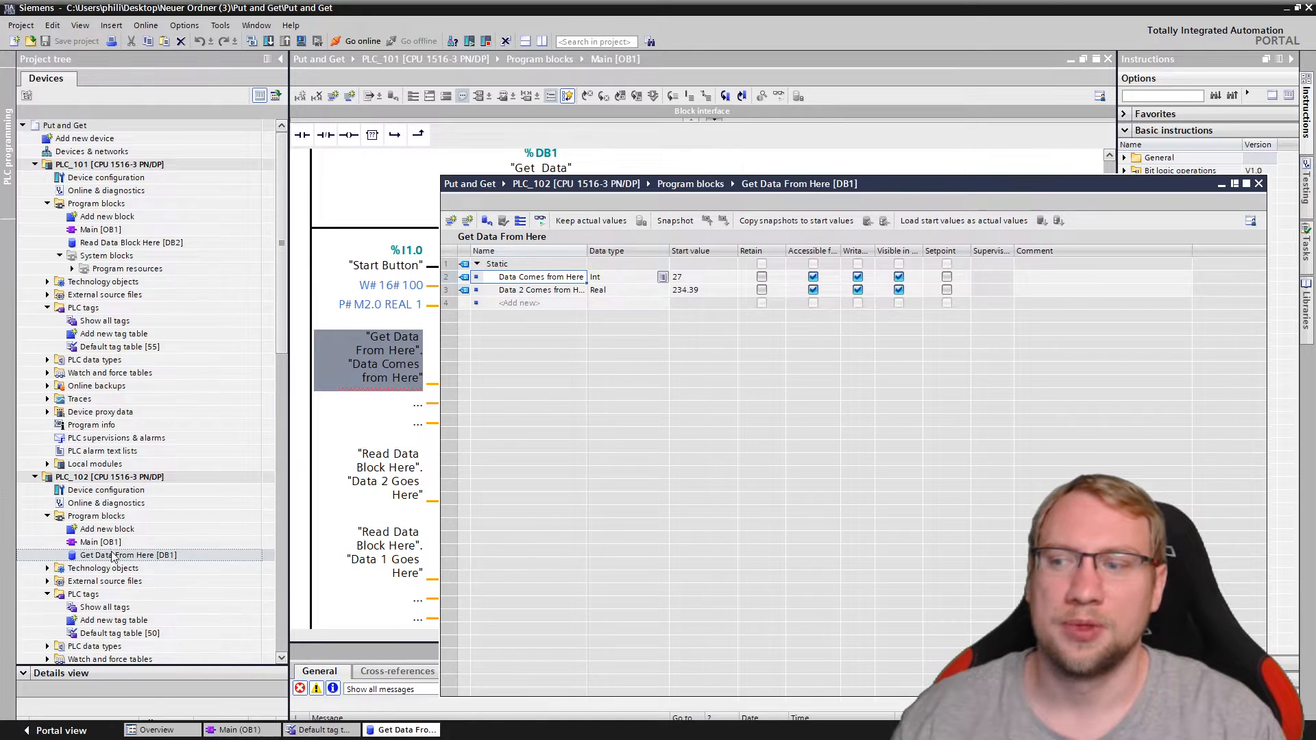
Turn off optimized block access for Get Data From Here [DB1] and accept the warning.
left_click(128, 555)
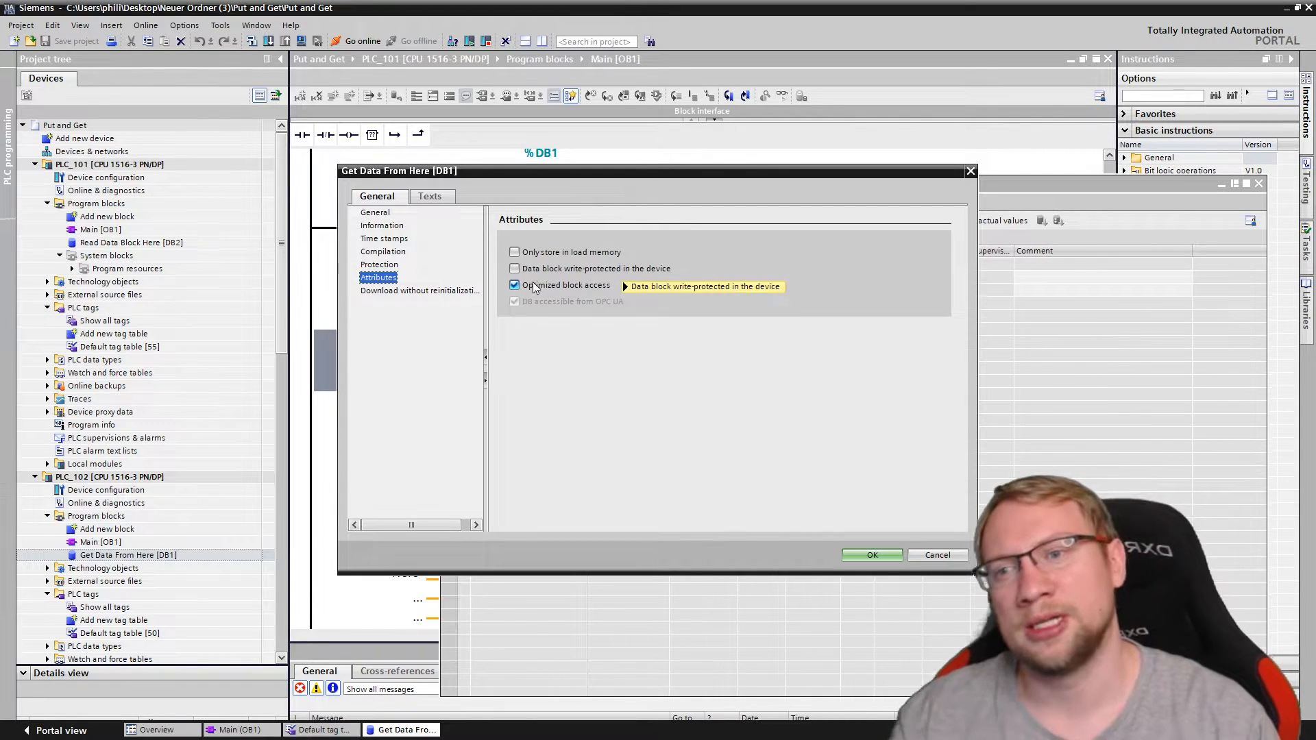
left_click(514, 284)
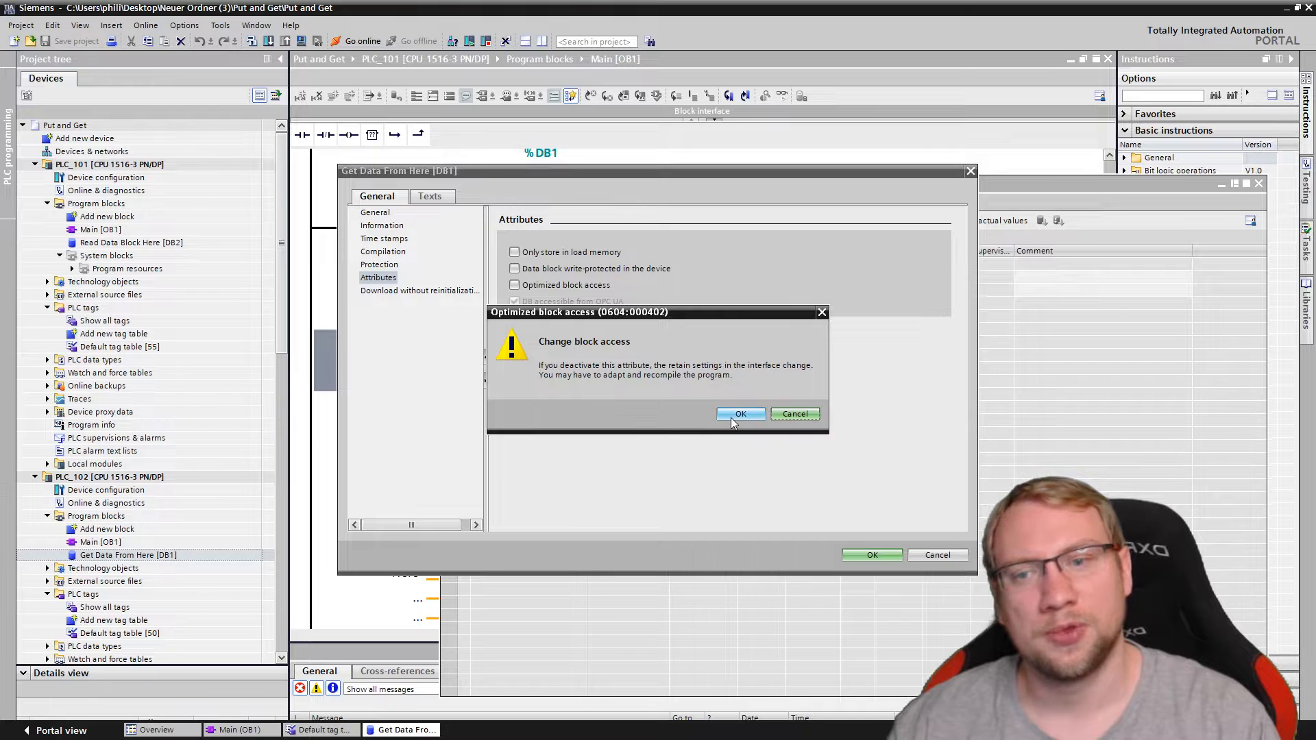
left_click(740, 414)
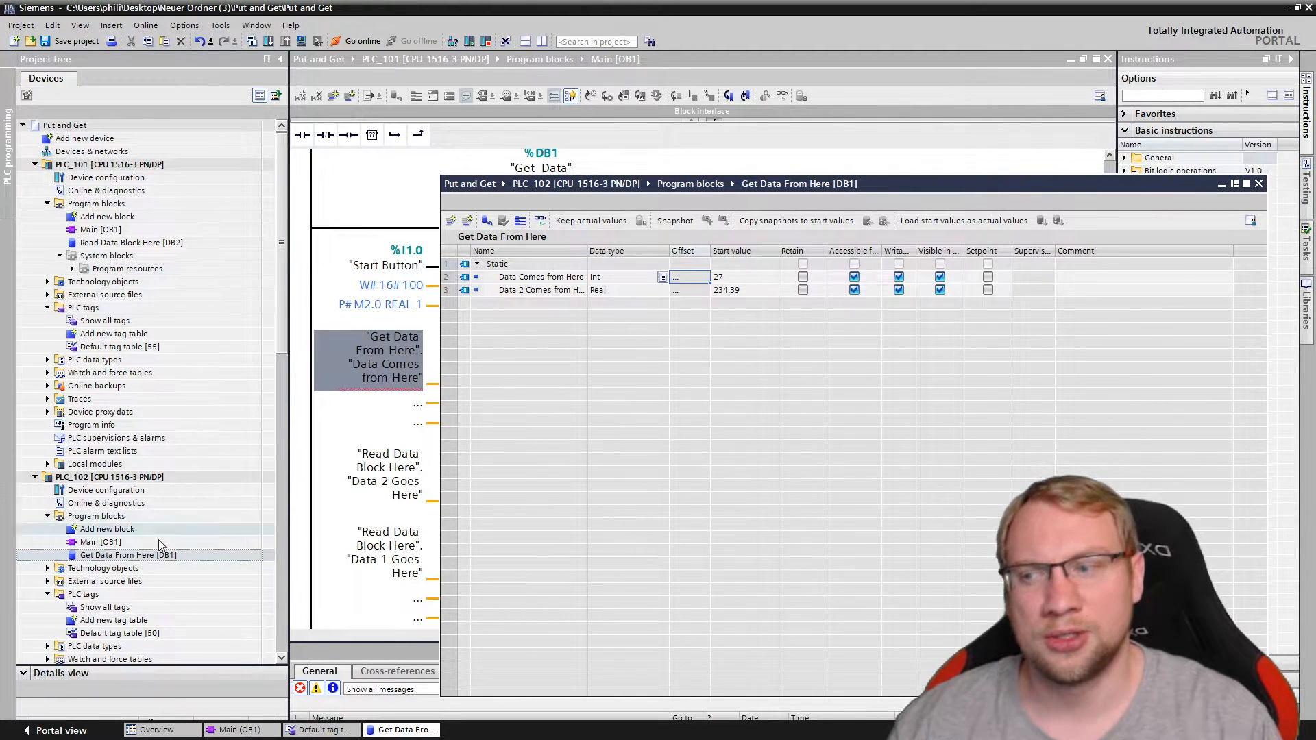
Compile Get Data From Here [DB1] so its tags get offsets 0.0 and 2.0.
left_click(109, 477)
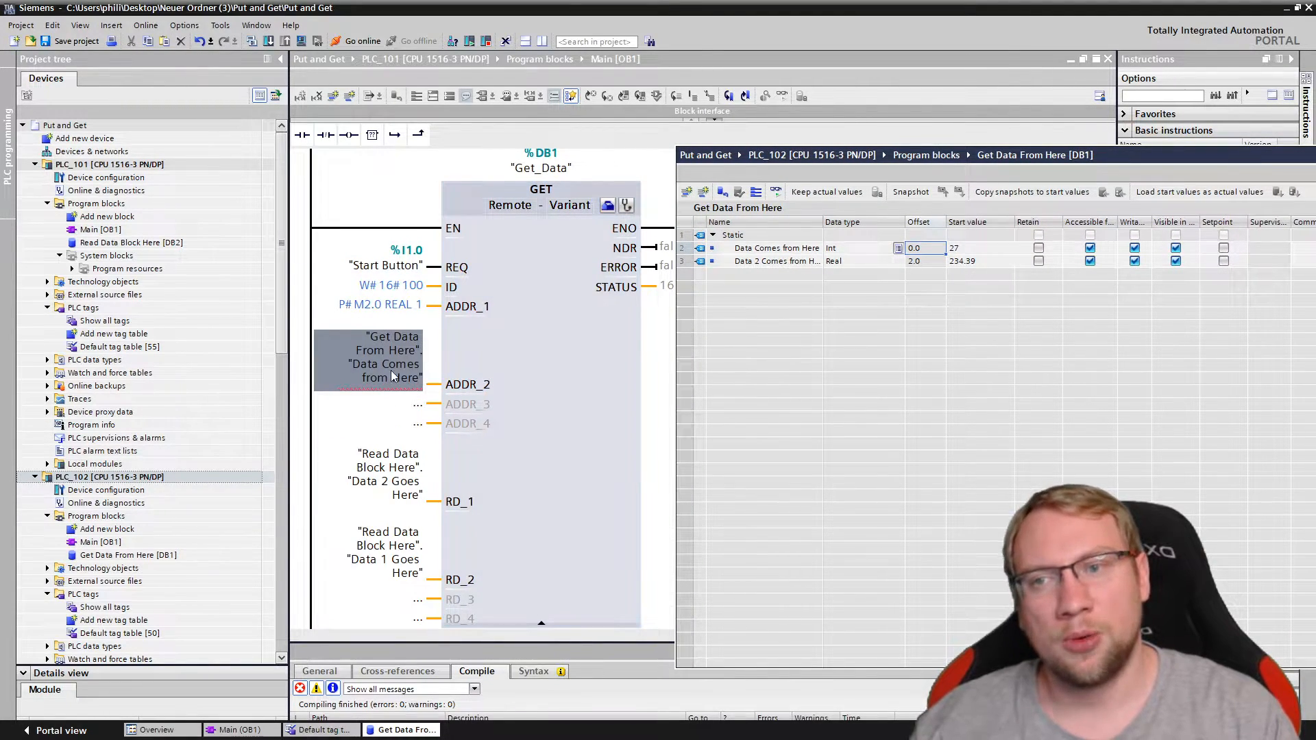
Enter the pointer P#DB1.DBX0.0 INT 1 as the GET block's ADDR_2 operand.
left_click(374, 356)
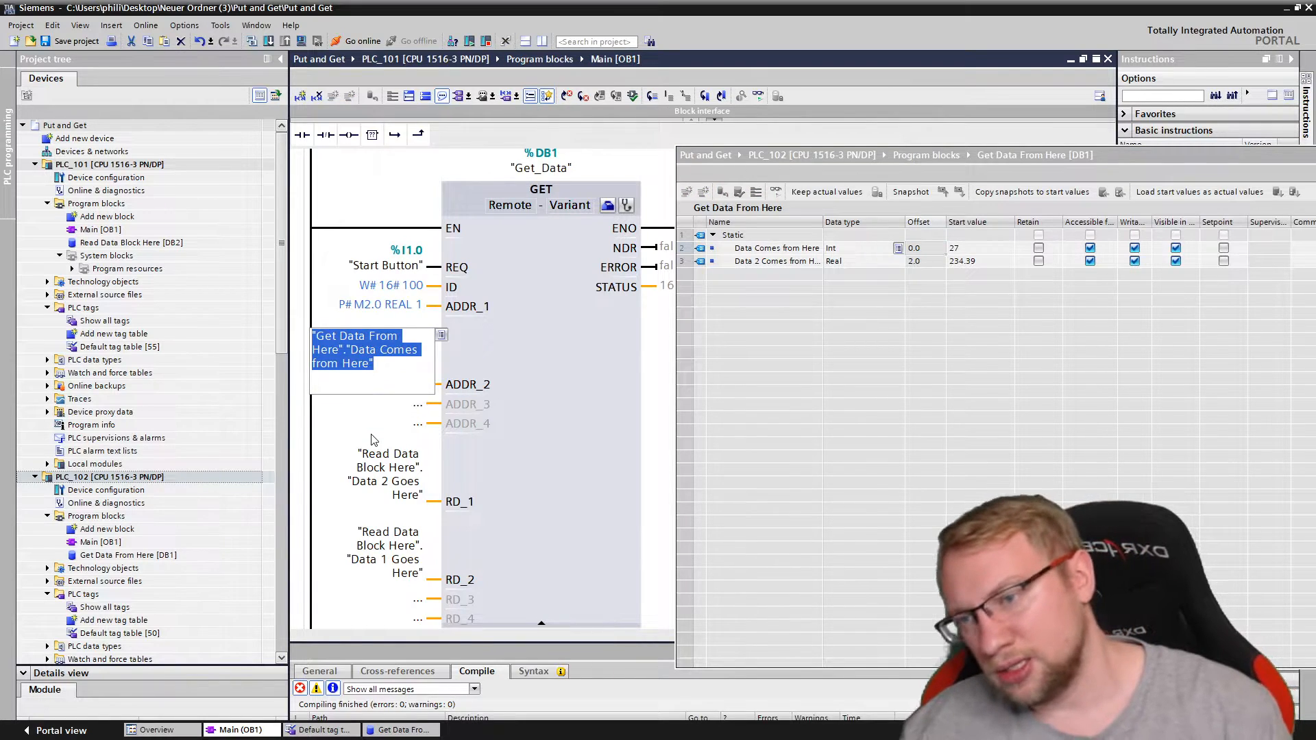
type("db")
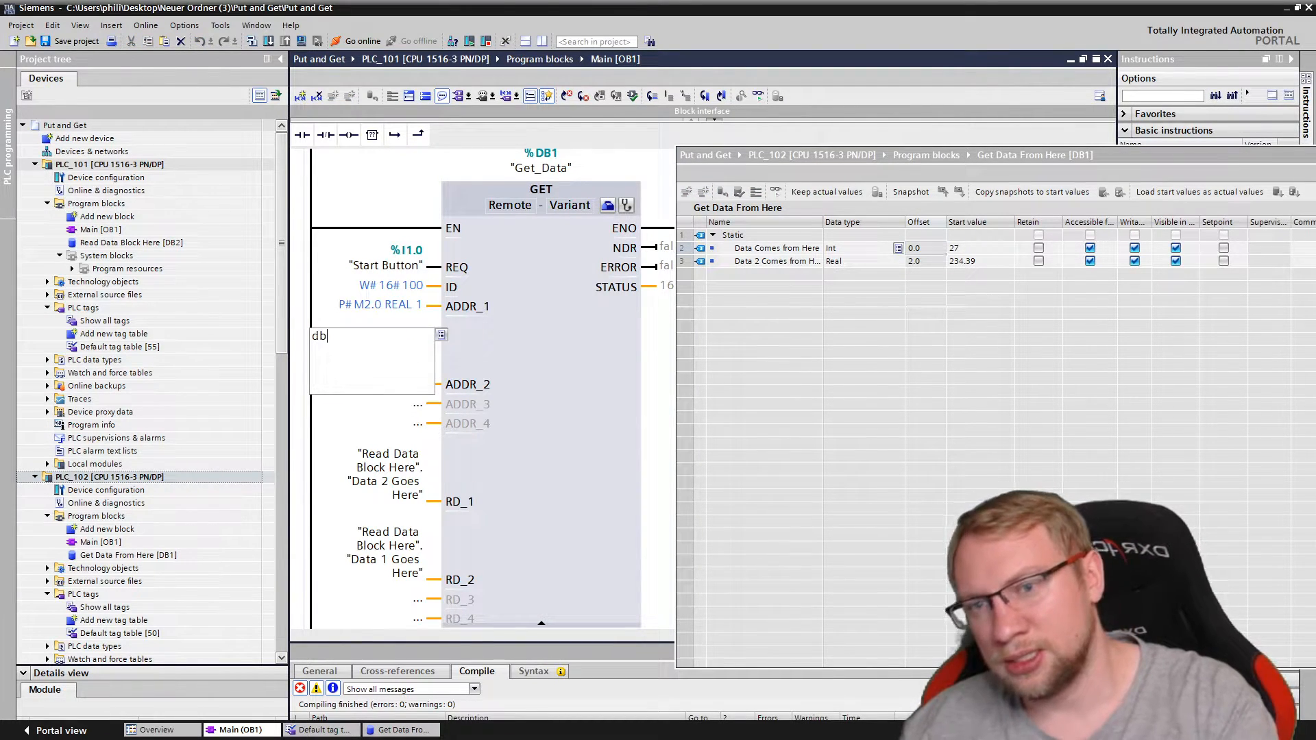
type("1")
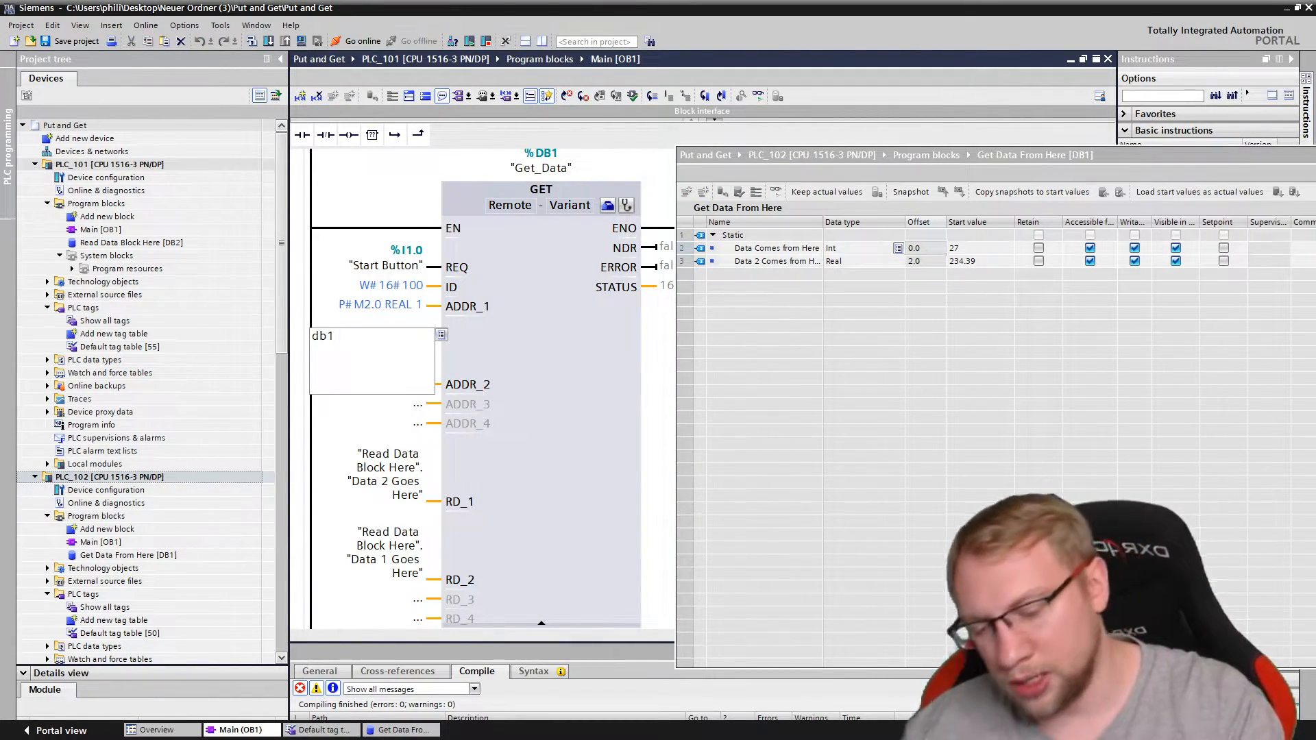
type(".dbx")
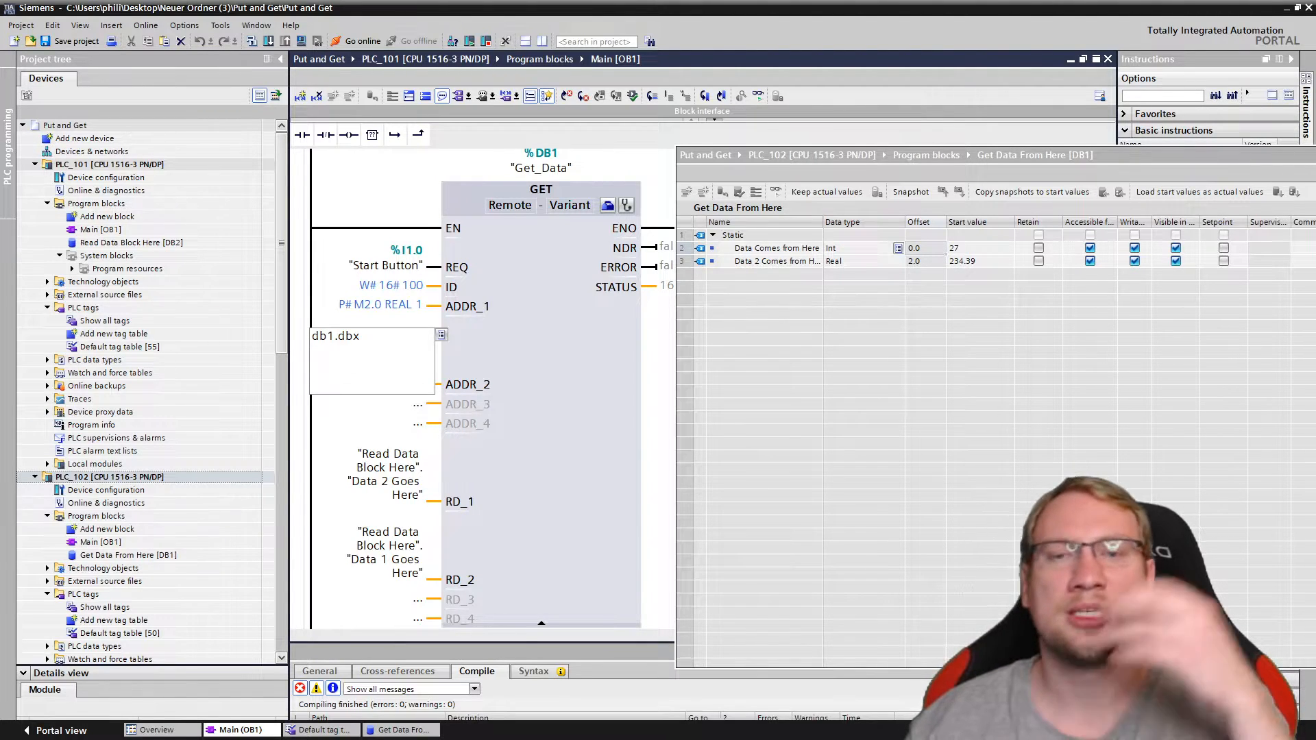
type("0.0")
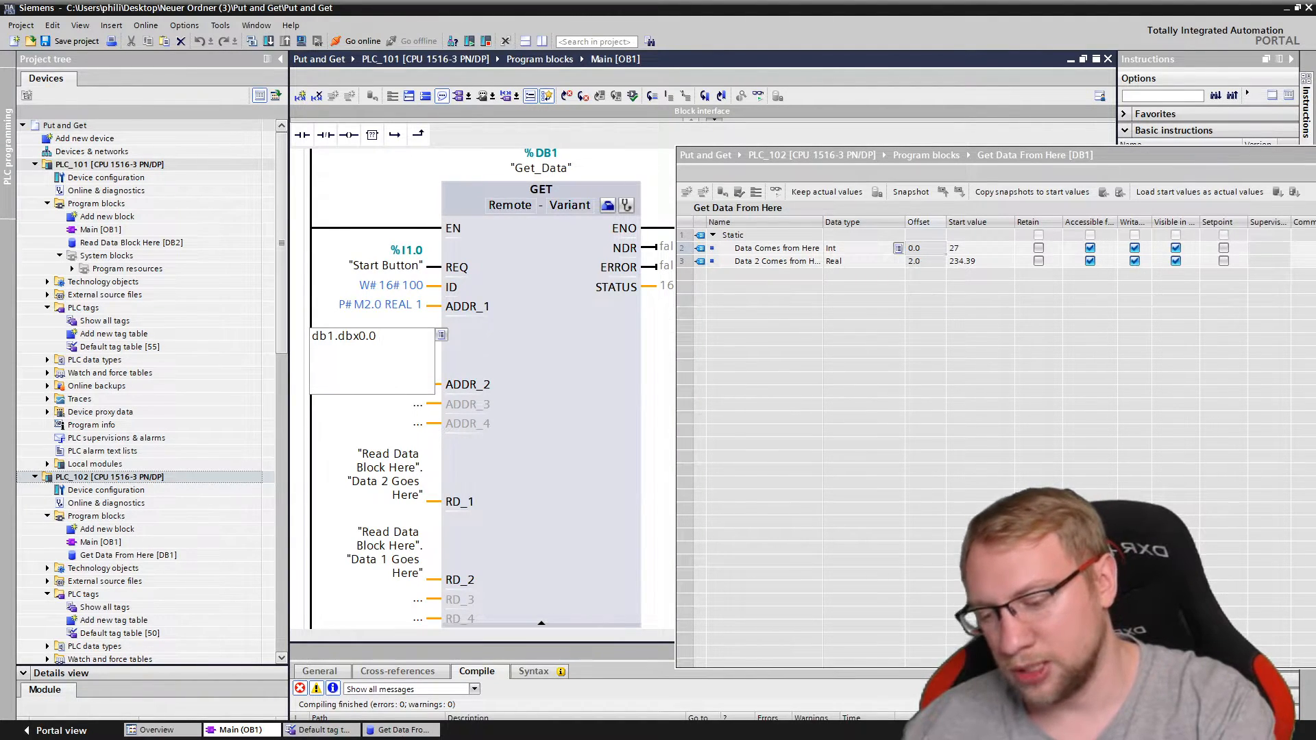
type("int 1")
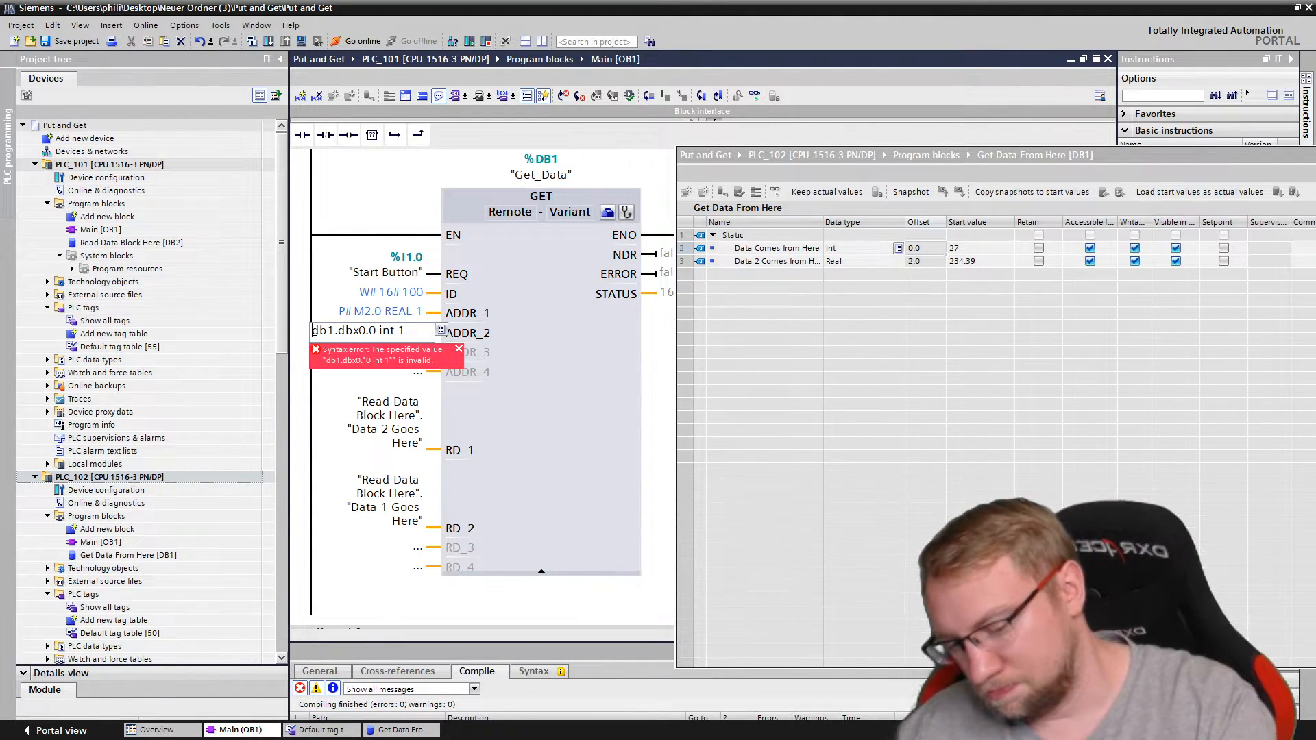
type("P# DB")
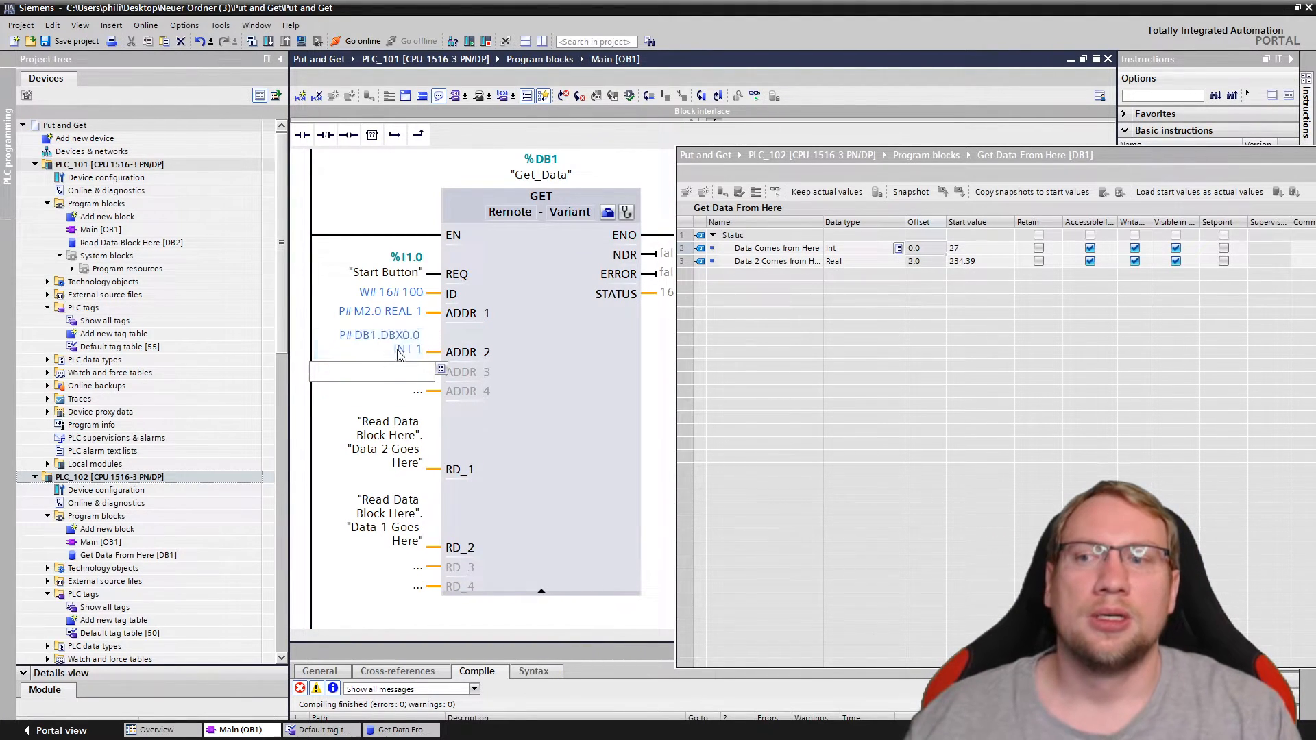
left_click(373, 341)
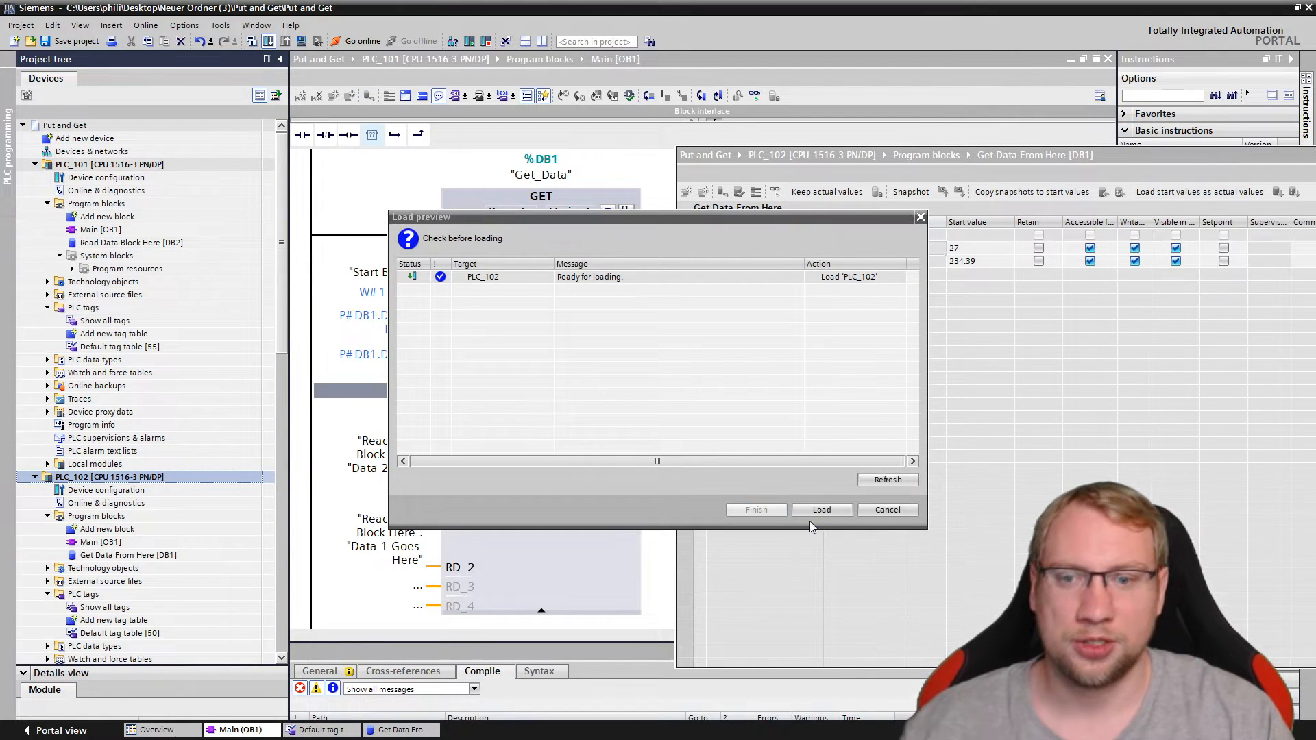
Download PLC_102 and PLC_101, then turn on online monitoring of Main [OB1].
left_click(821, 509)
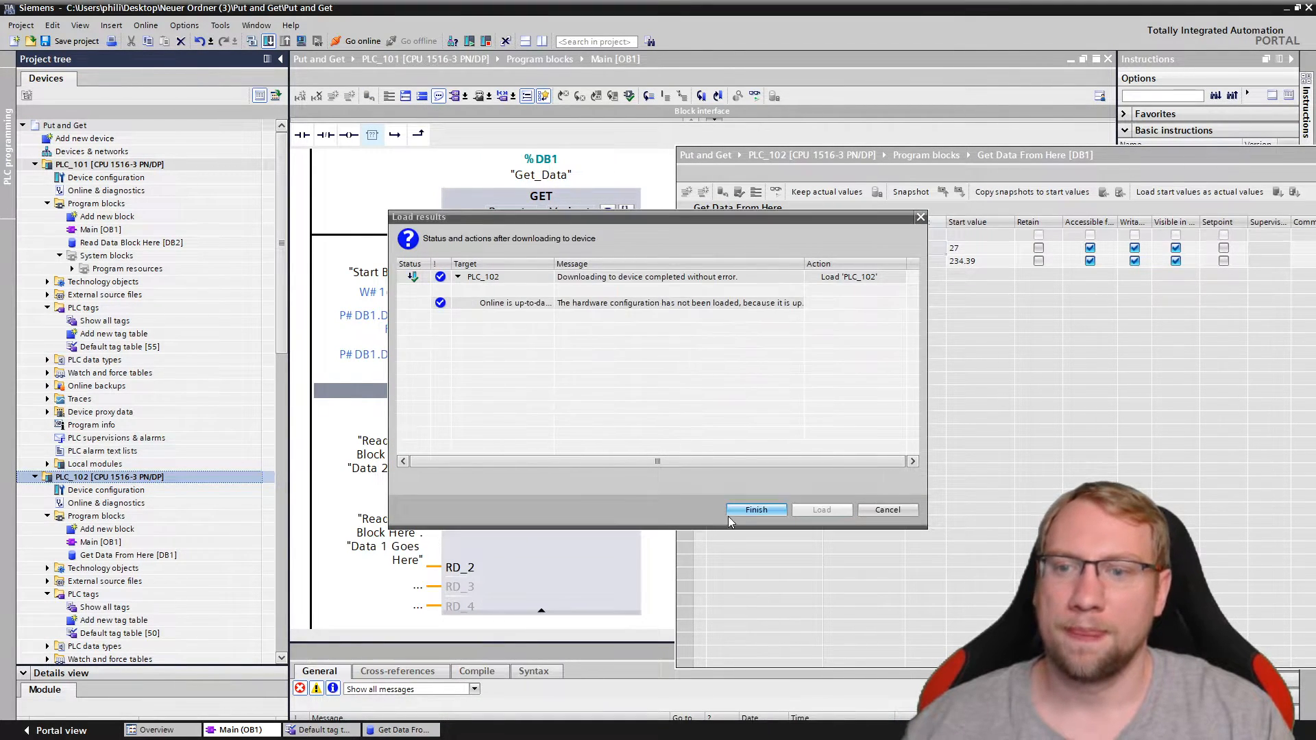
left_click(754, 509)
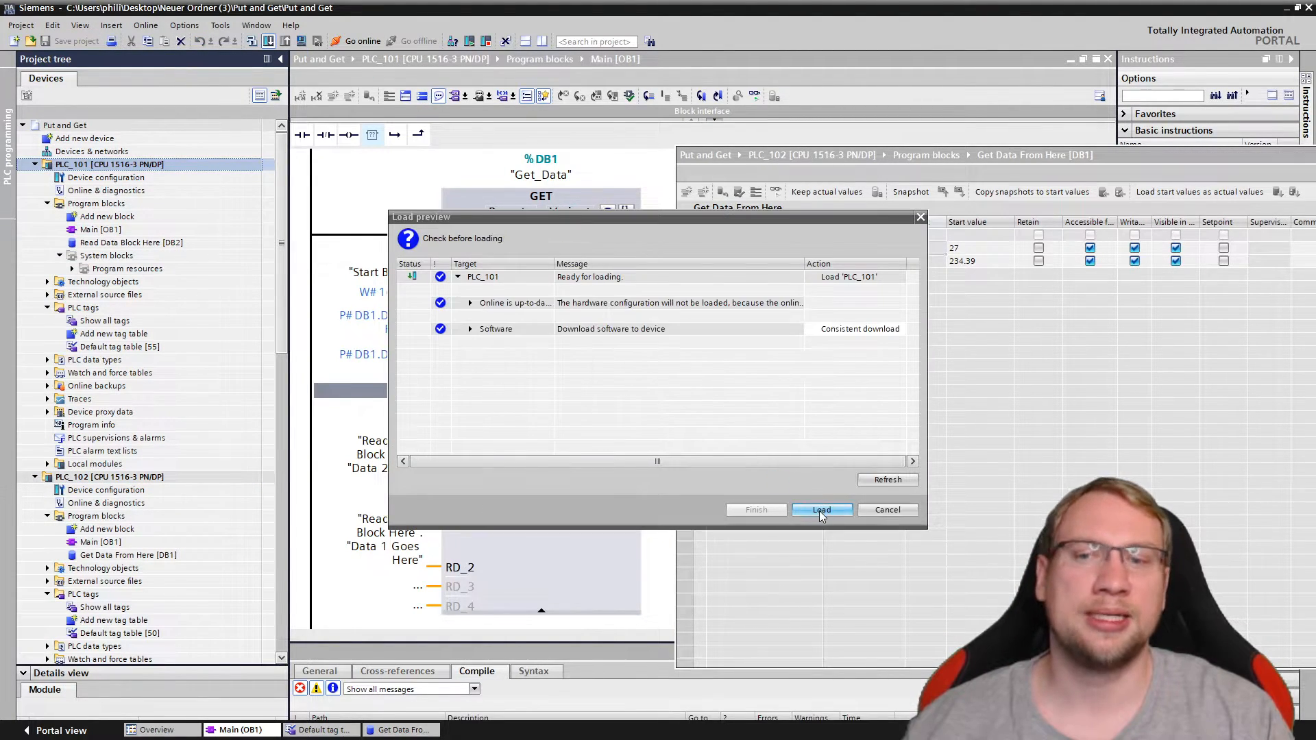
left_click(821, 509)
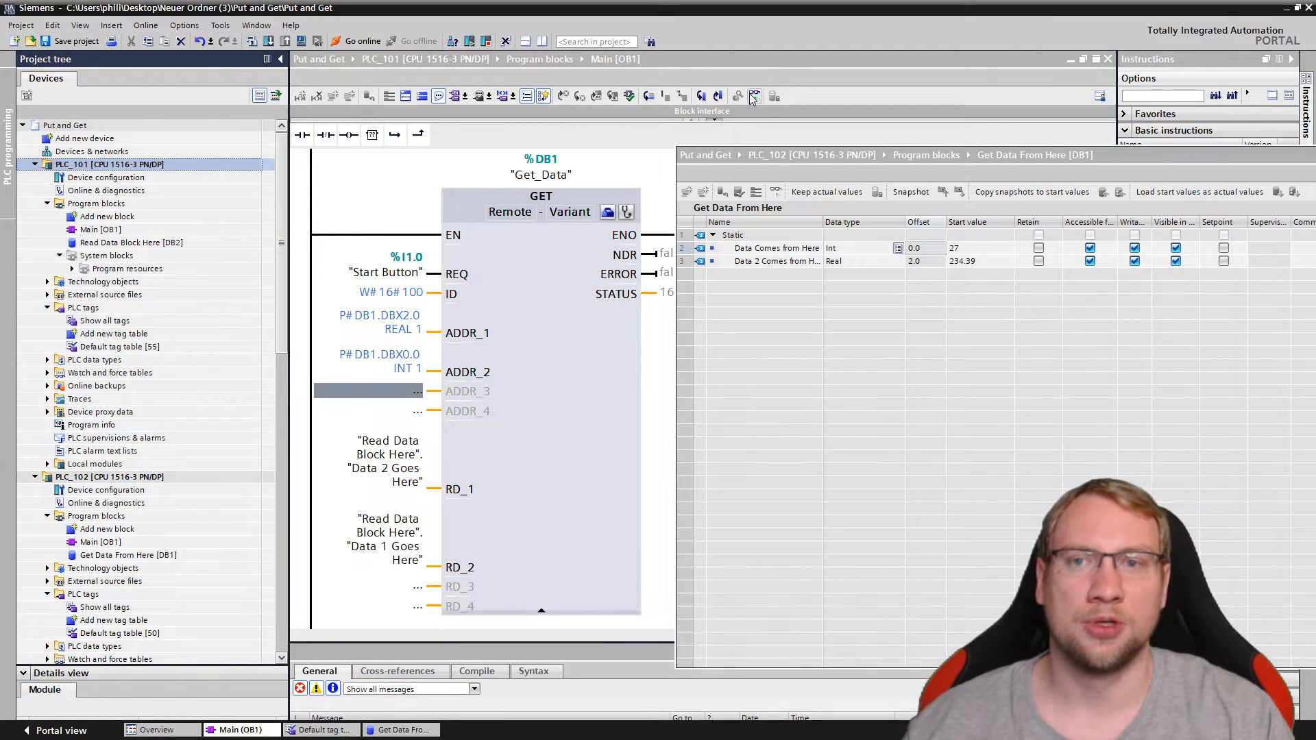
left_click(752, 95)
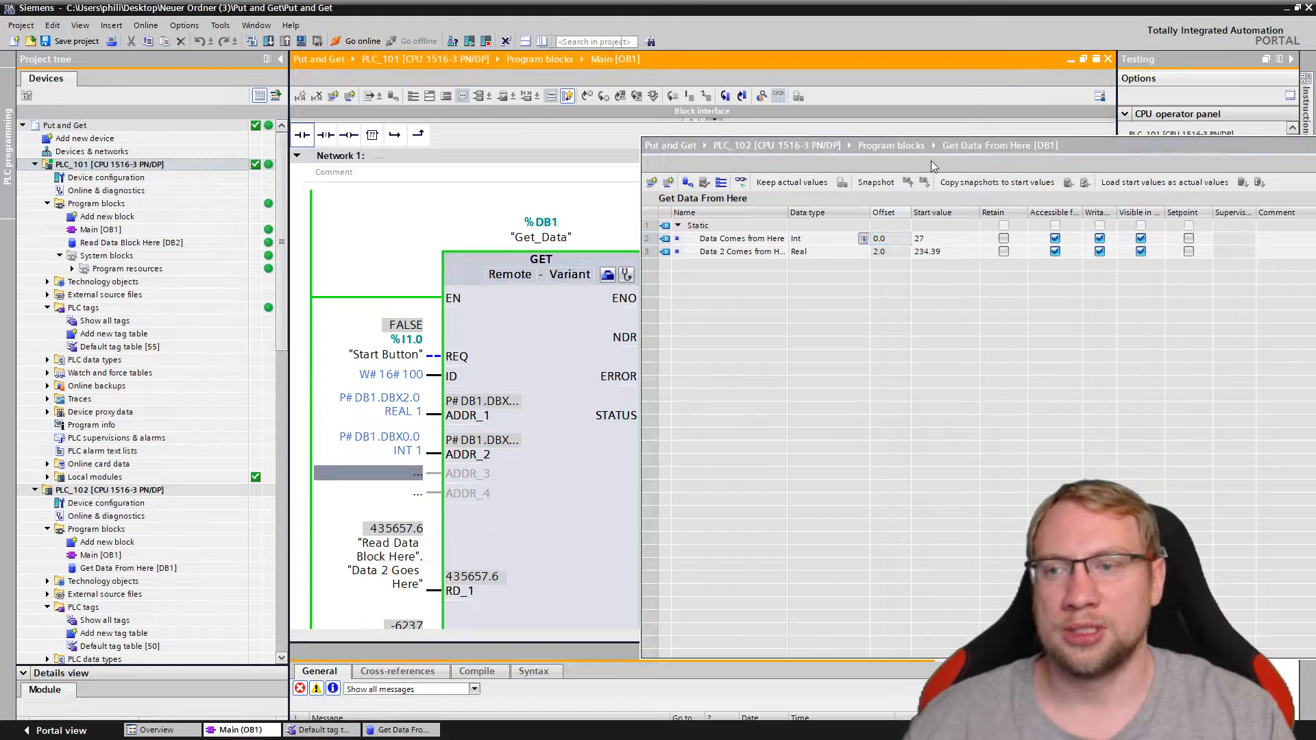
Open Read Data Block Here [DB2] and watch RD_1 receive 234.39 and RD_2 receive 27.
left_click(130, 242)
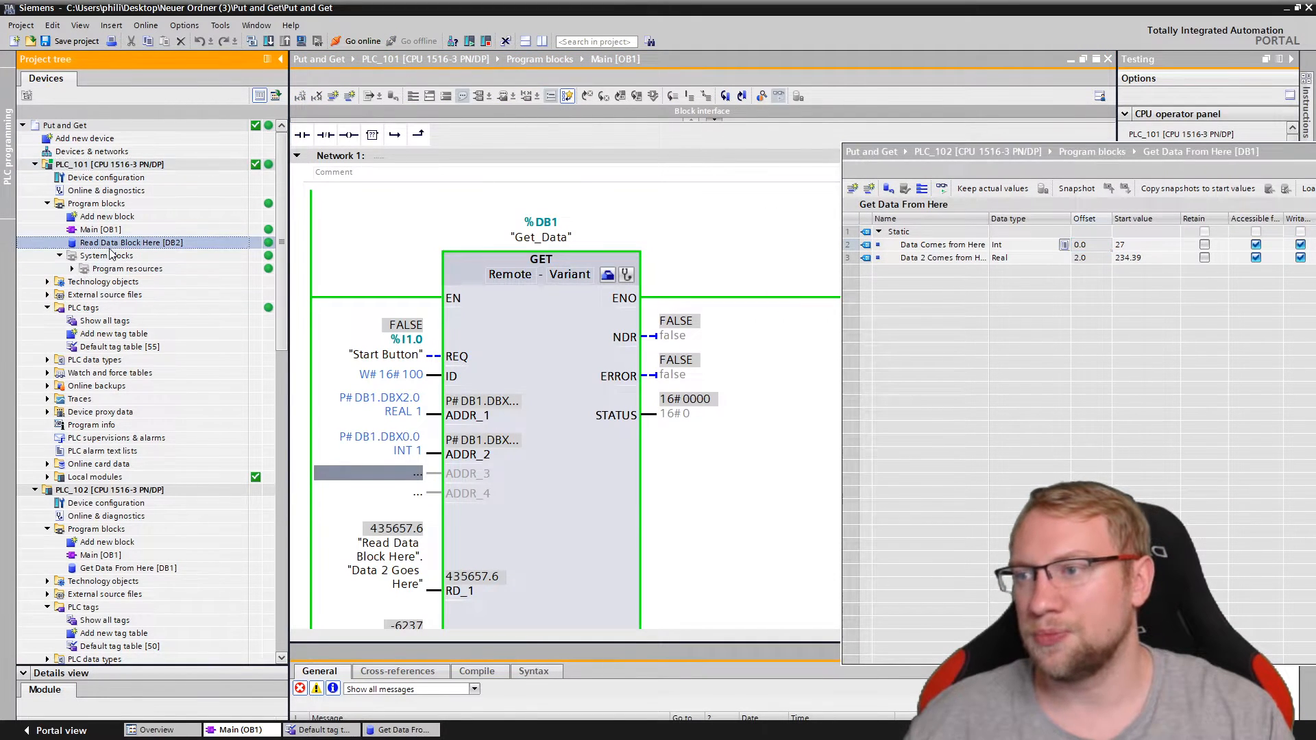
double_click(130, 243)
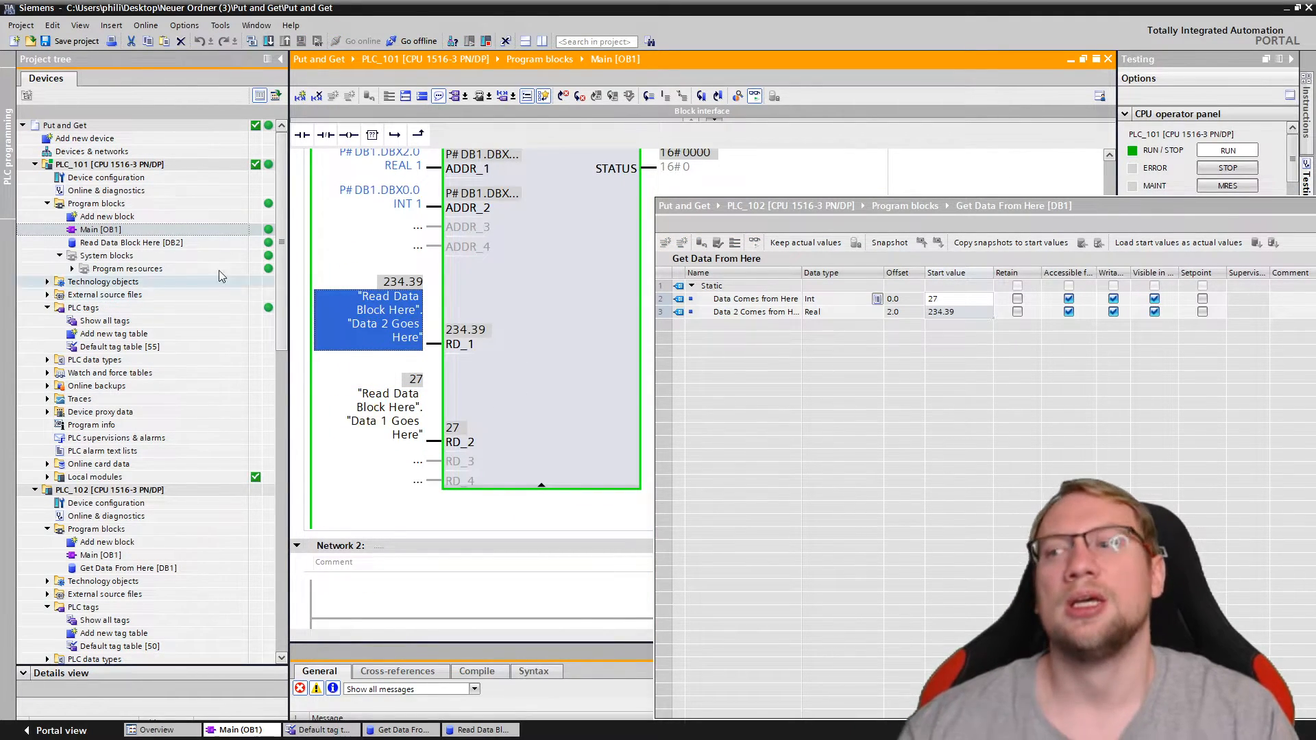
left_click(109, 489)
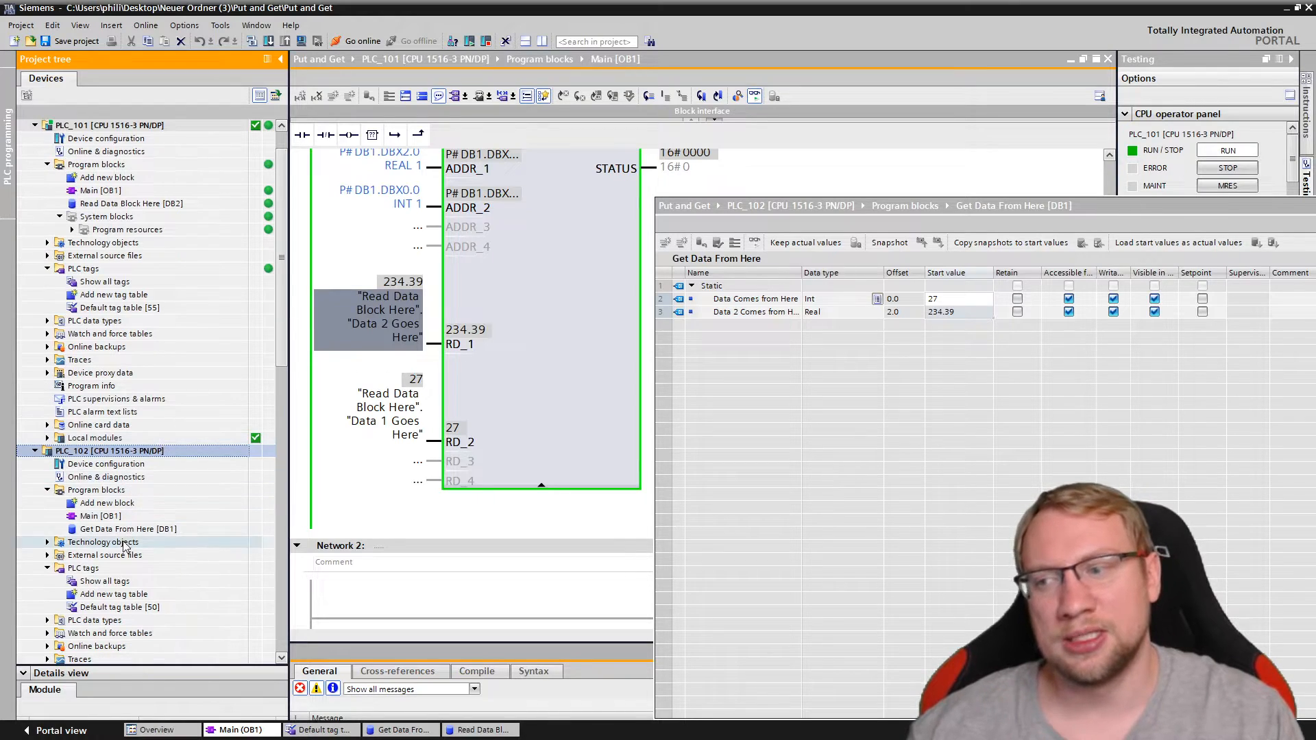
left_click(127, 528)
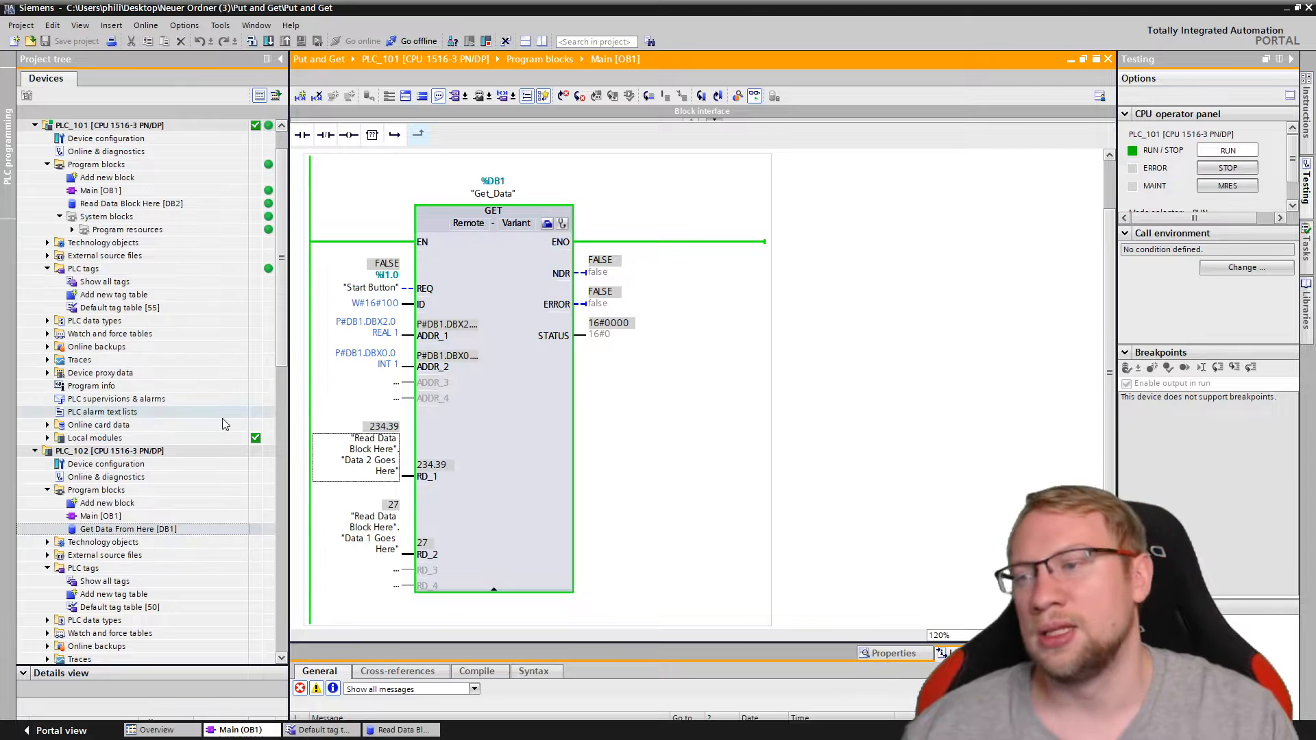
left_click(109, 451)
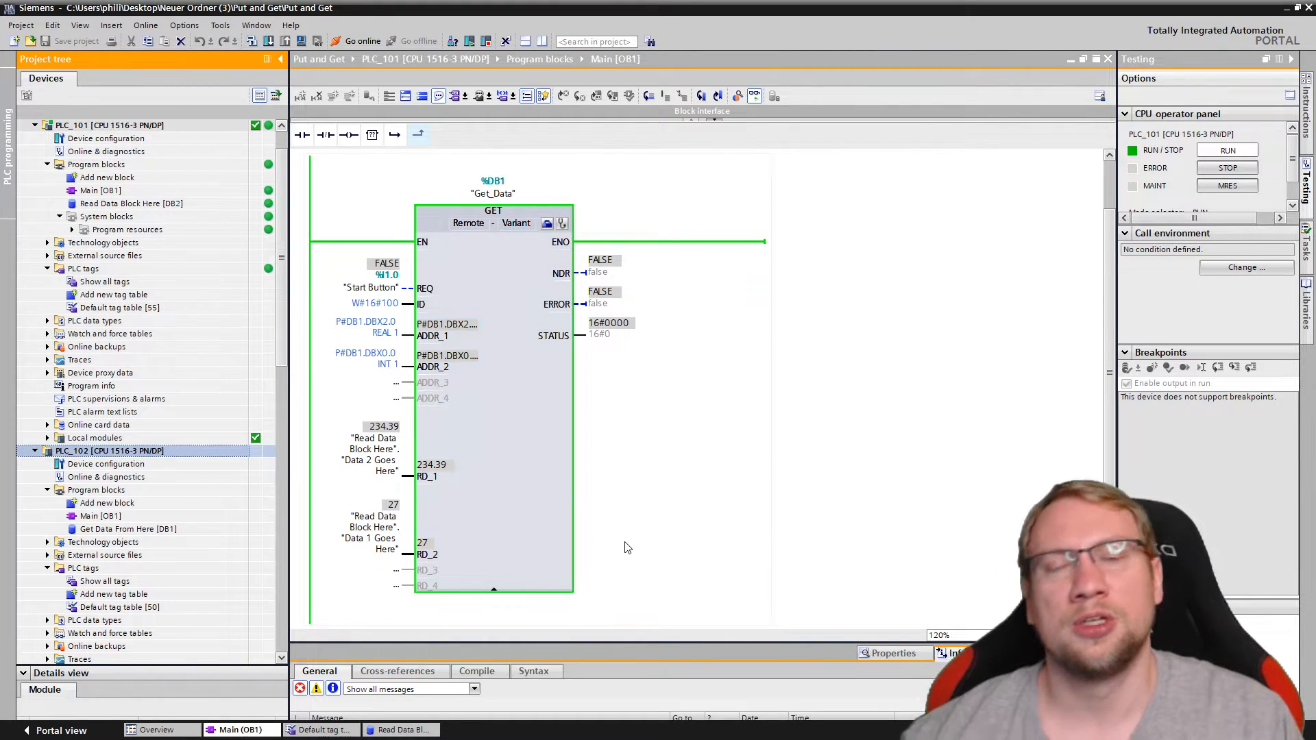
left_click(365, 303)
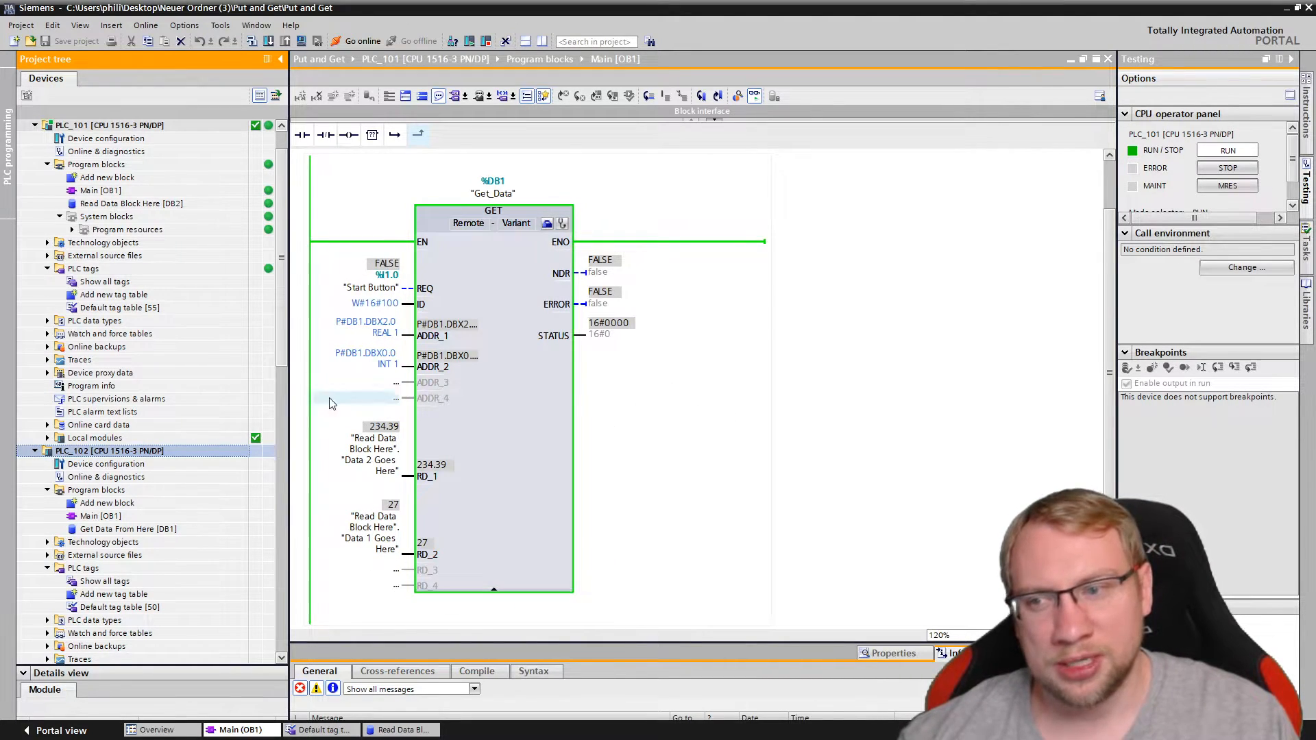
left_click(365, 360)
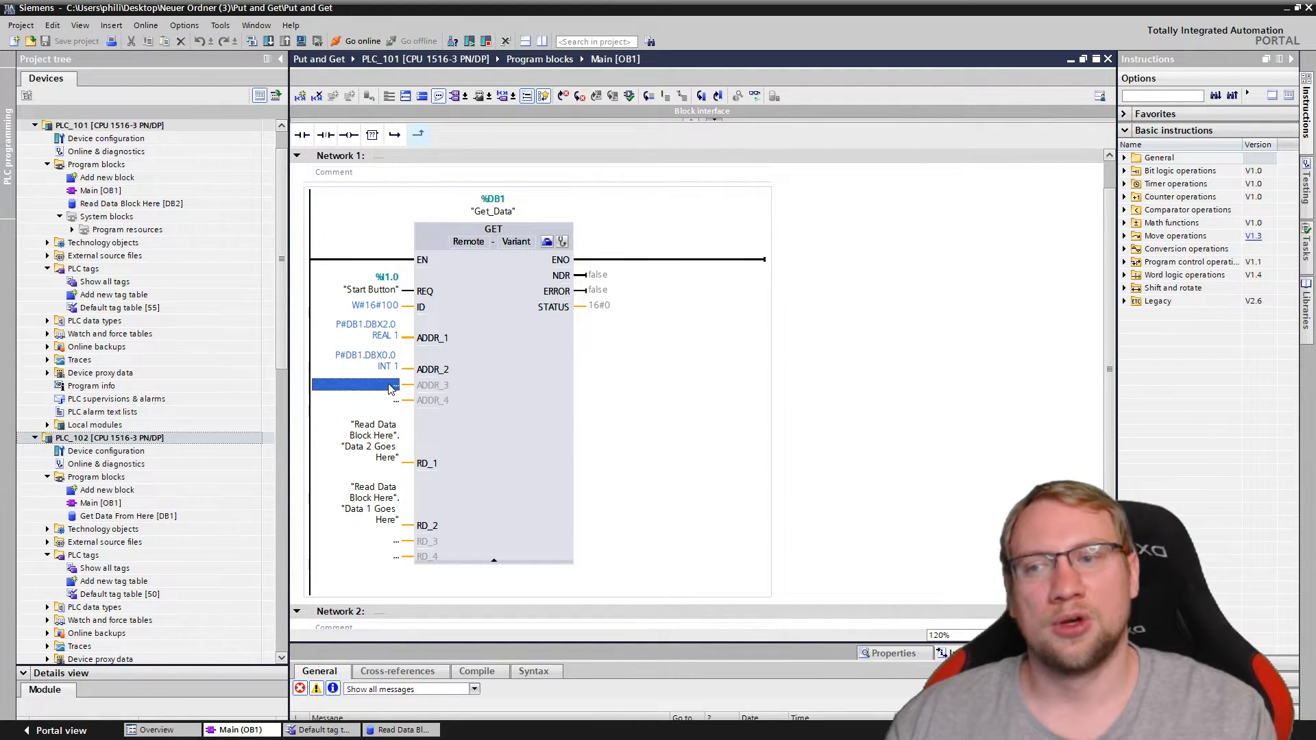
Try REAL 50 on ADDR_1, revert to REAL 1, and hide the GET block's unused pins.
left_click(357, 400)
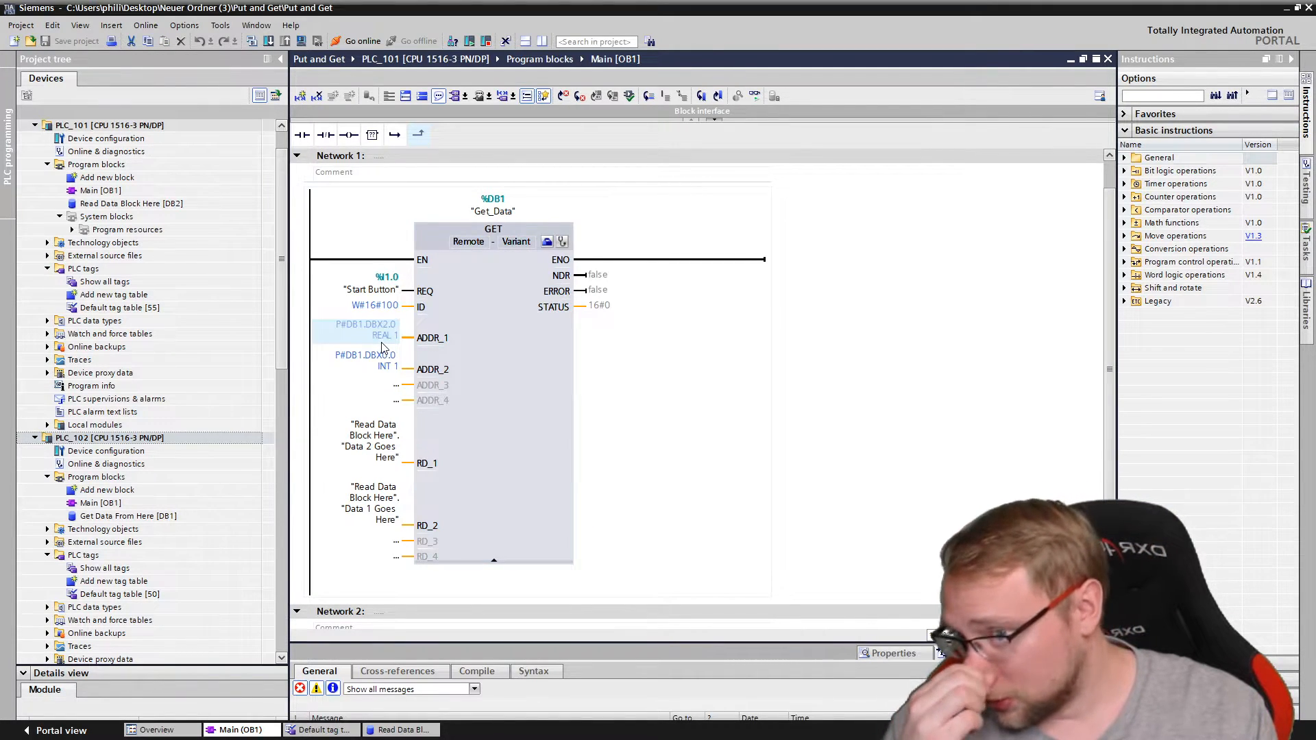
double_click(366, 325)
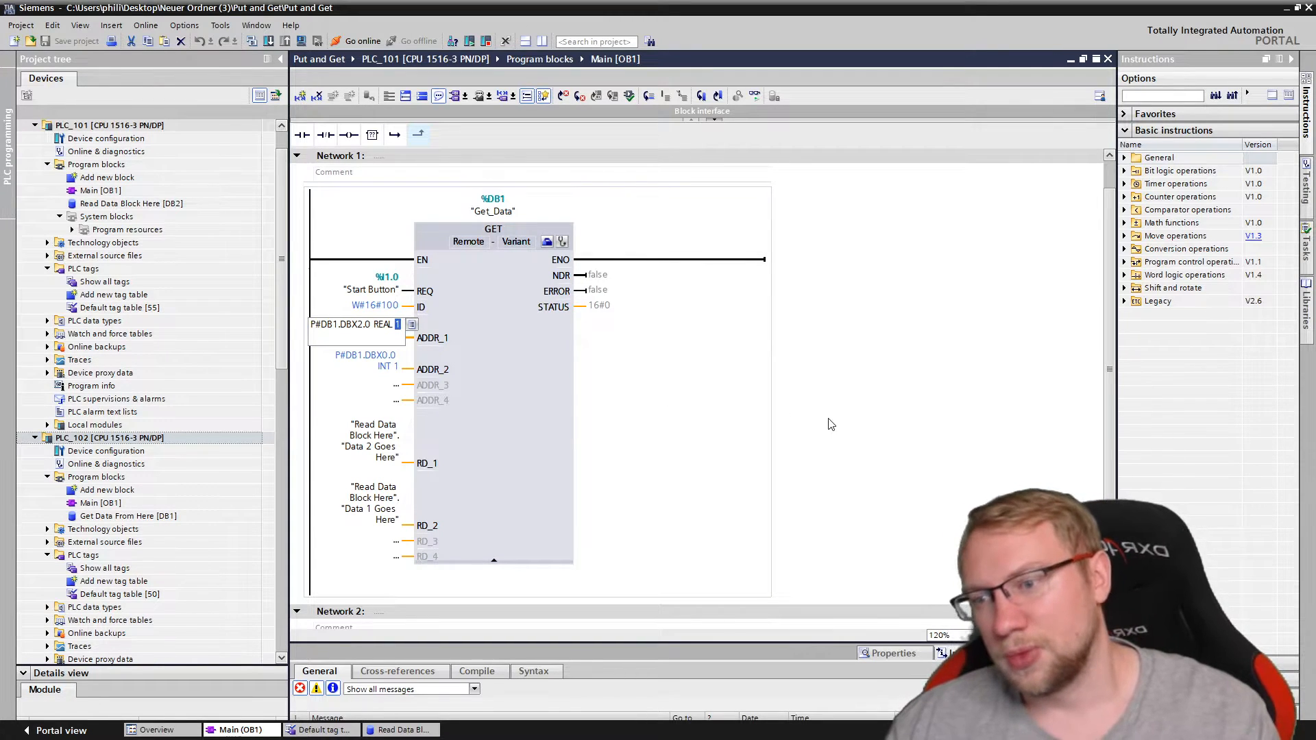
type("50")
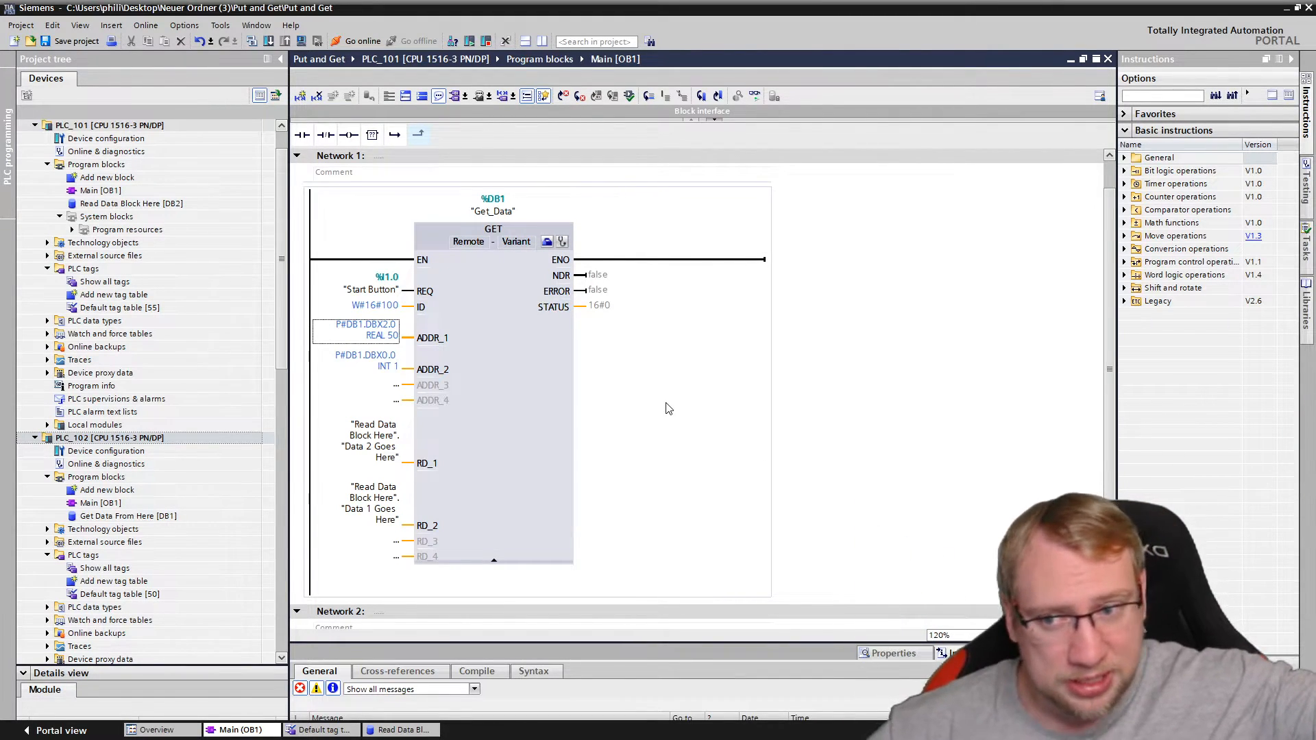
left_click(369, 441)
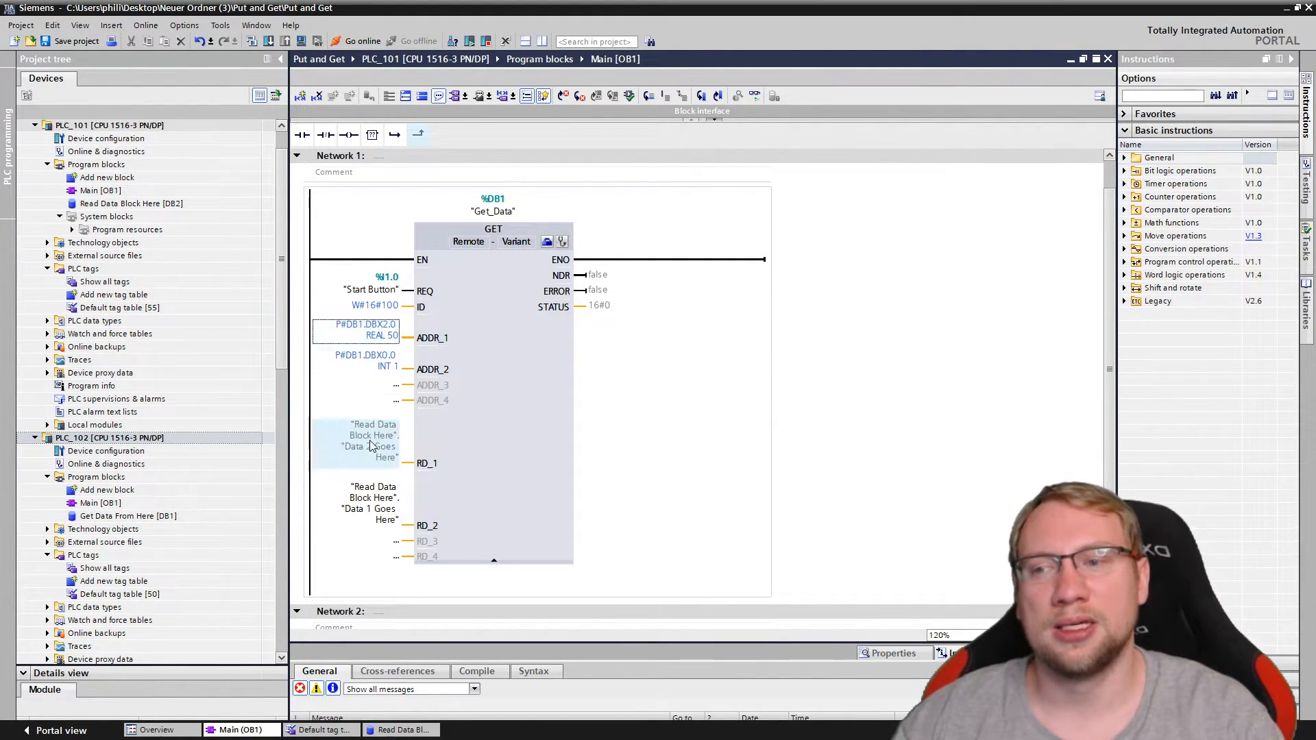
left_click(374, 441)
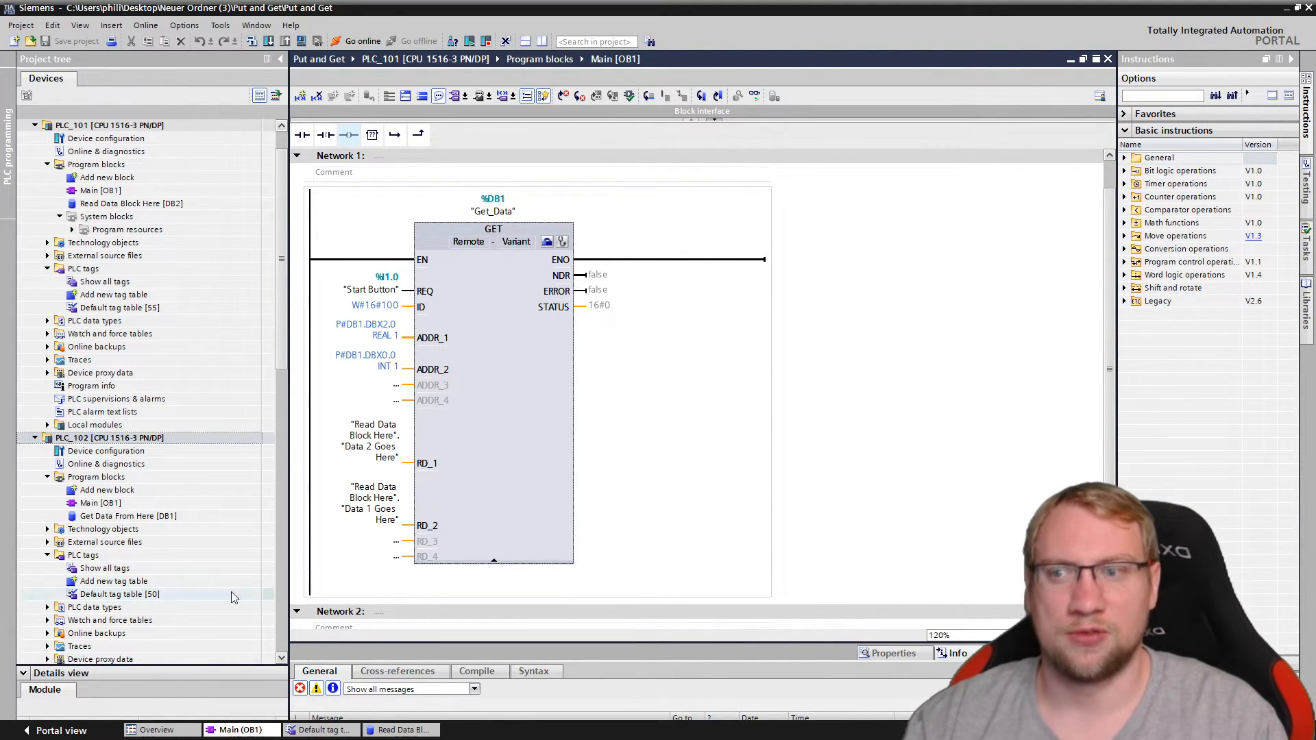
left_click(374, 304)
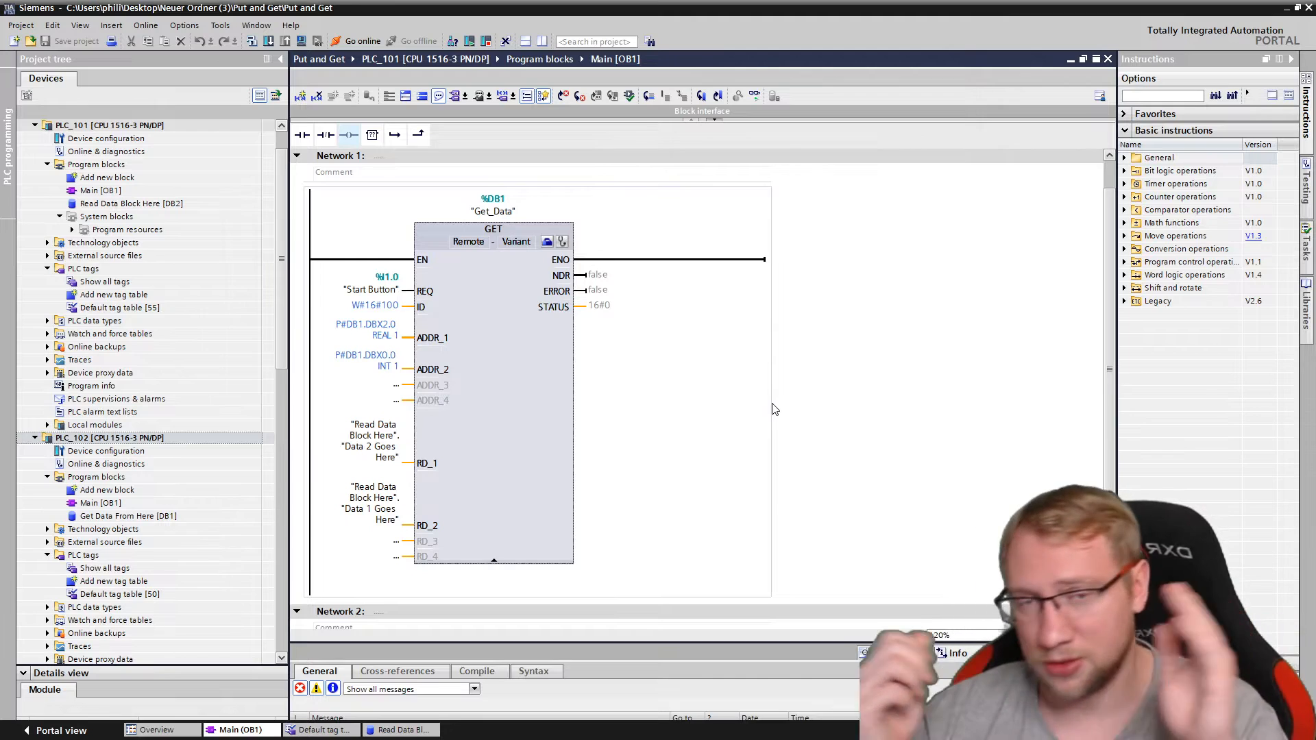
left_click(370, 435)
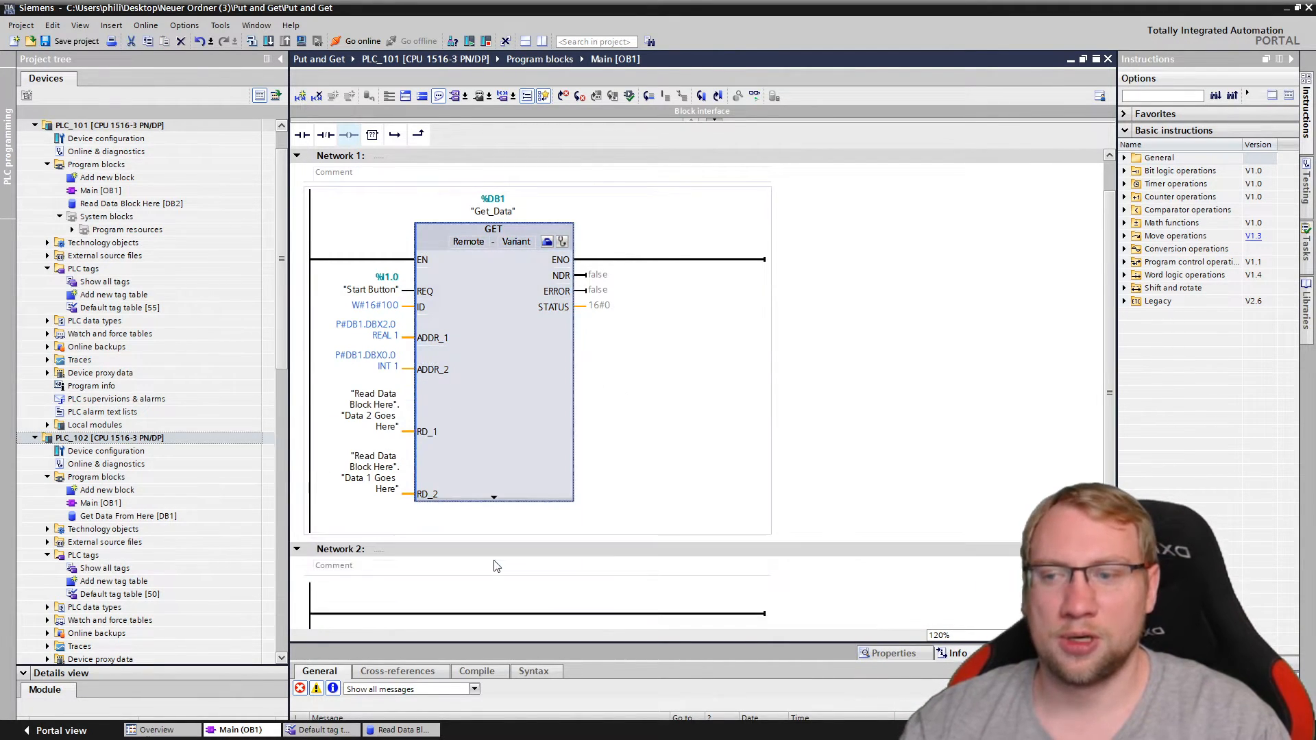
Add a PUT block to Network 2 with a new PUT_DB [DB3] instance.
scroll("down", 3)
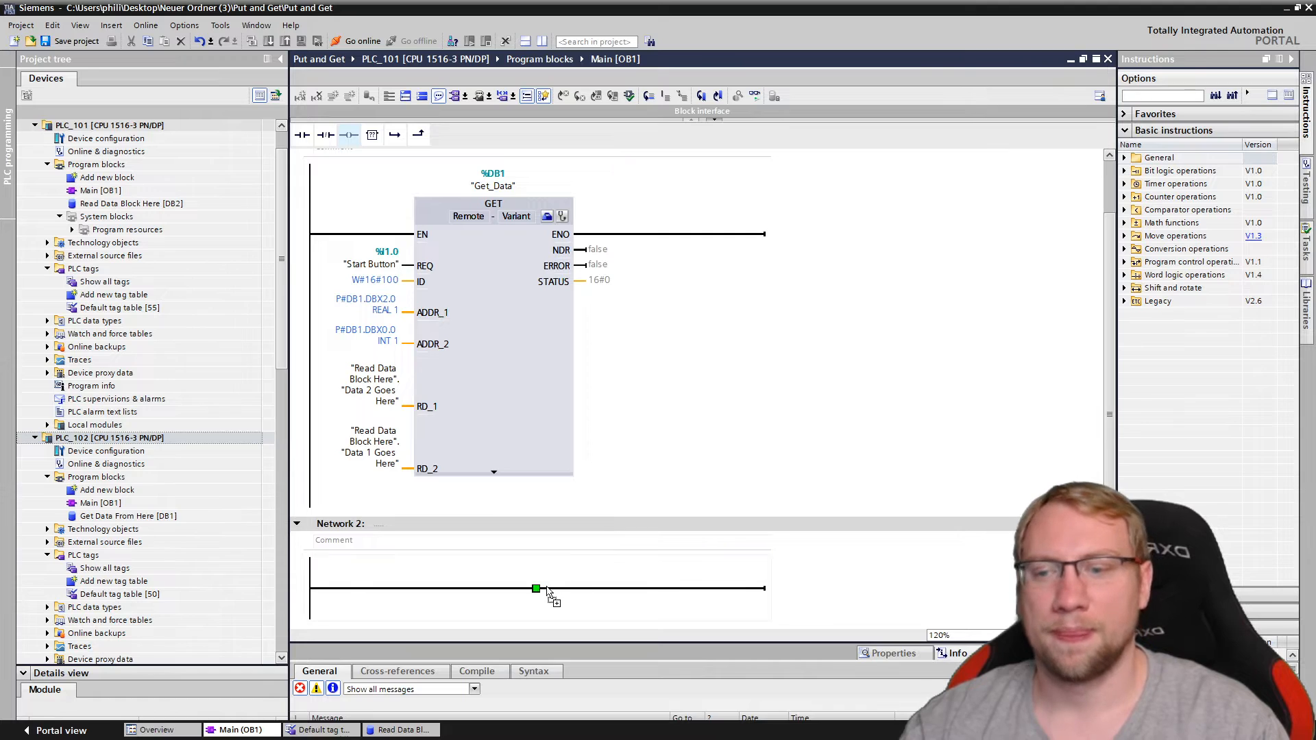
left_click(535, 588)
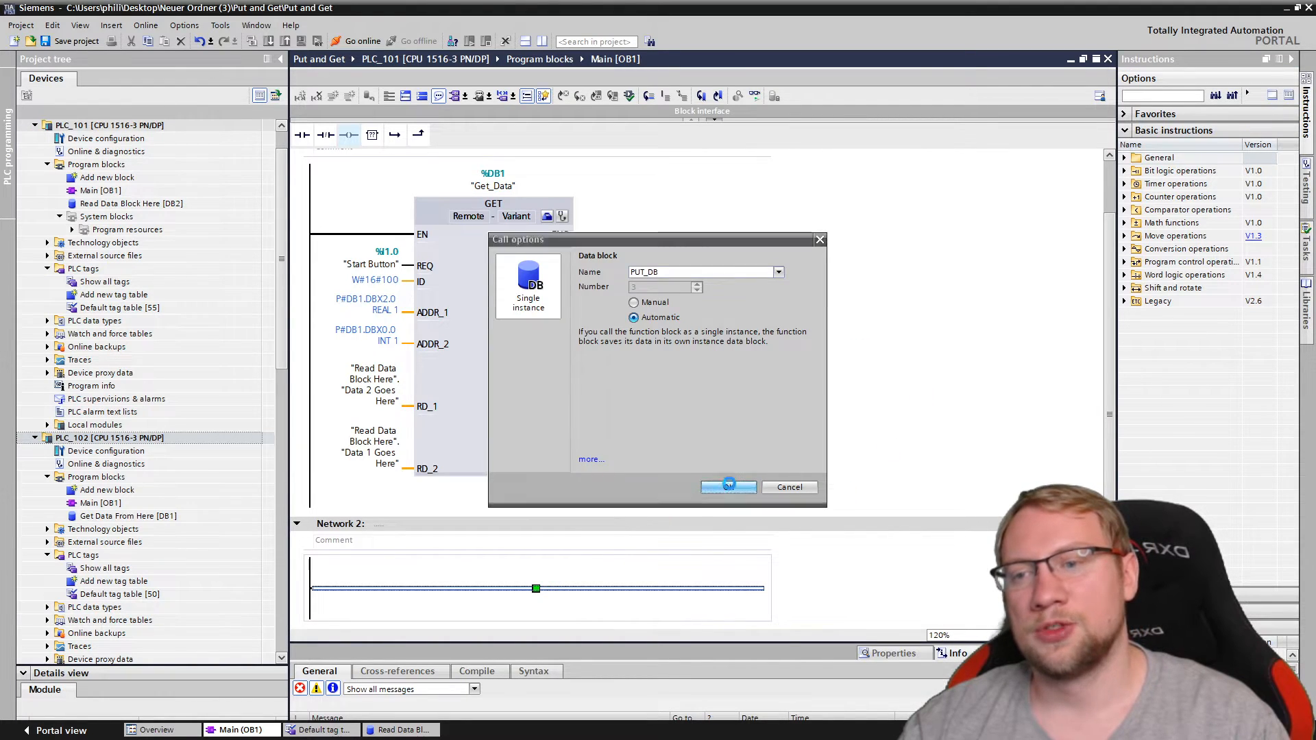
left_click(727, 487)
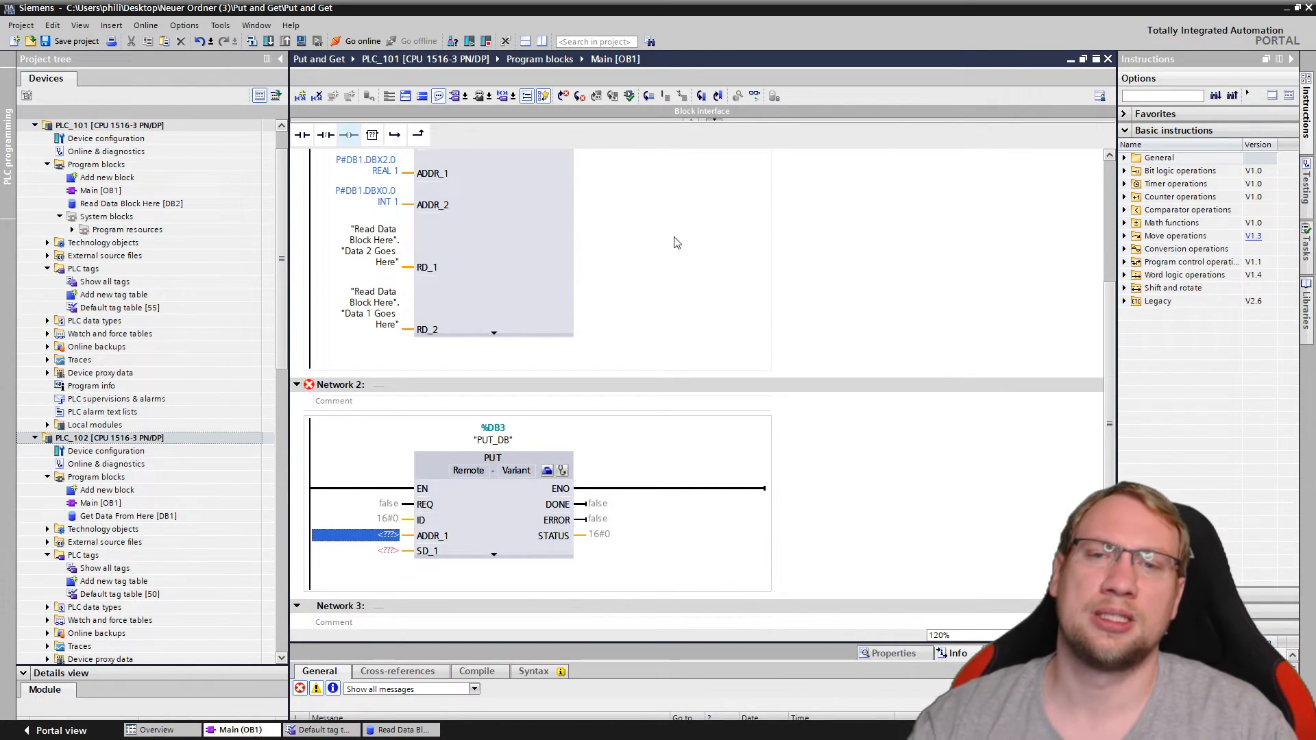
mouse_move(648, 250)
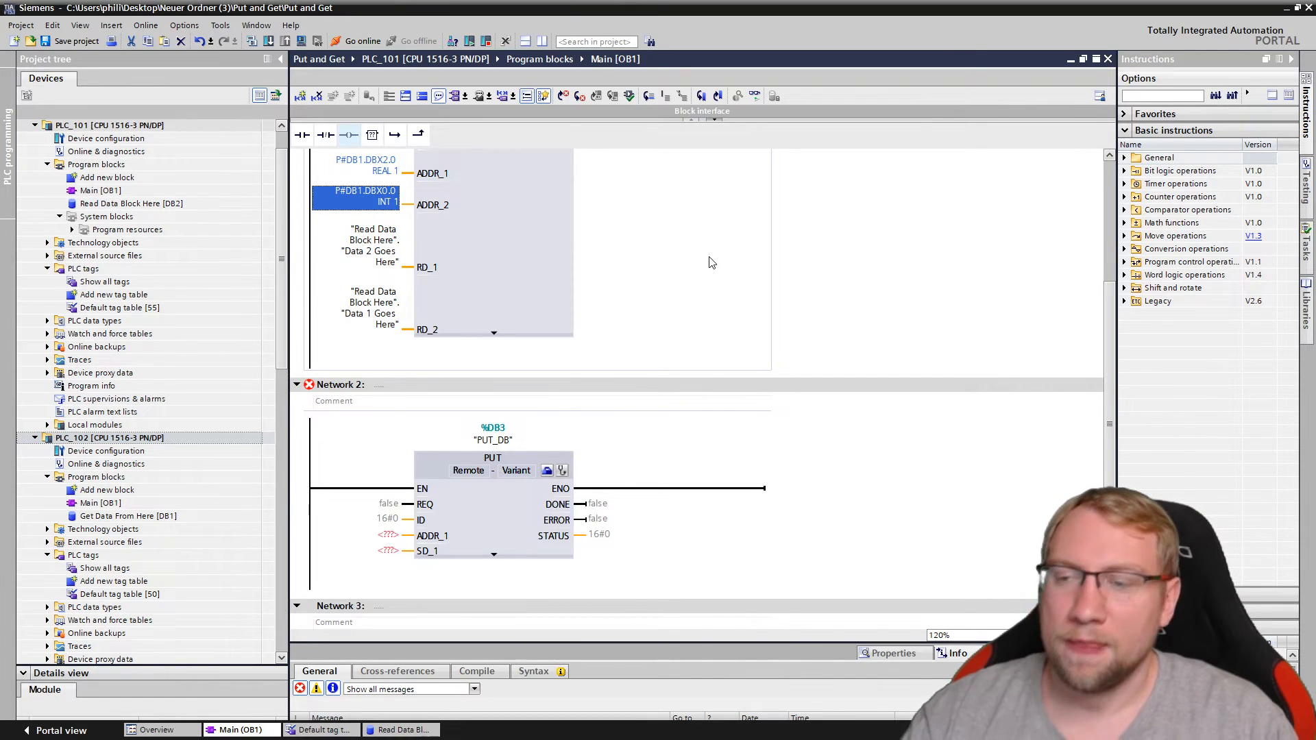
left_click(128, 515)
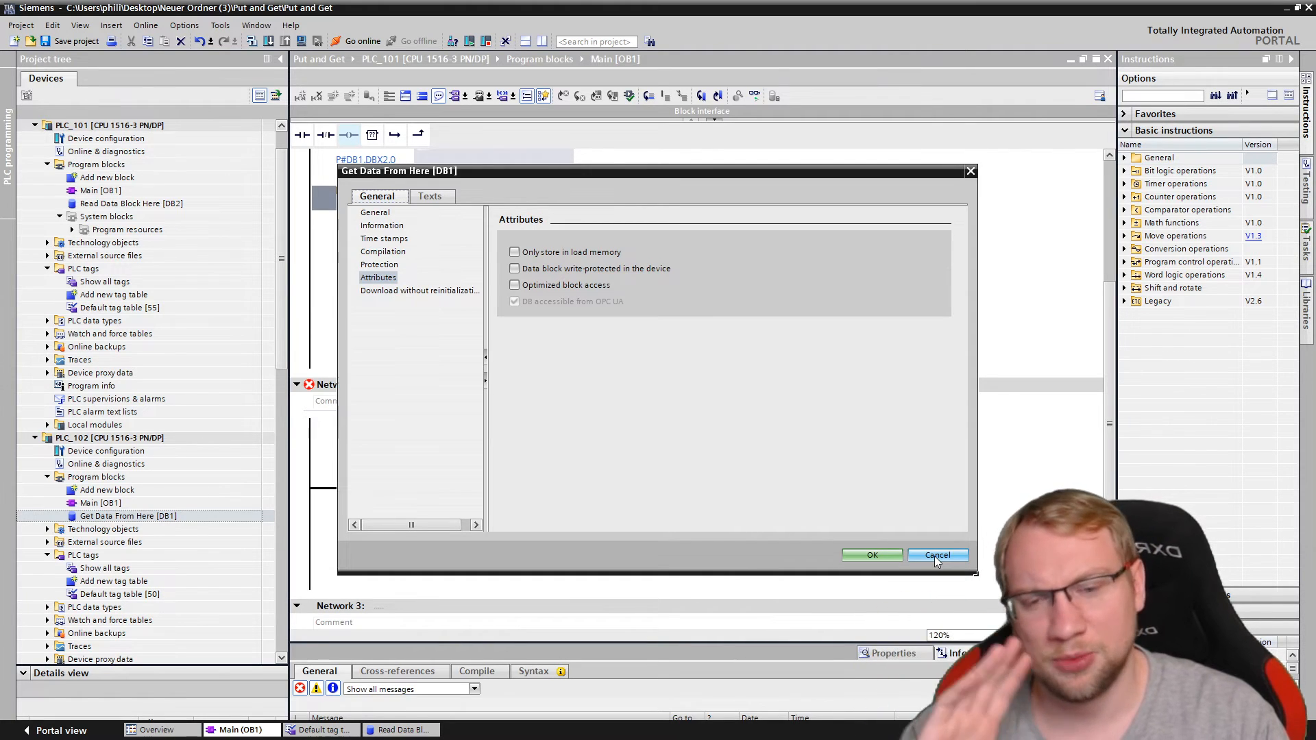
left_click(936, 554)
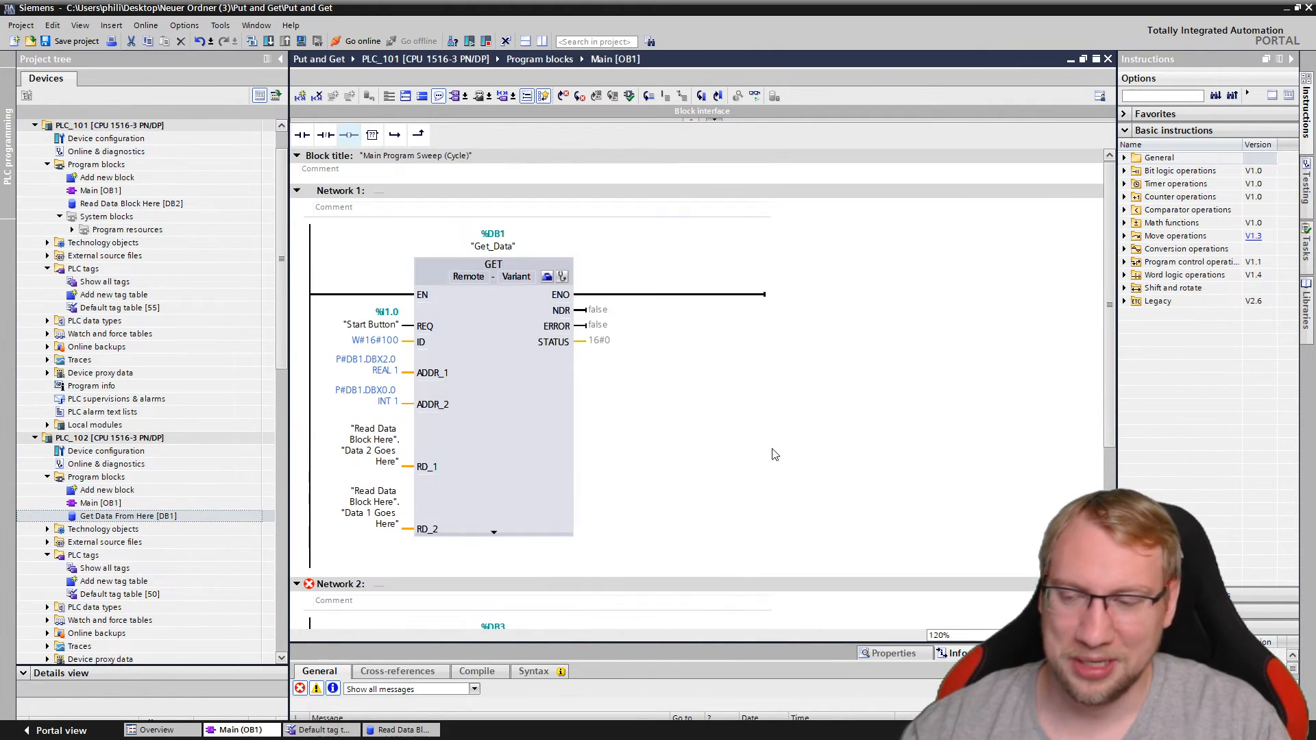